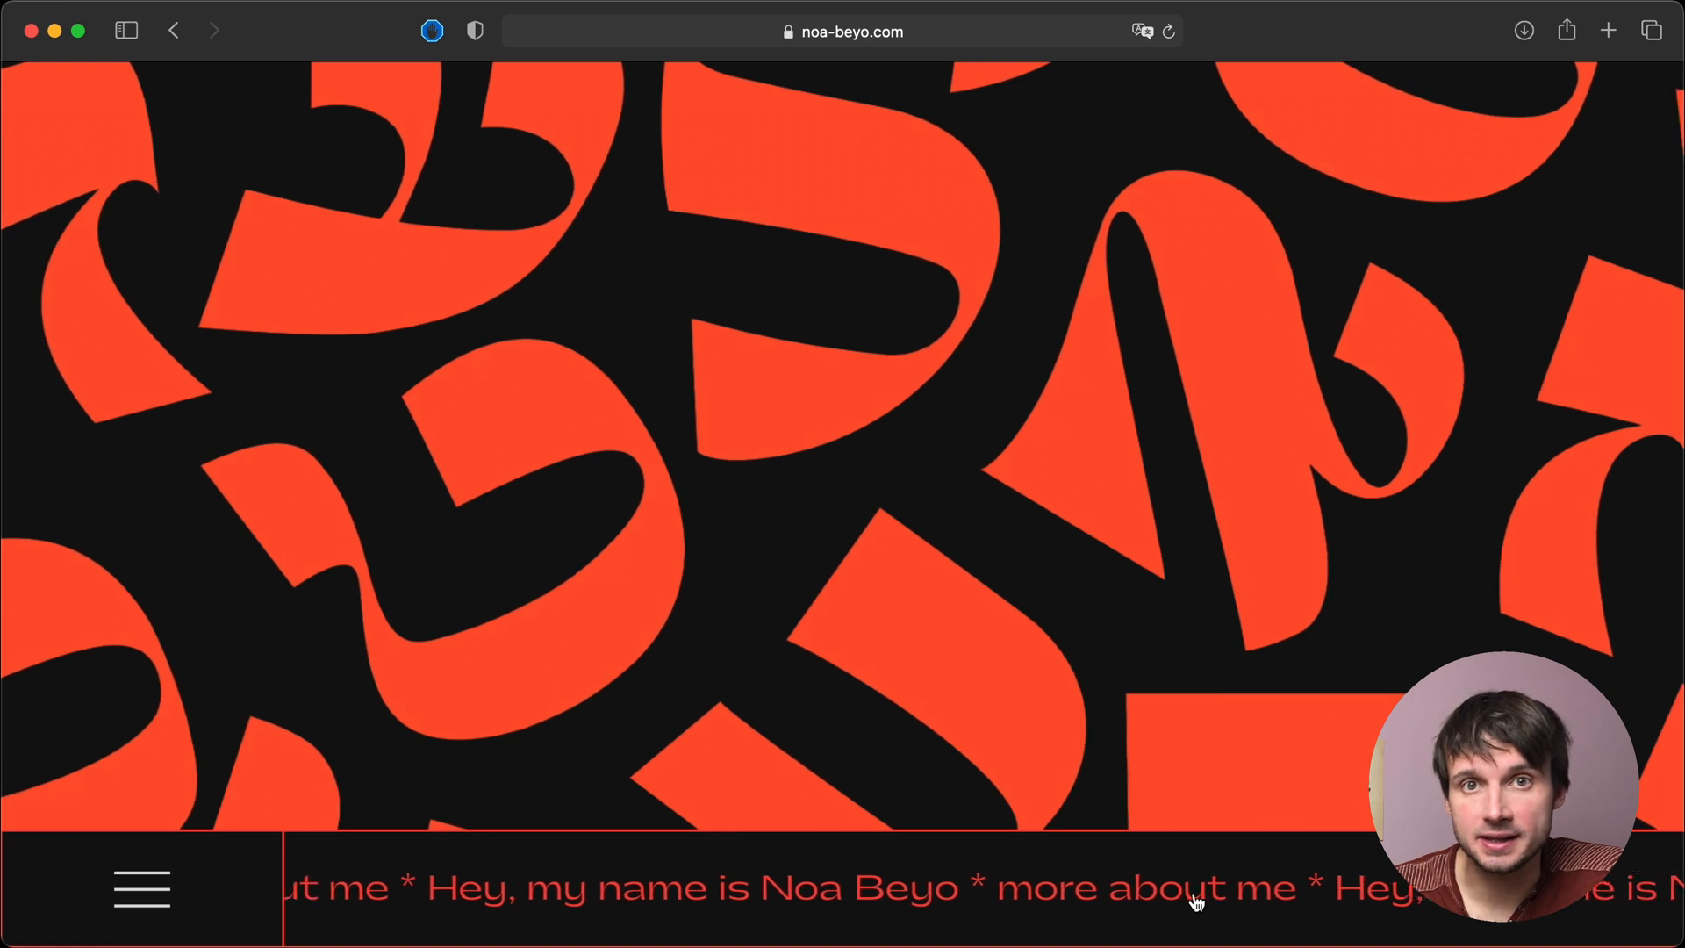
- Scroll noa-beyo.com down to the about section with the bio and red circle grid
{"action": "scroll", "scroll_direction": "down", "scroll_amount": 3}
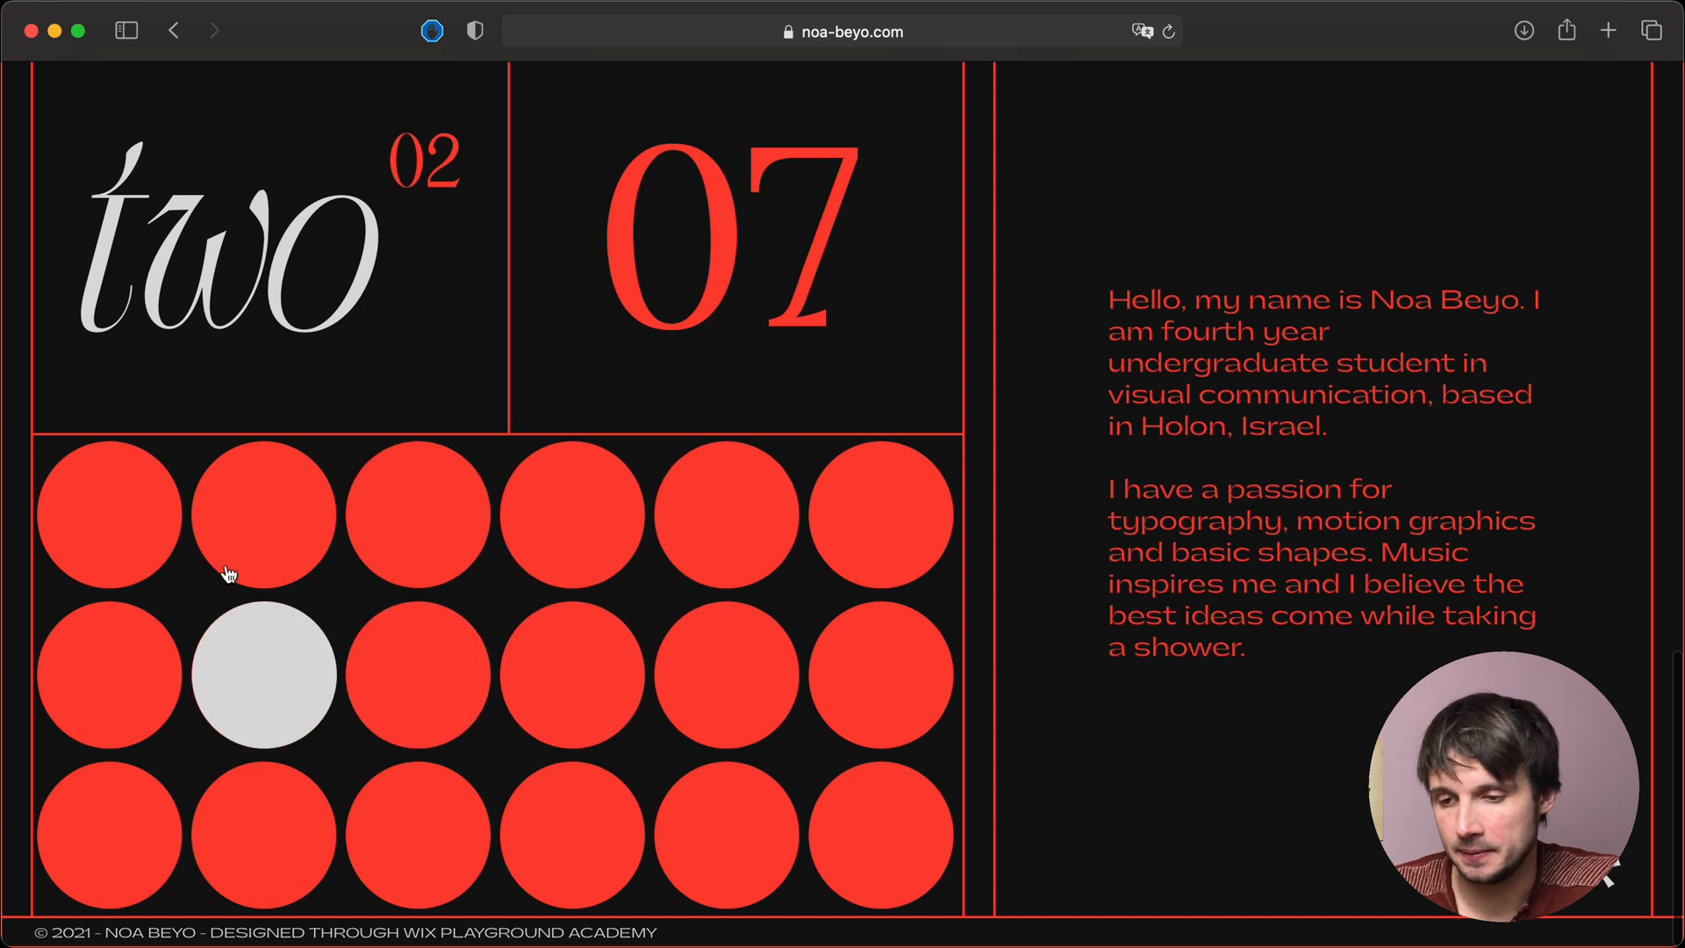
{"action": "mouse_move", "coordinate": [420, 834]}
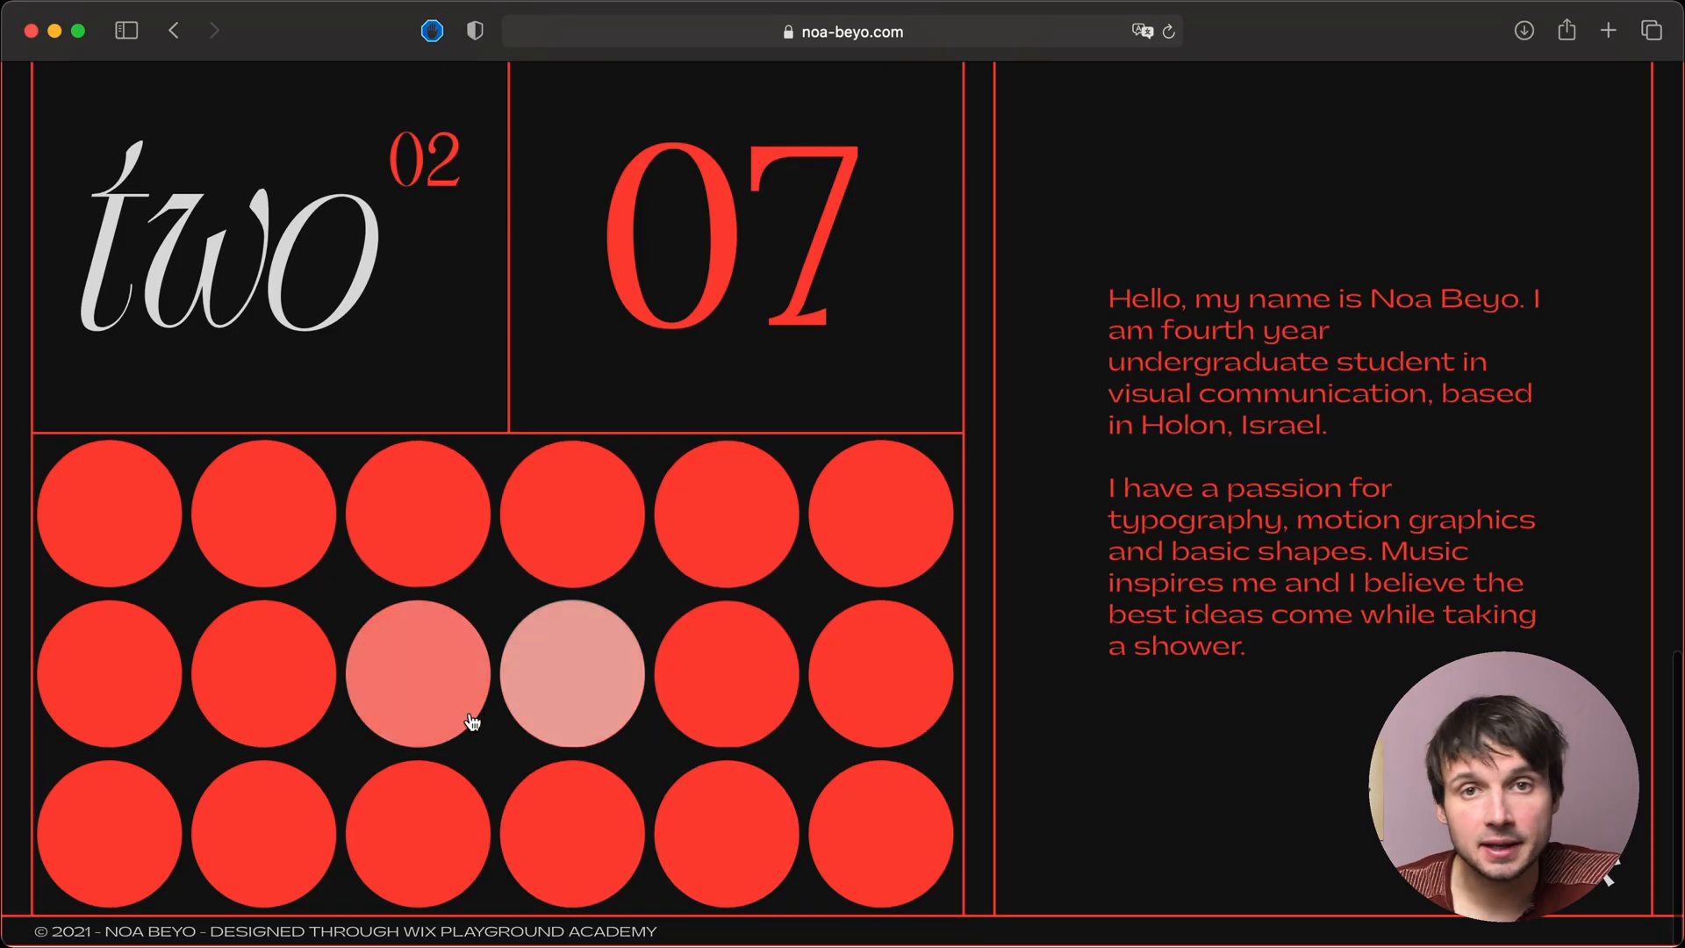
{"action": "mouse_move", "coordinate": [473, 722]}
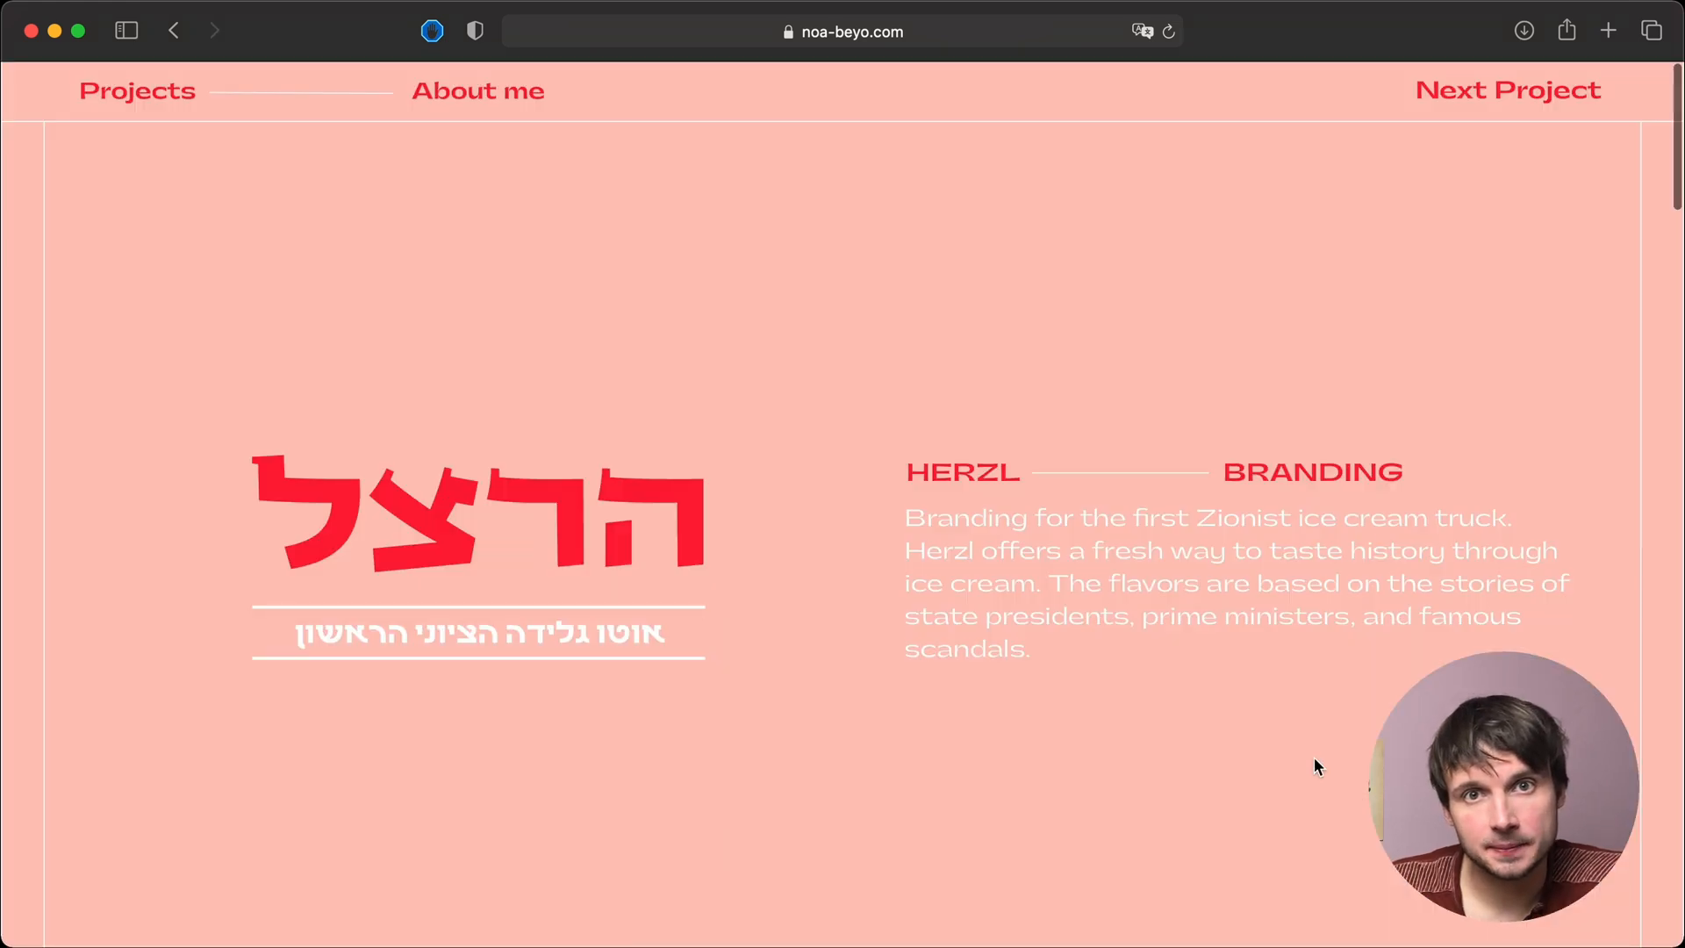
- Scroll through the Herzl ice-cream posters, truck and map app to the page end
{"action": "scroll", "scroll_direction": "down", "scroll_amount": 3}
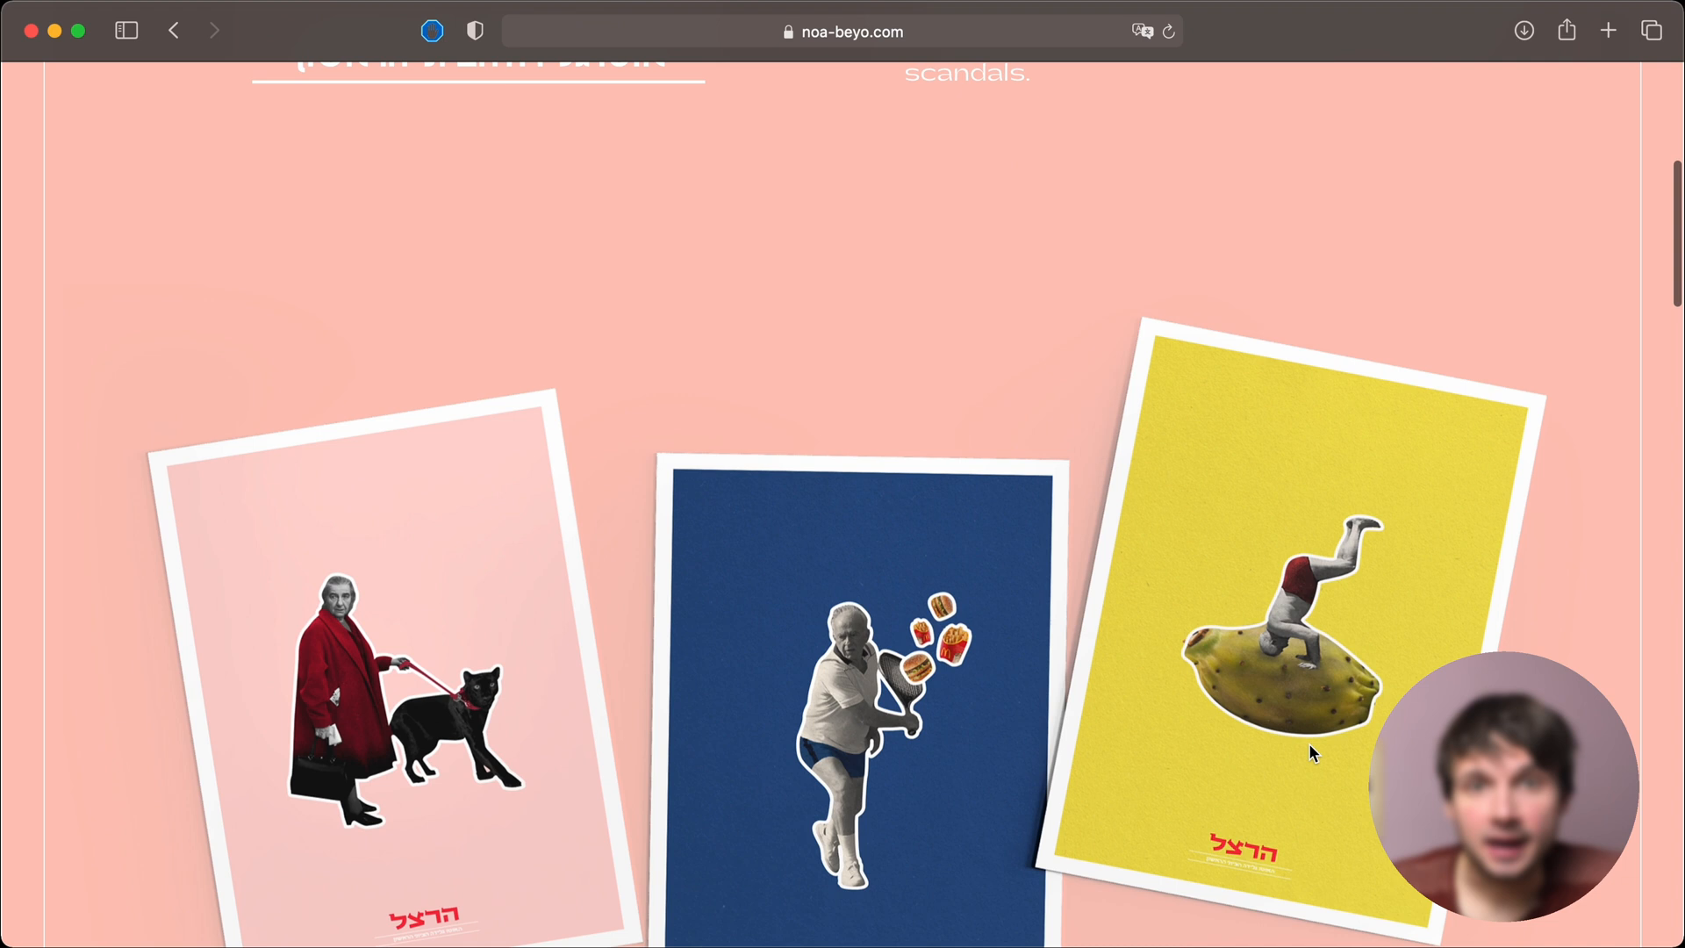
{"action": "scroll", "scroll_direction": "down", "scroll_amount": 3}
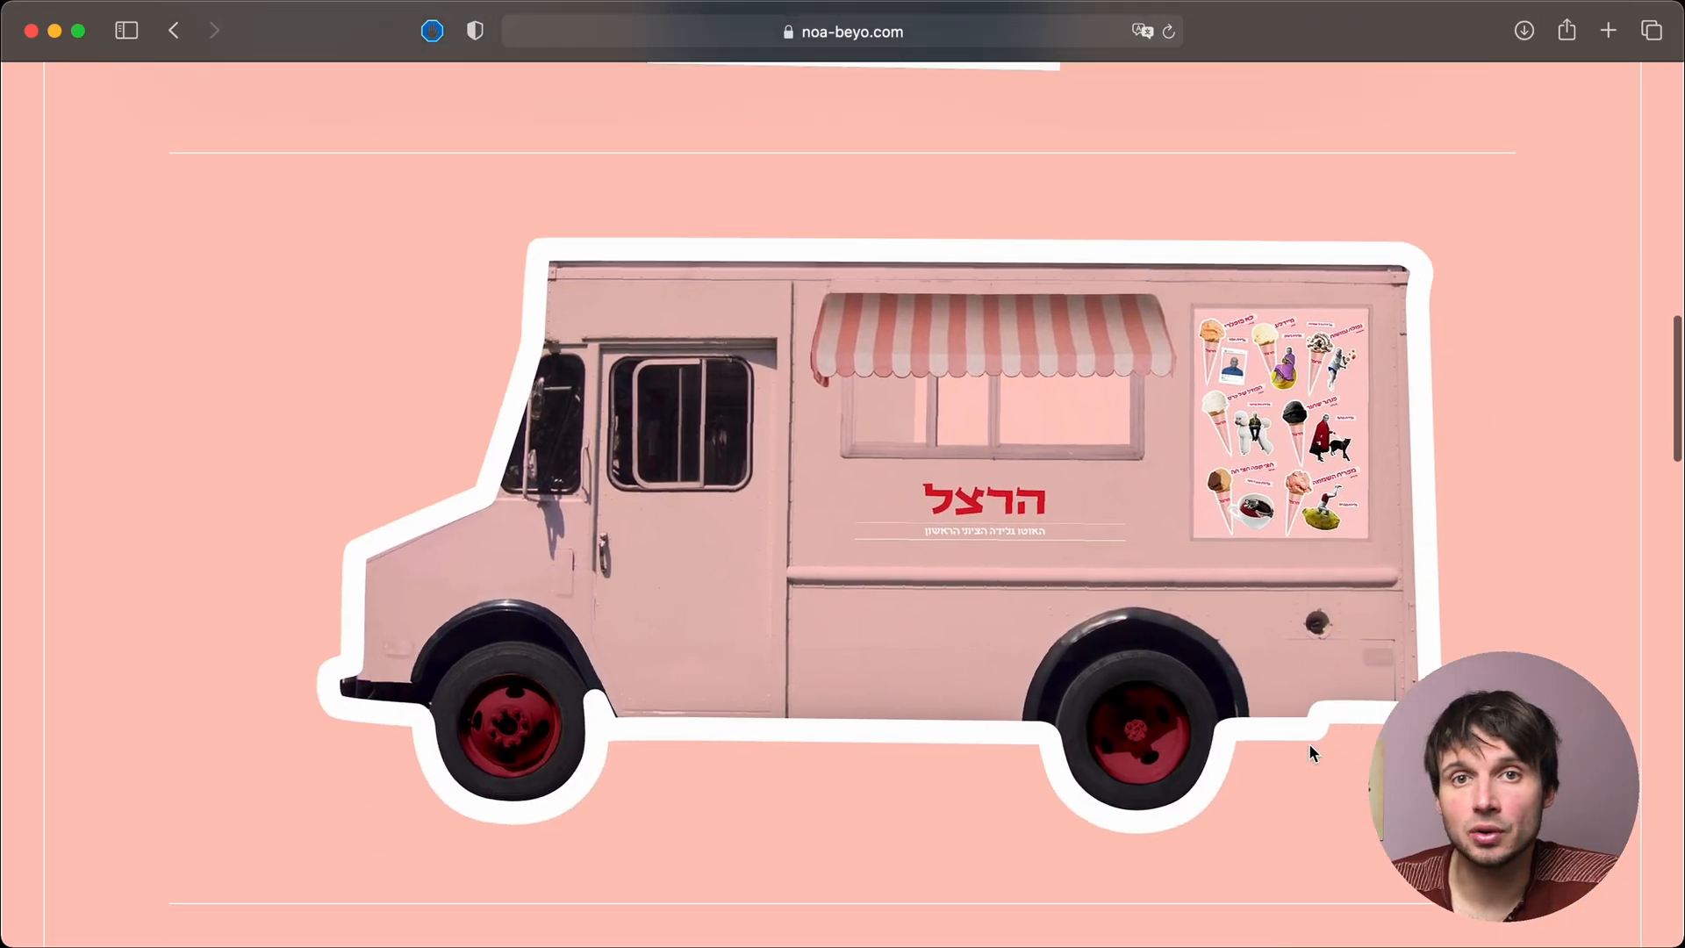
{"action": "scroll", "scroll_direction": "down", "scroll_amount": 3}
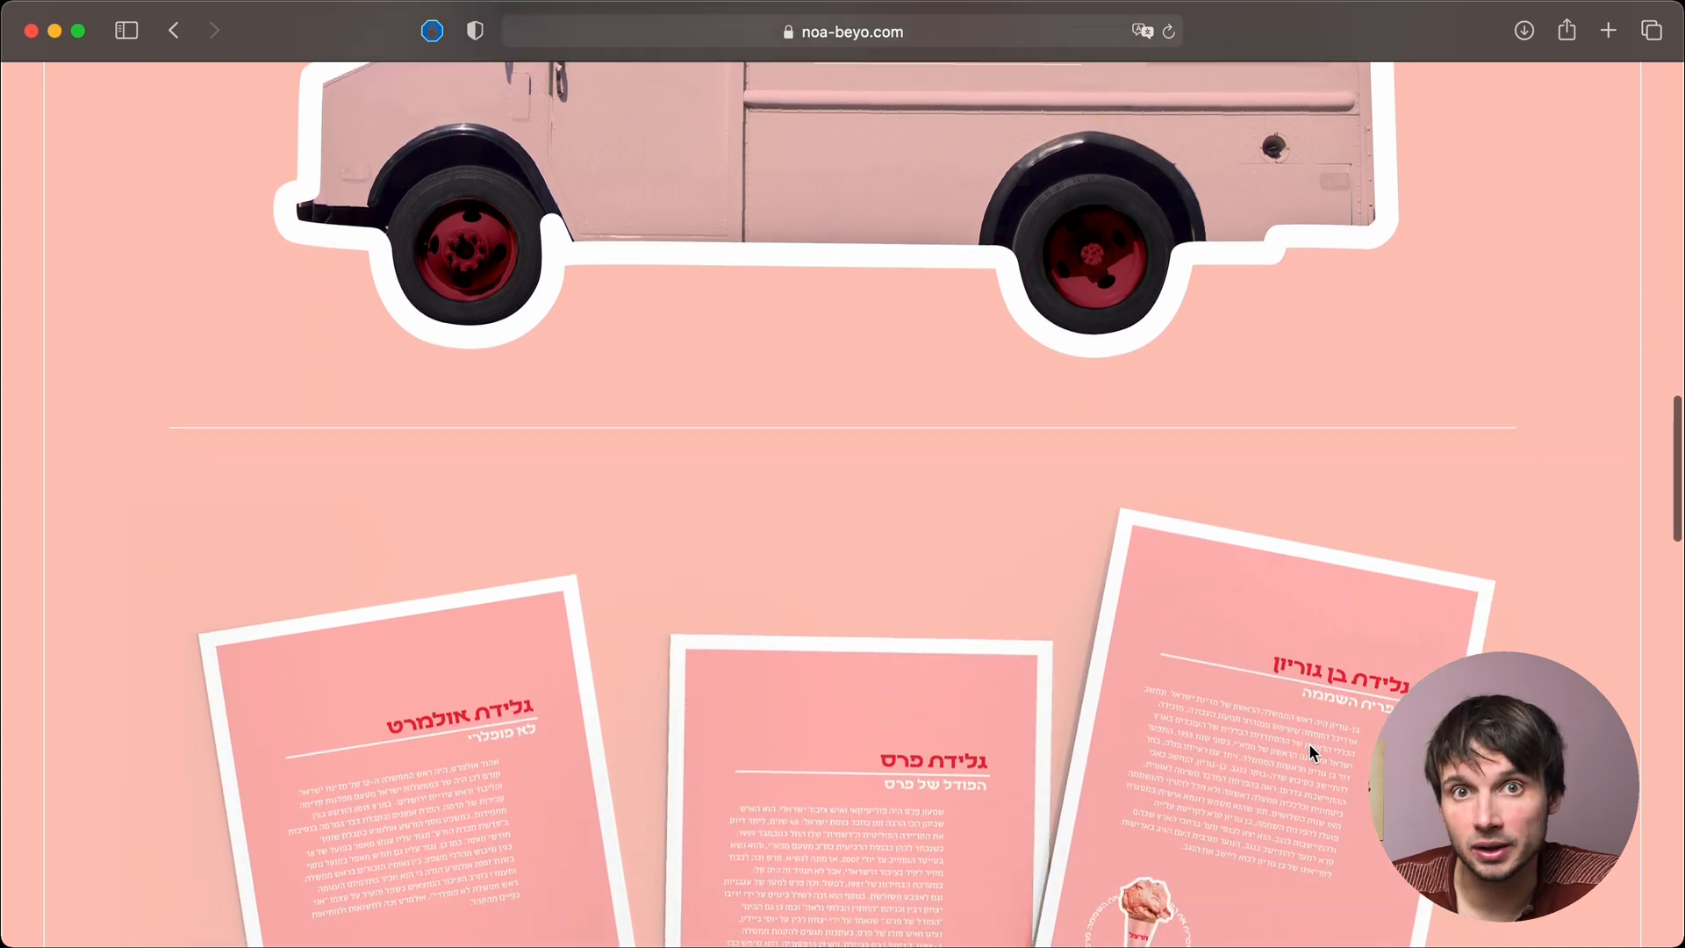
{"action": "scroll", "scroll_direction": "down", "scroll_amount": 3}
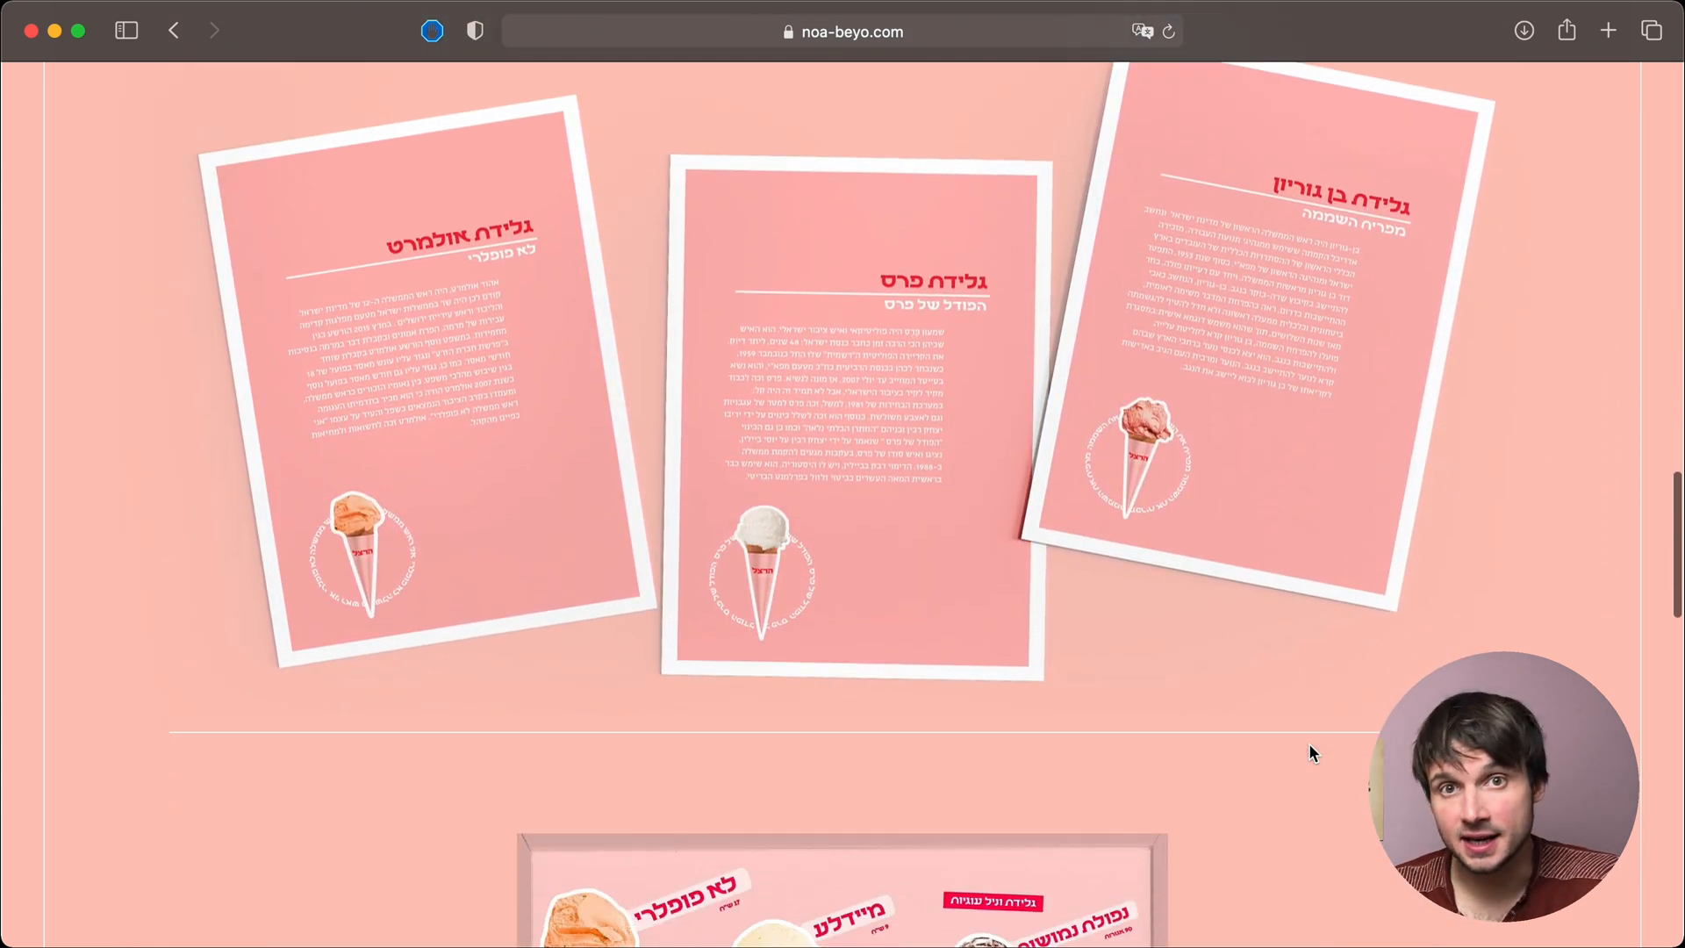
{"action": "scroll", "scroll_direction": "down", "scroll_amount": 3}
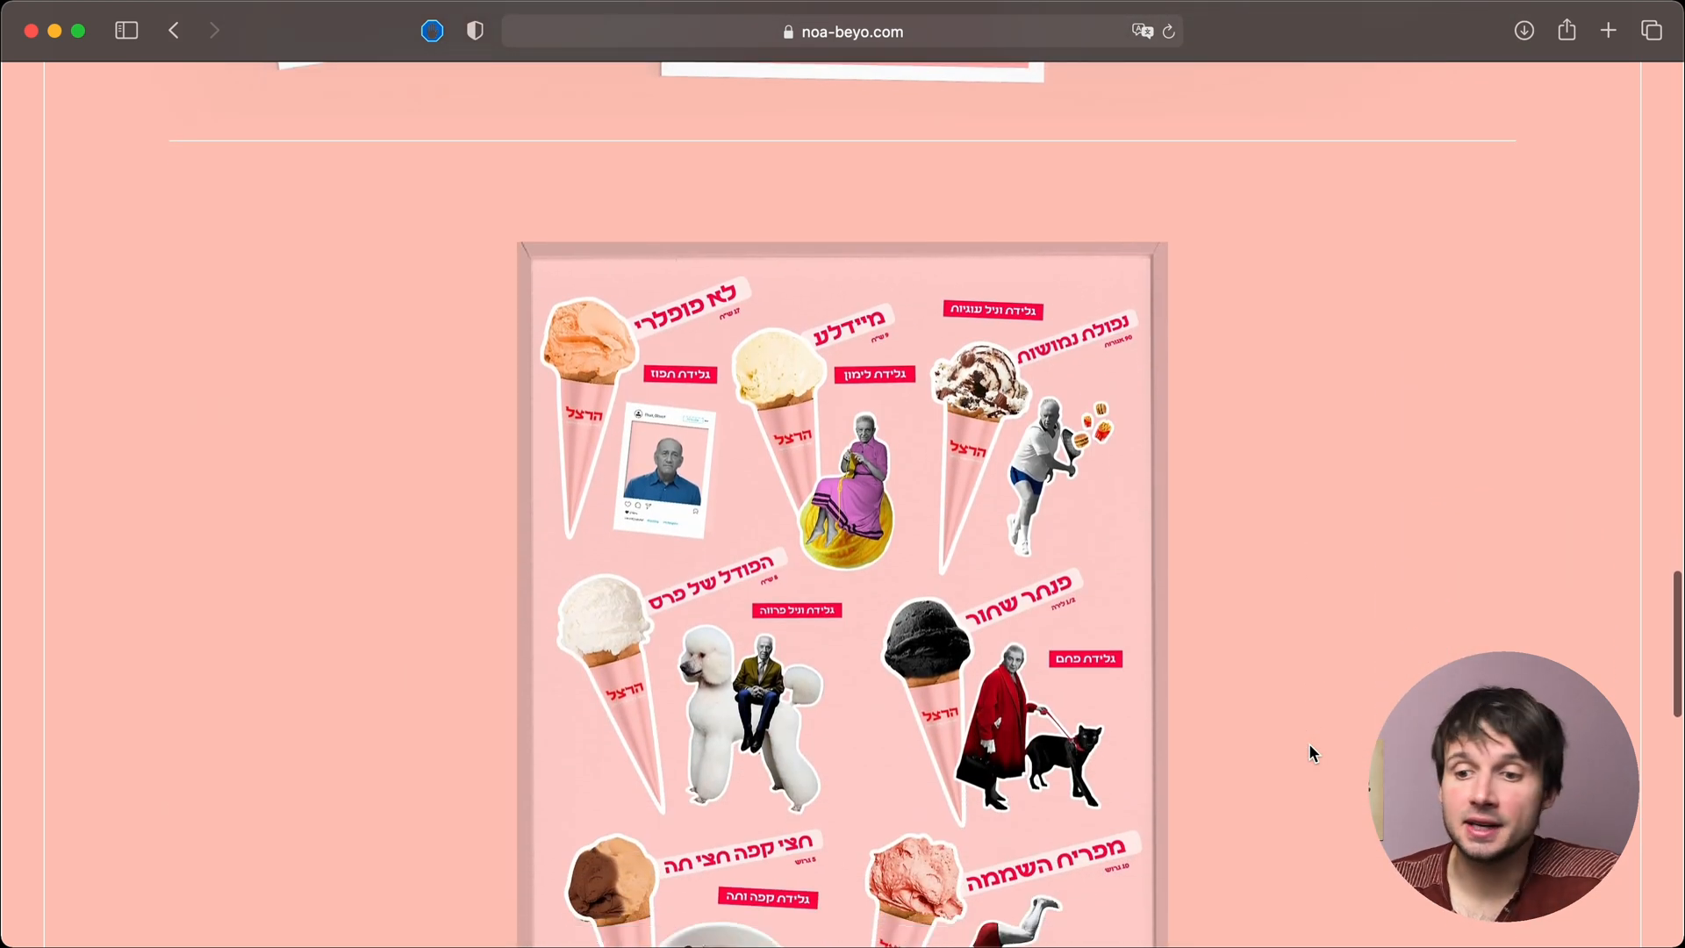
{"action": "scroll", "scroll_direction": "down", "scroll_amount": 3}
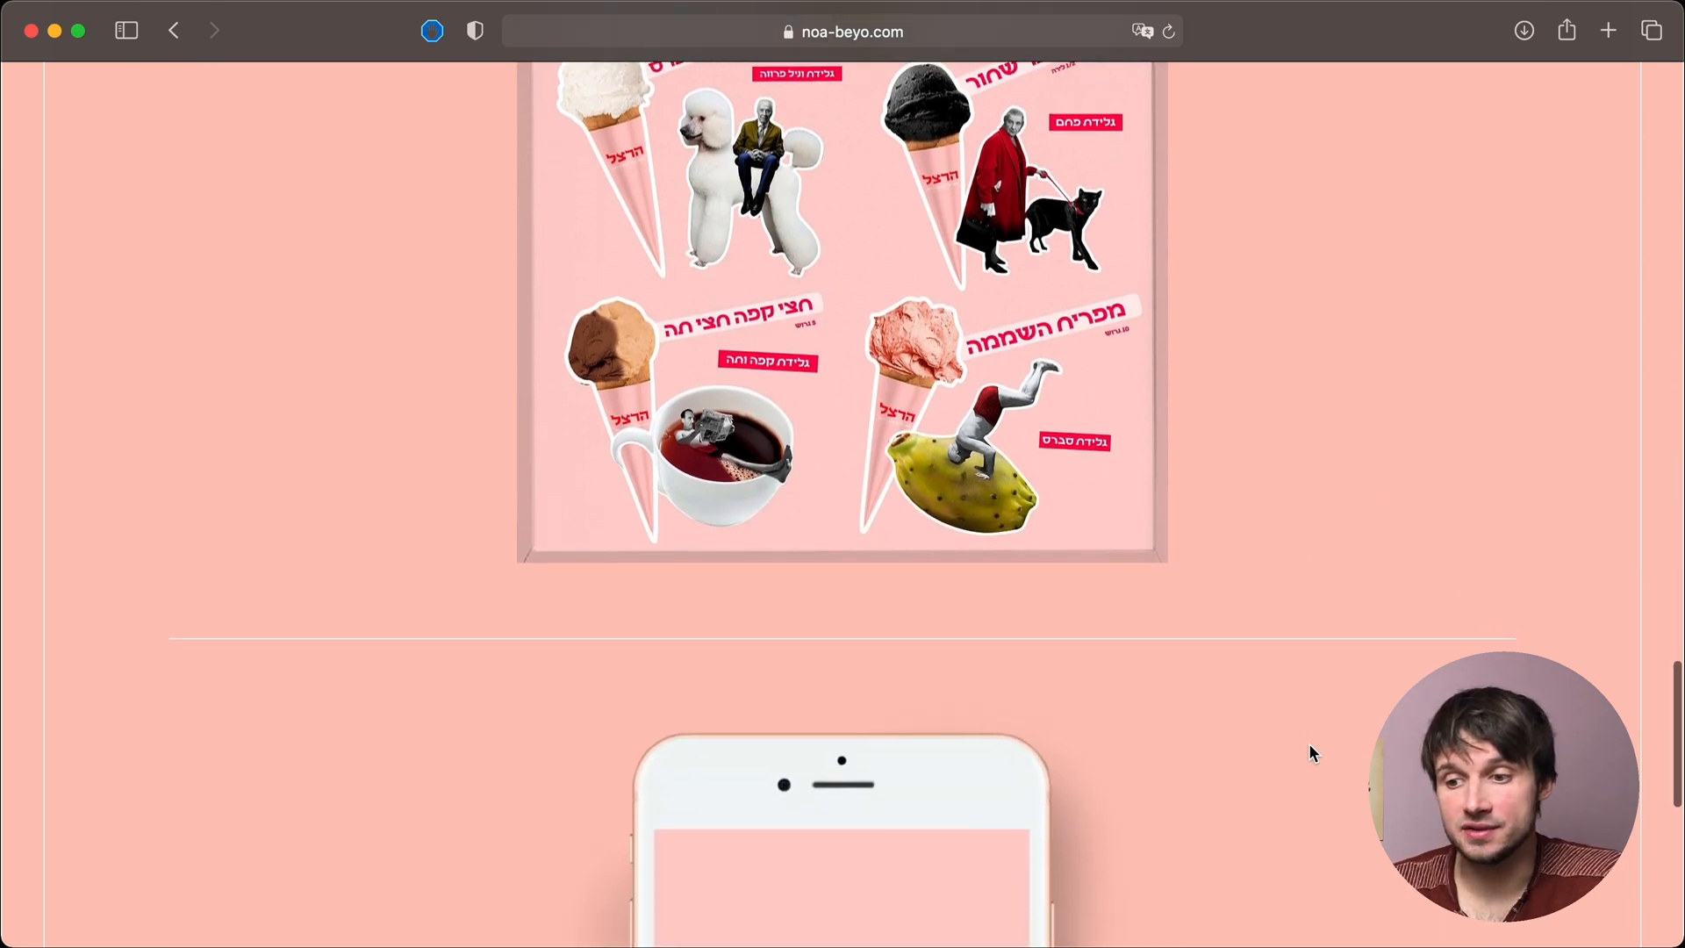
{"action": "scroll", "scroll_direction": "down", "scroll_amount": 3}
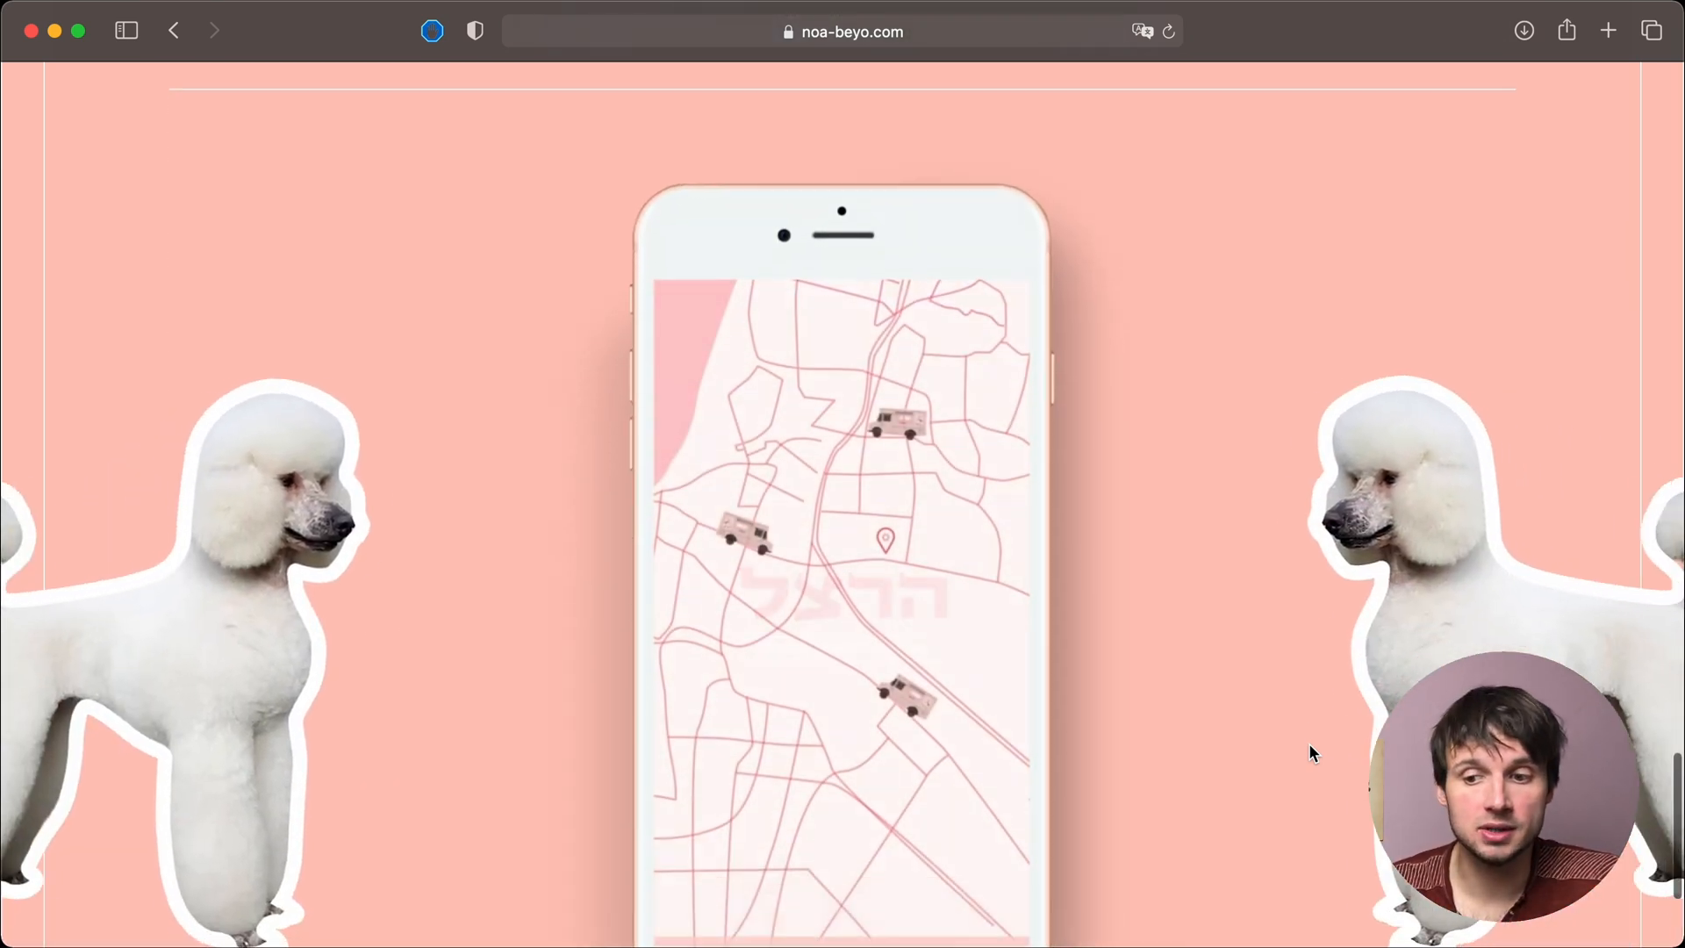
{"action": "scroll", "scroll_direction": "down", "scroll_amount": 3}
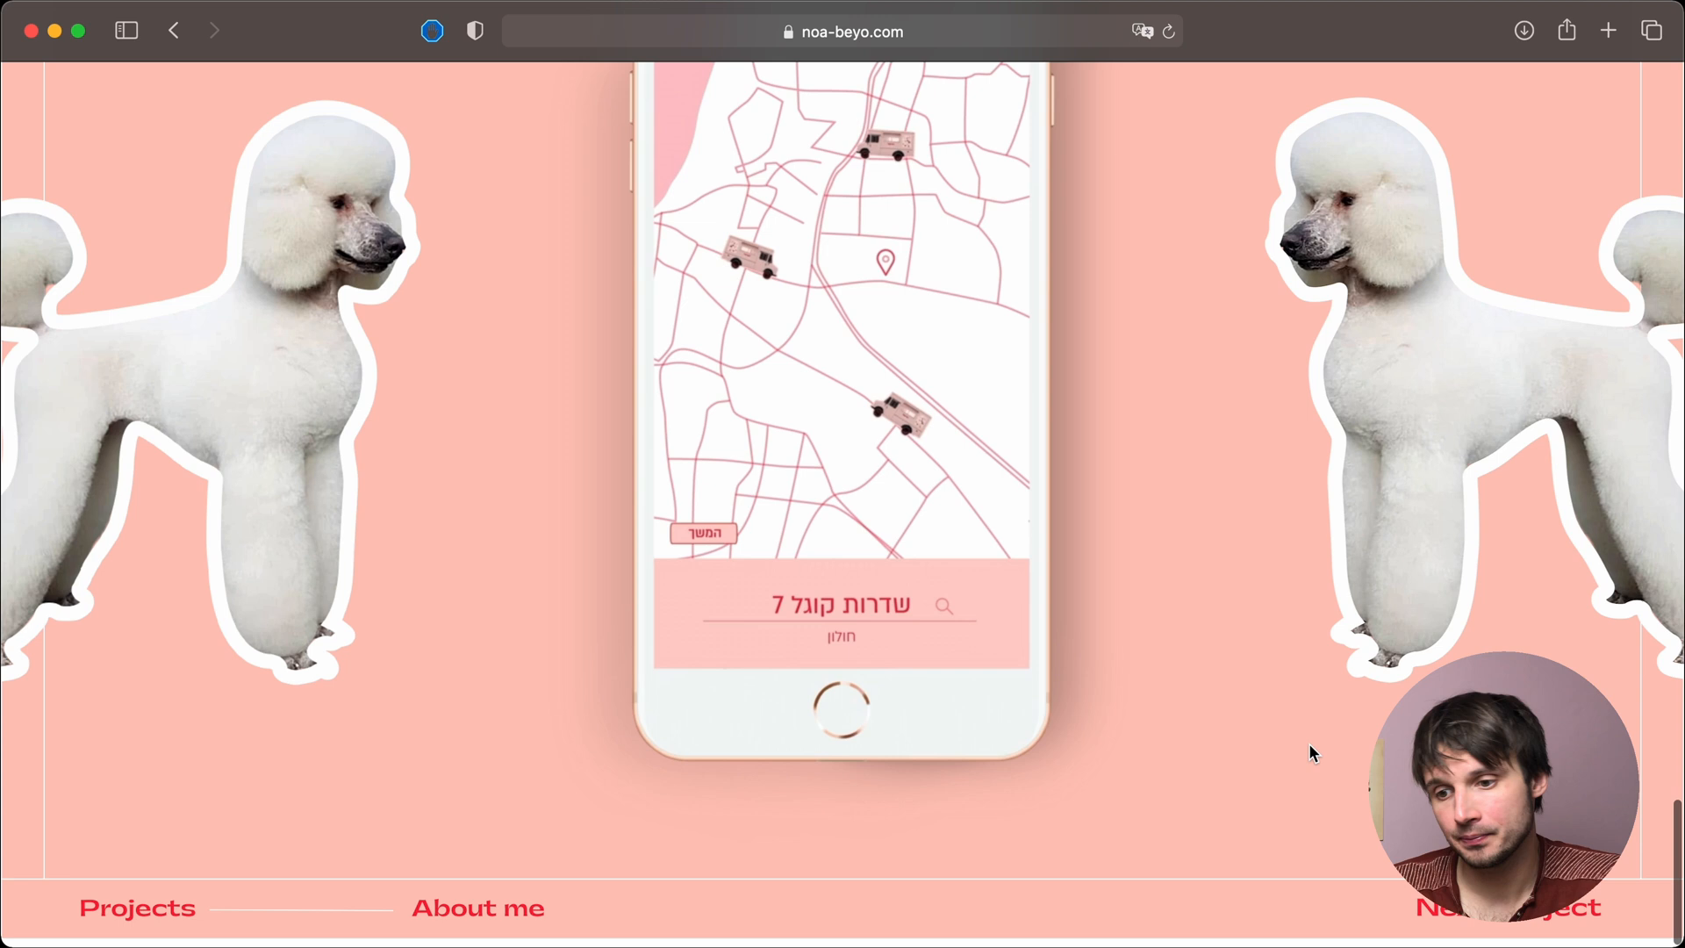
{"action": "scroll", "scroll_direction": "down", "scroll_amount": 3}
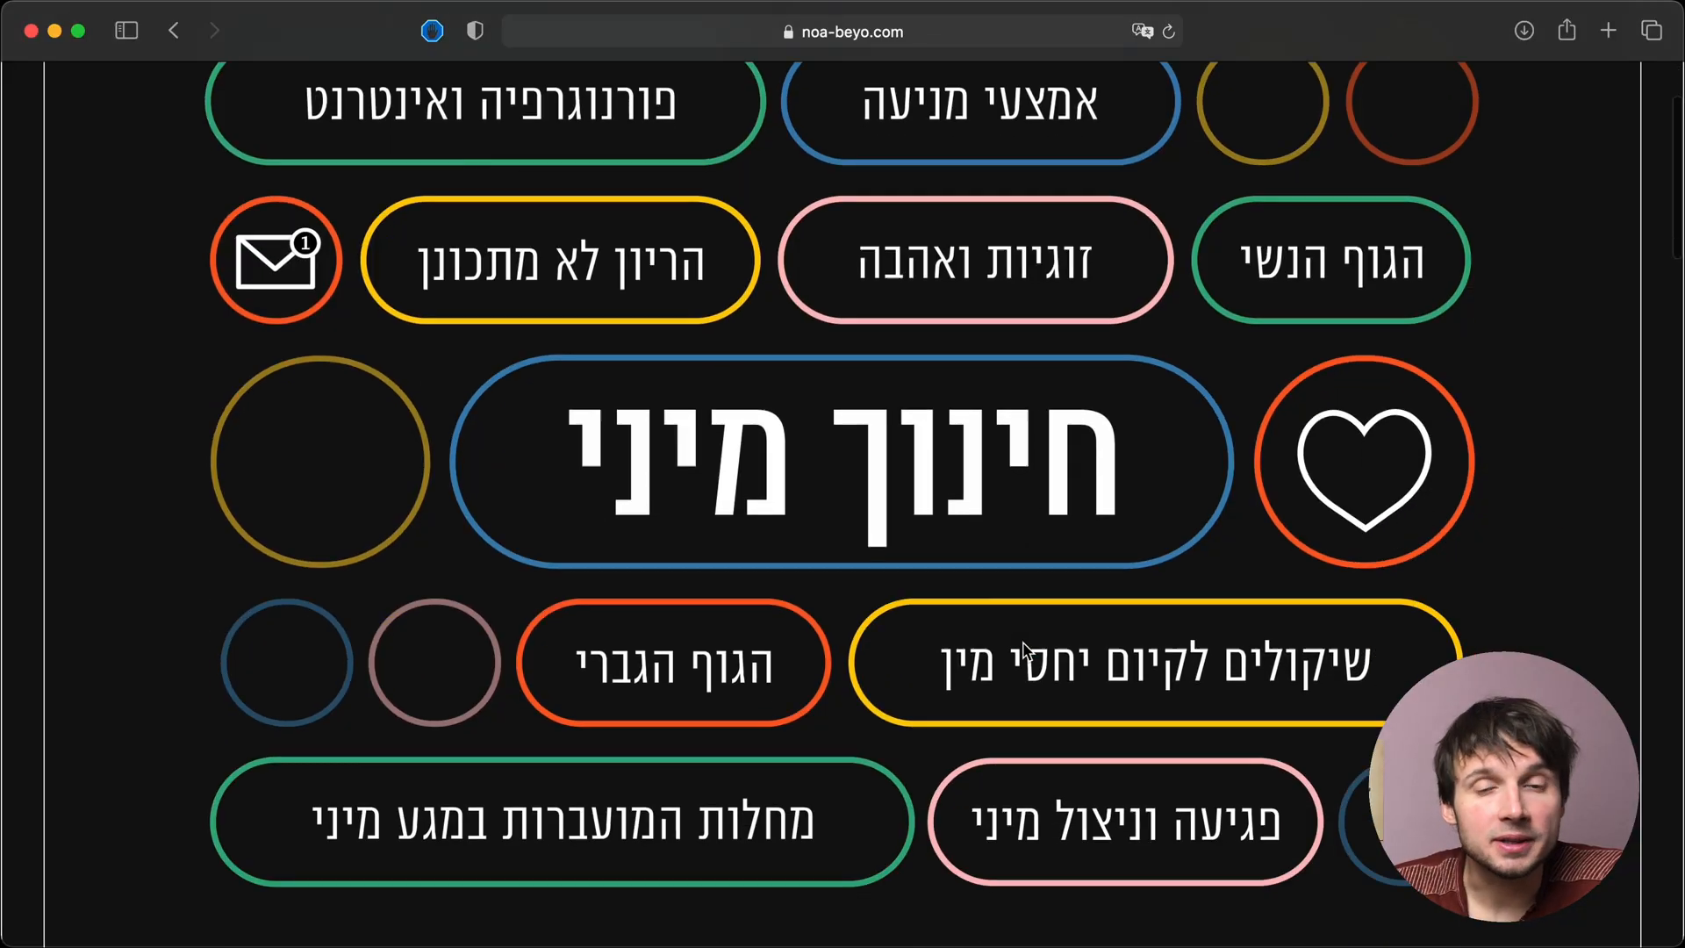
- Scroll the black sex-education app case study down to its app description
{"action": "scroll", "scroll_direction": "down", "scroll_amount": 3}
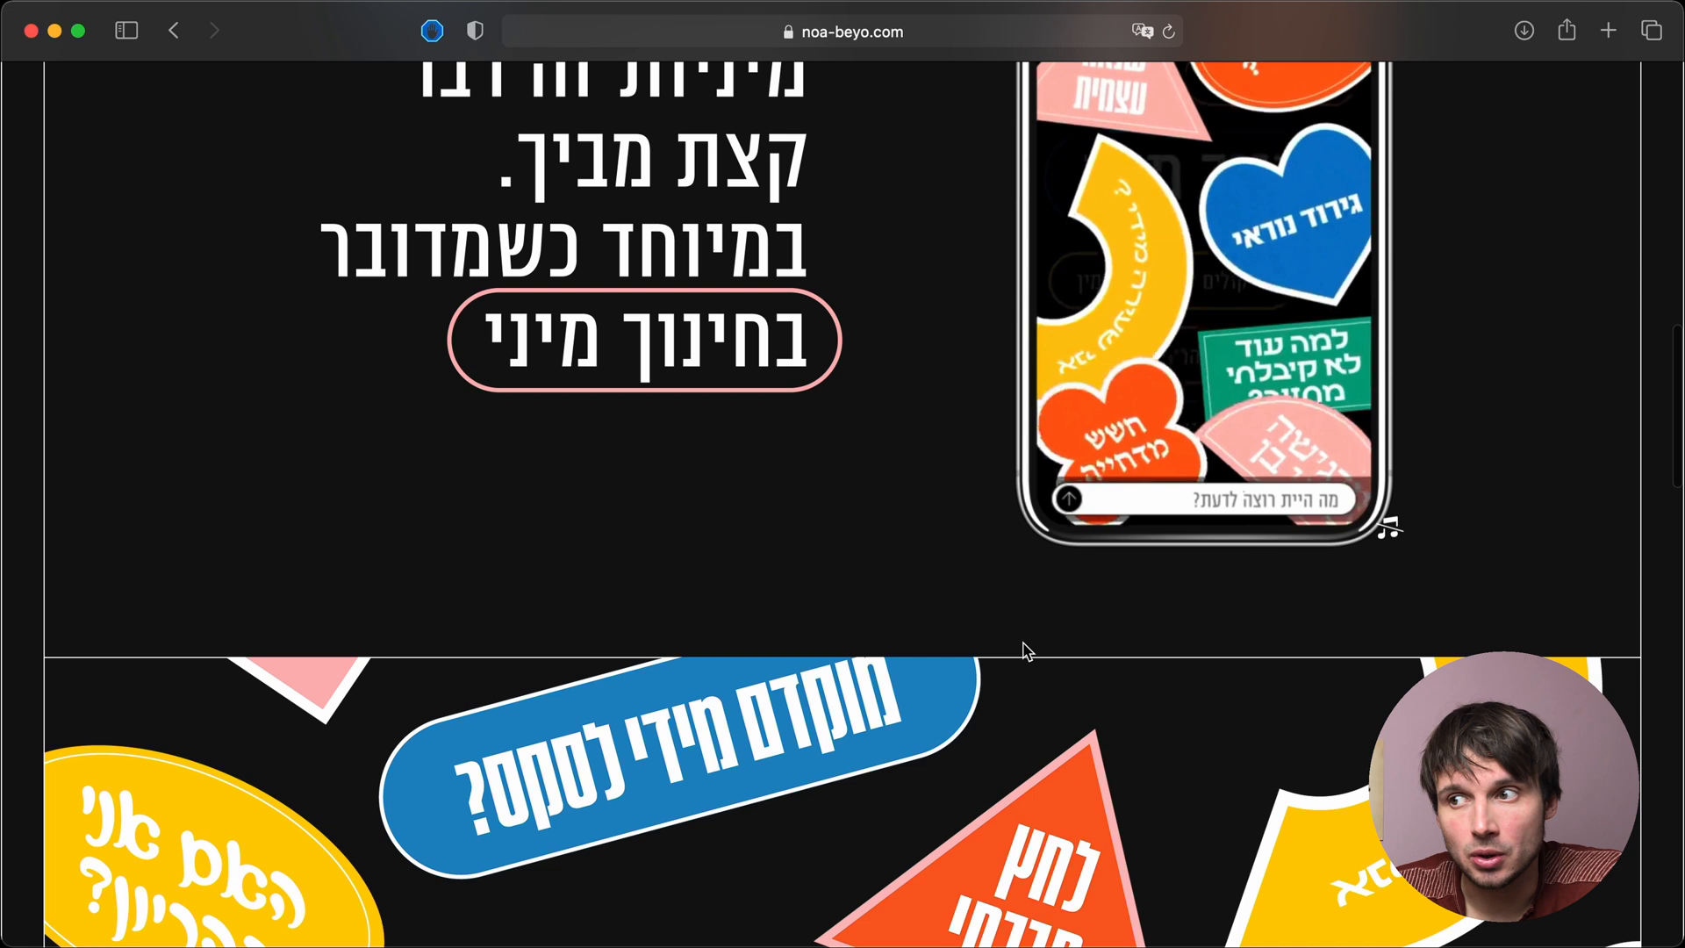
{"action": "scroll", "scroll_direction": "down", "scroll_amount": 3}
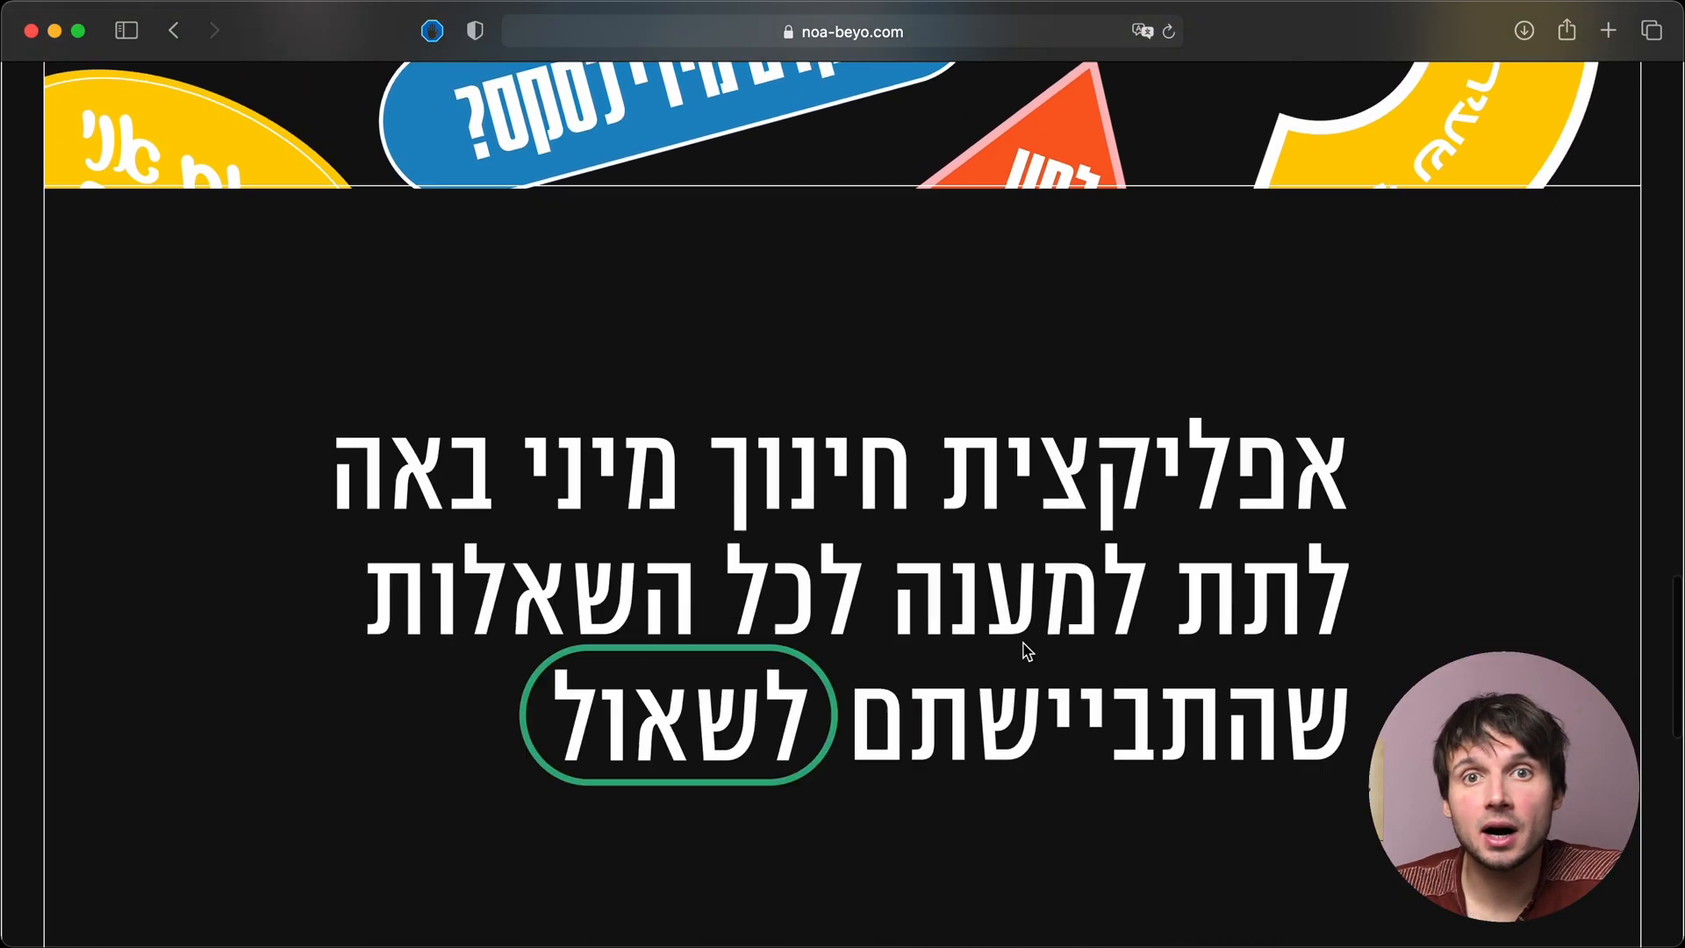
{"action": "scroll", "scroll_direction": "down", "scroll_amount": 3}
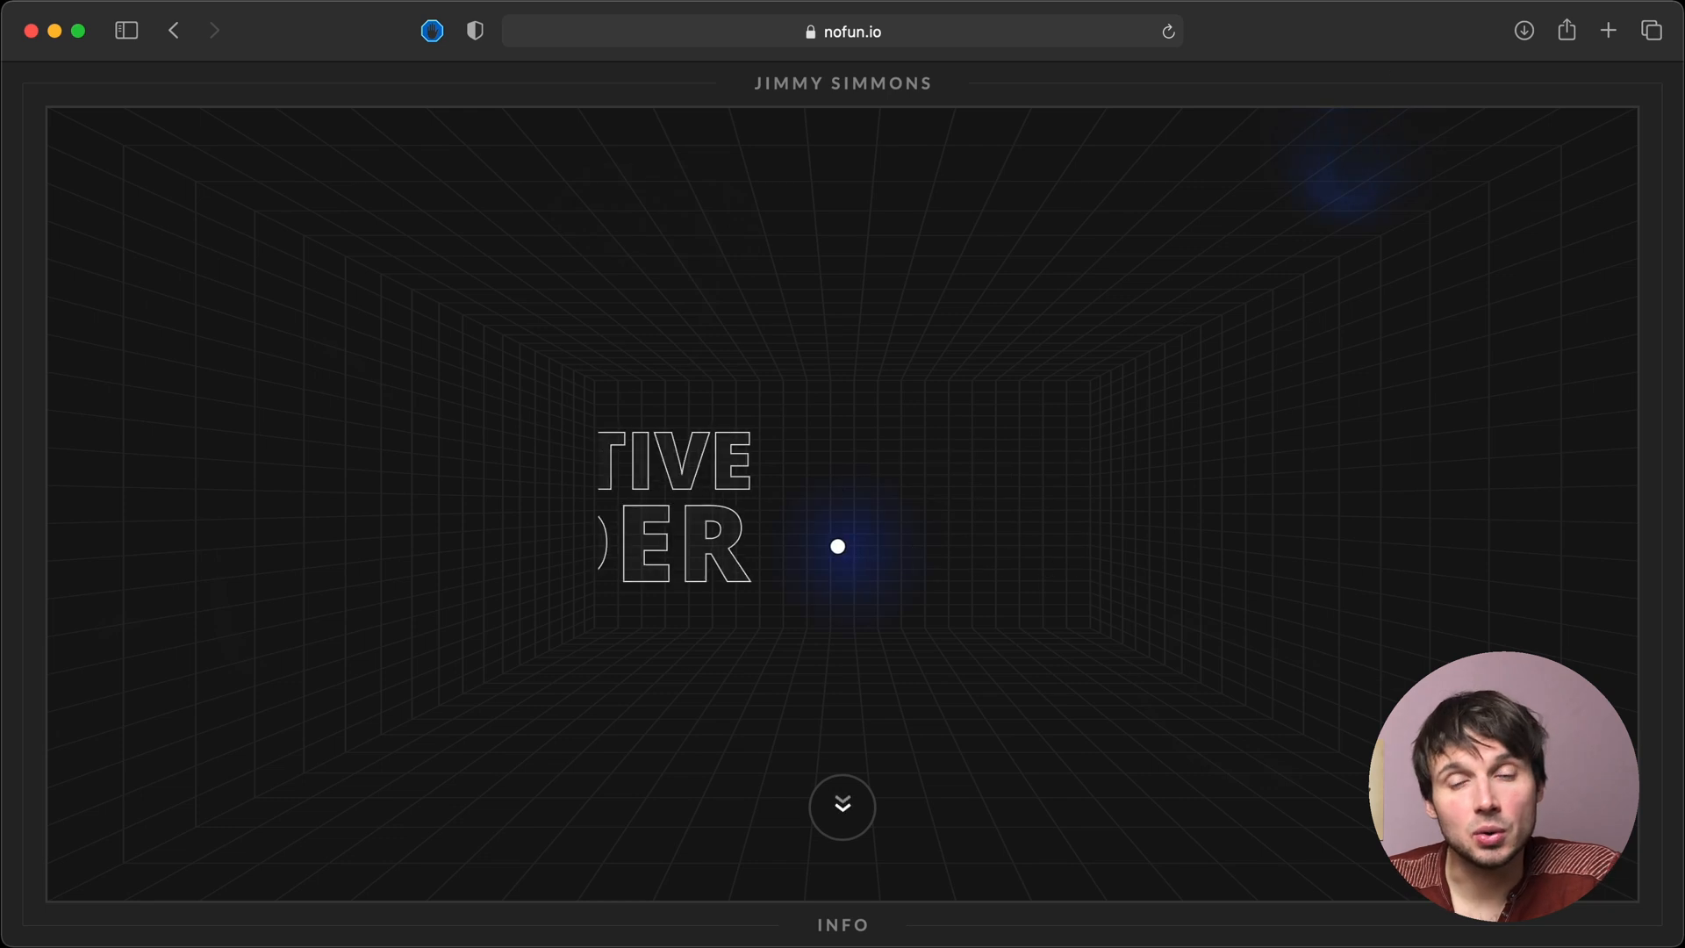
{"action": "mouse_move", "coordinate": [949, 505]}
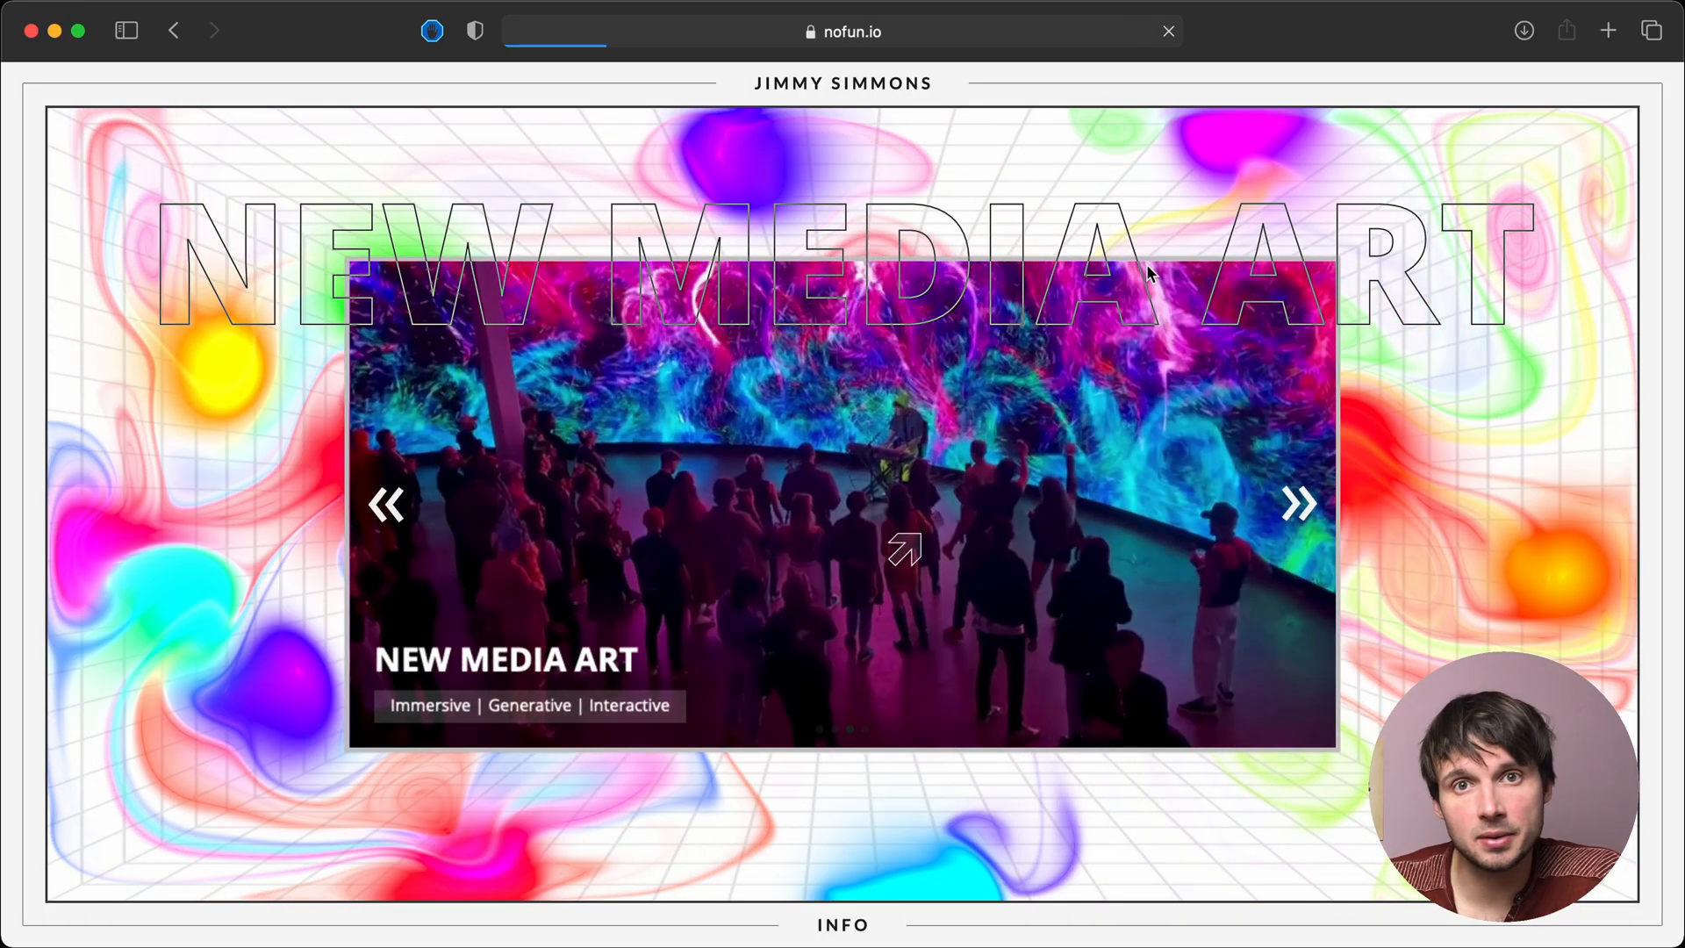
- Open the New Media Art slide and scroll its galleries down to Explore More
{"action": "left_click", "coordinate": [904, 548]}
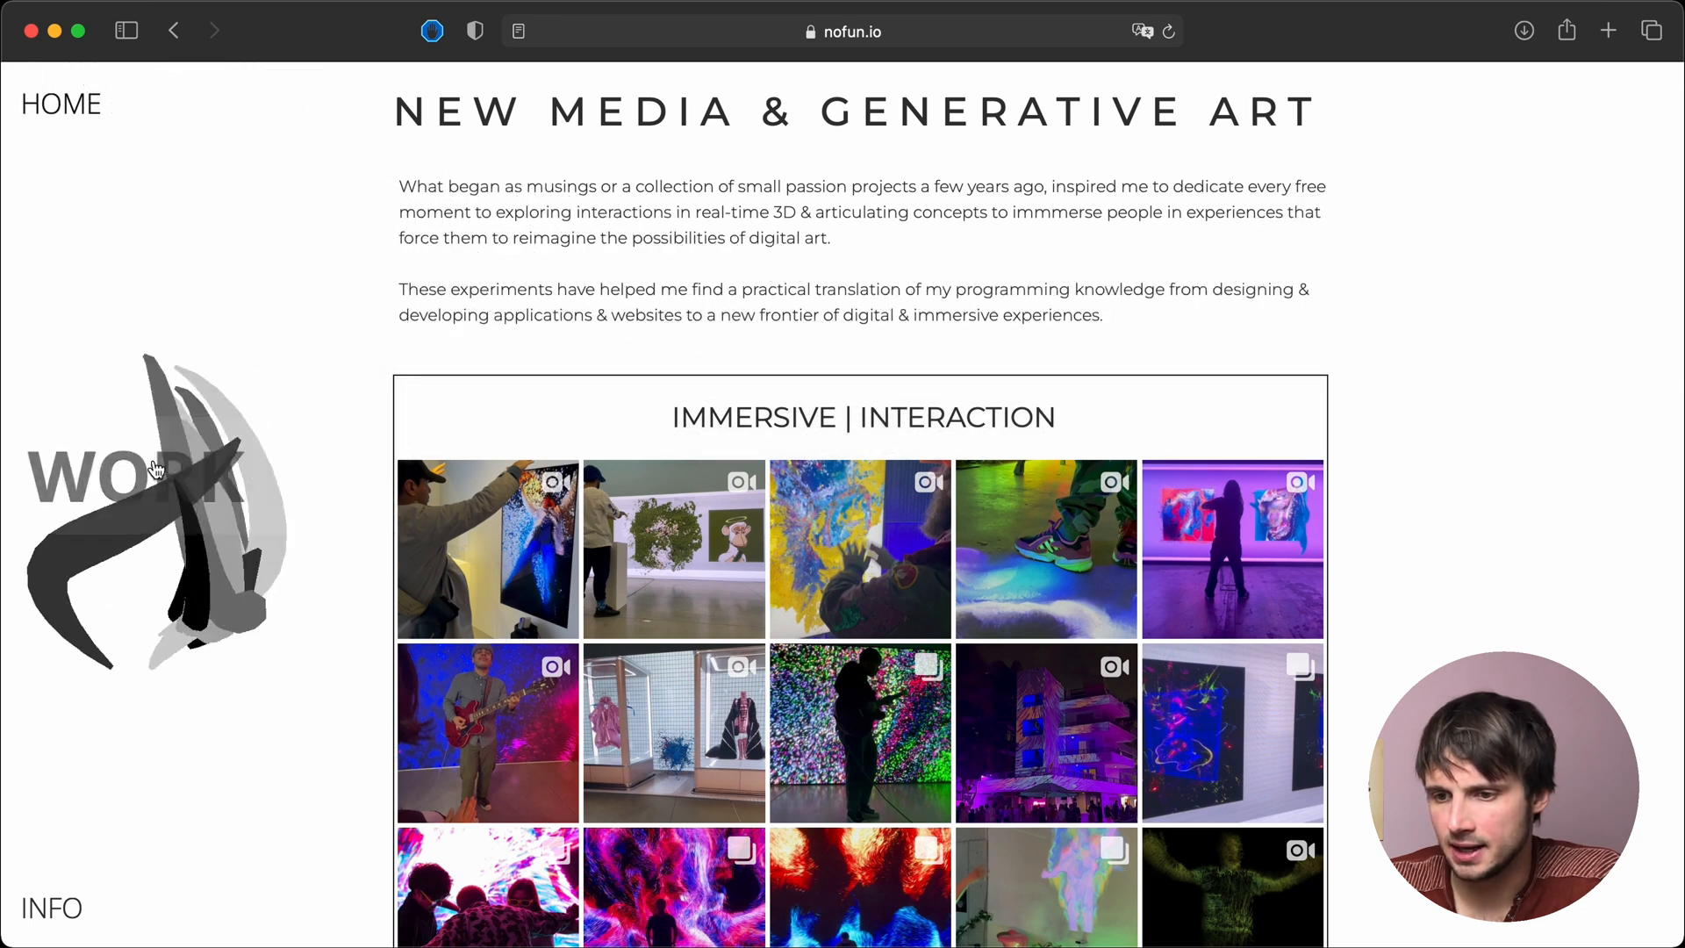
{"action": "scroll", "scroll_direction": "down", "scroll_amount": 3}
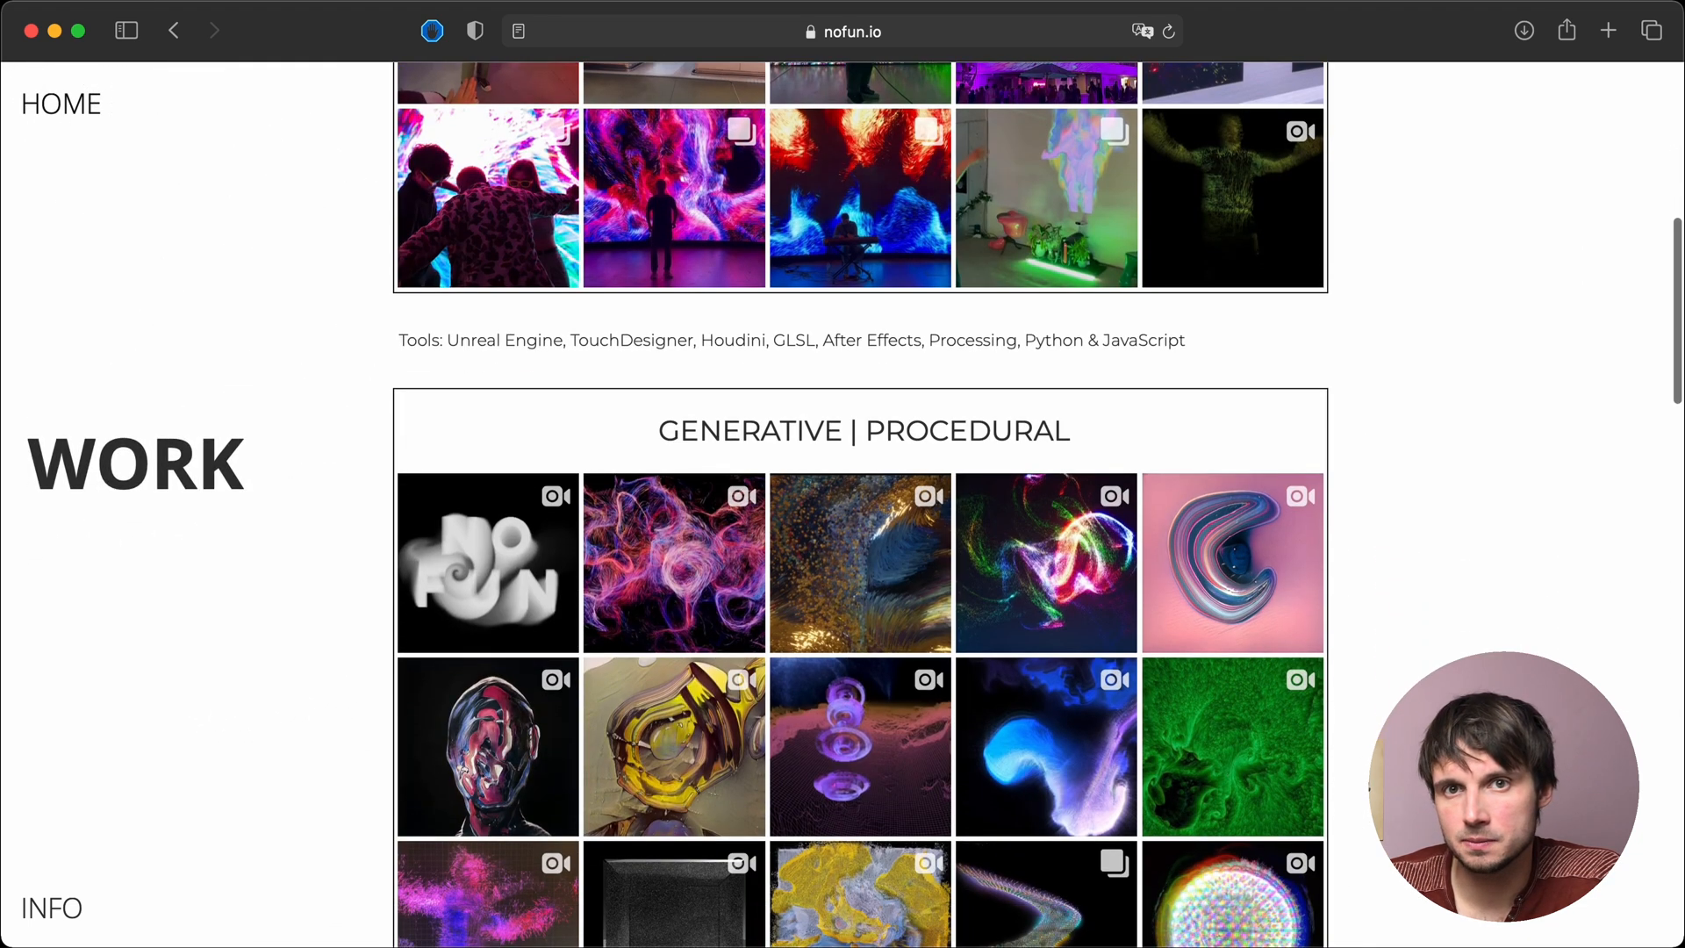
{"action": "scroll", "scroll_direction": "down", "scroll_amount": 3}
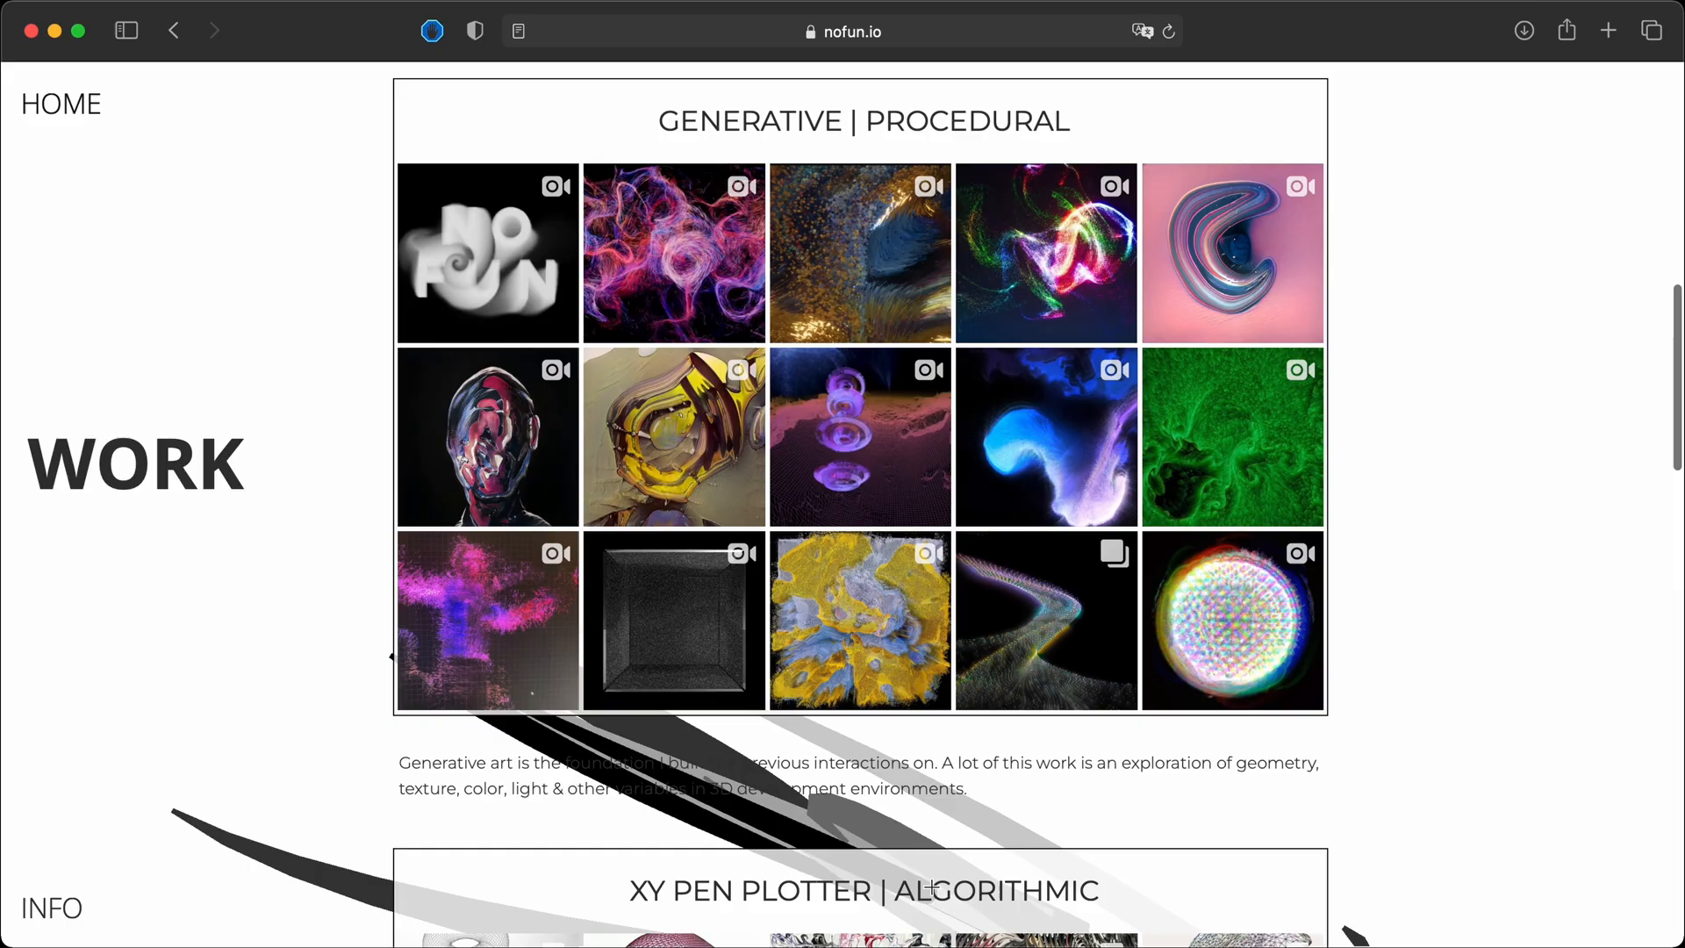
{"action": "scroll", "scroll_direction": "down", "scroll_amount": 3}
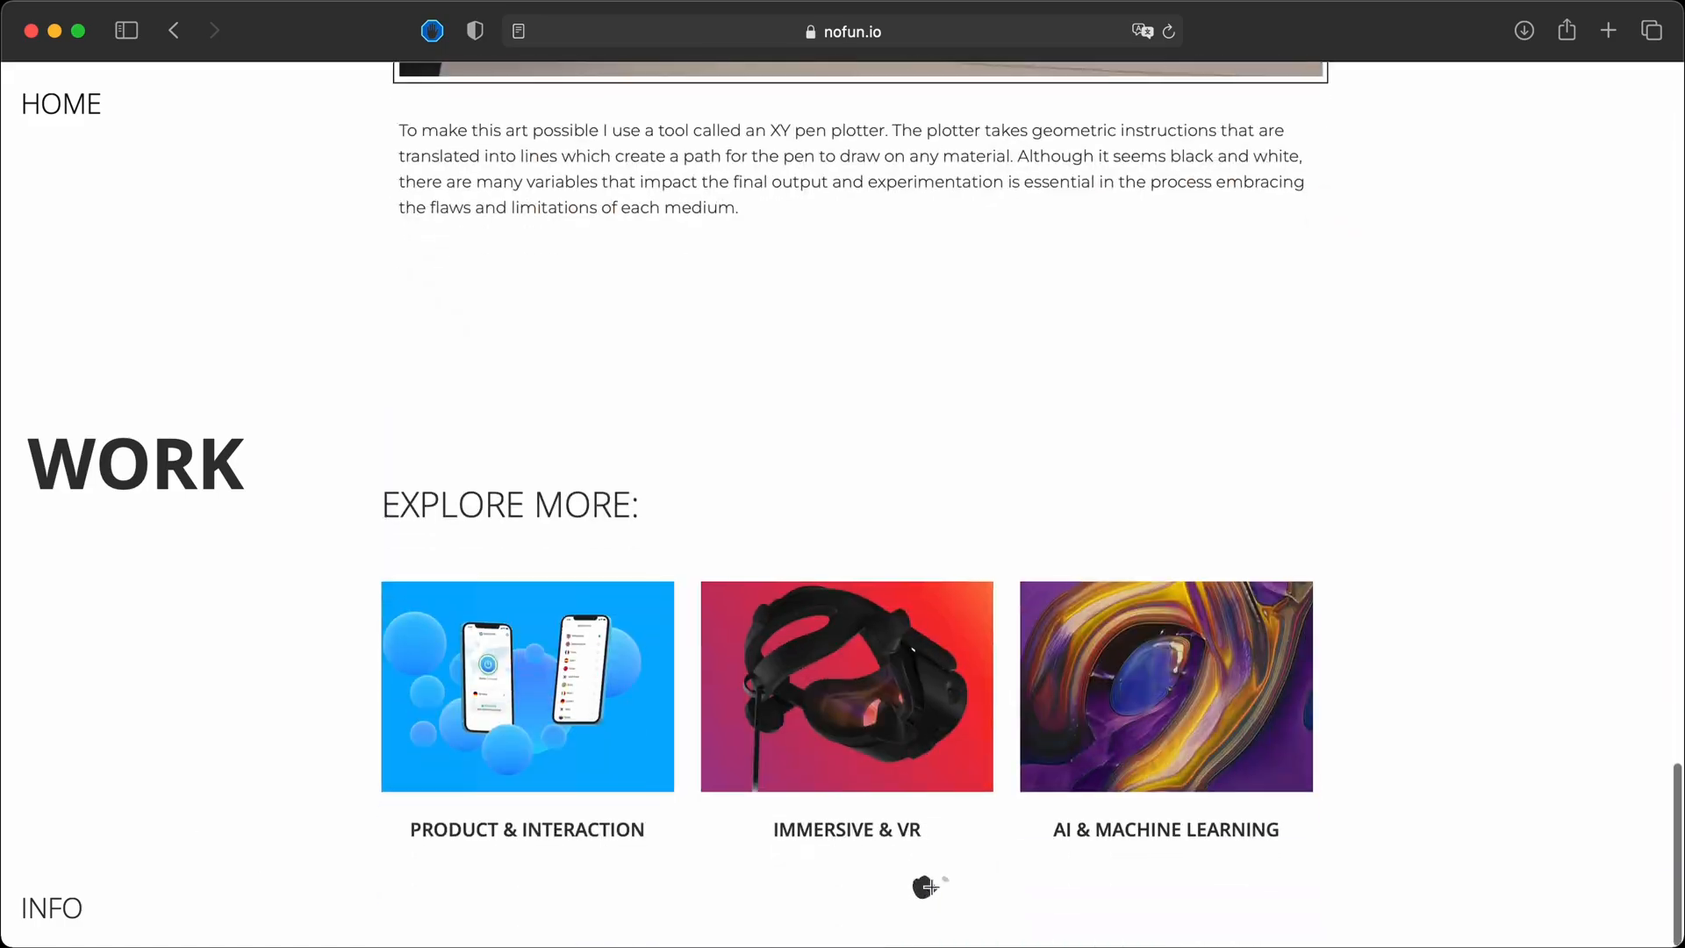
{"action": "scroll", "scroll_direction": "up", "scroll_amount": 3}
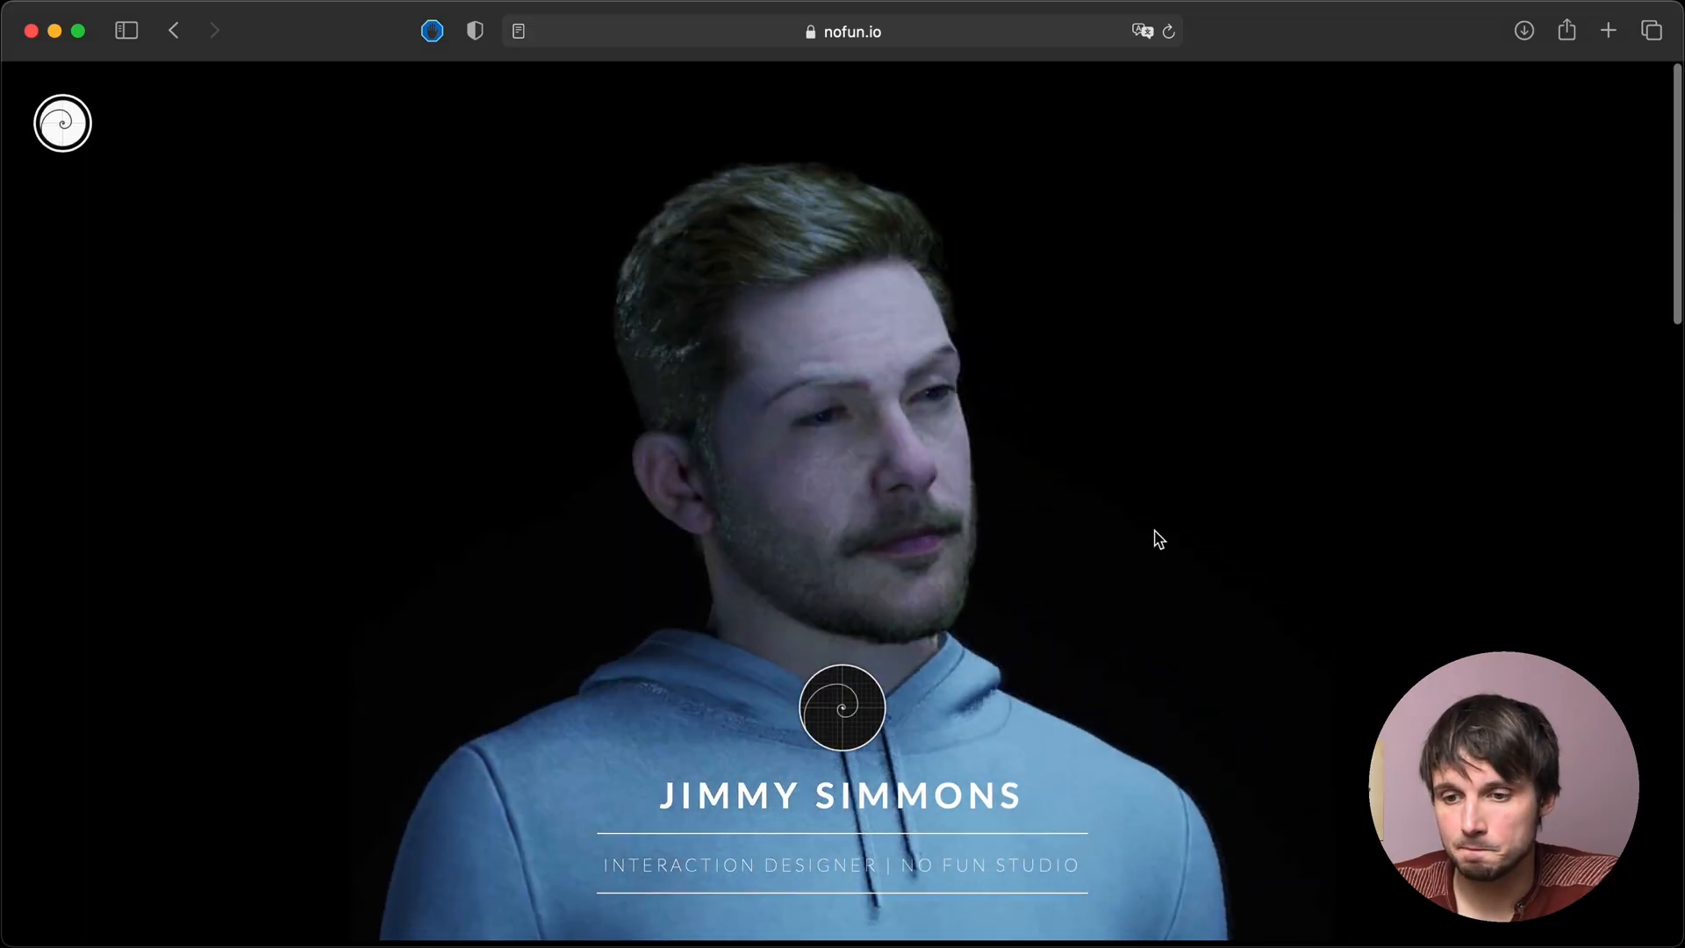
{"action": "mouse_move", "coordinate": [616, 519]}
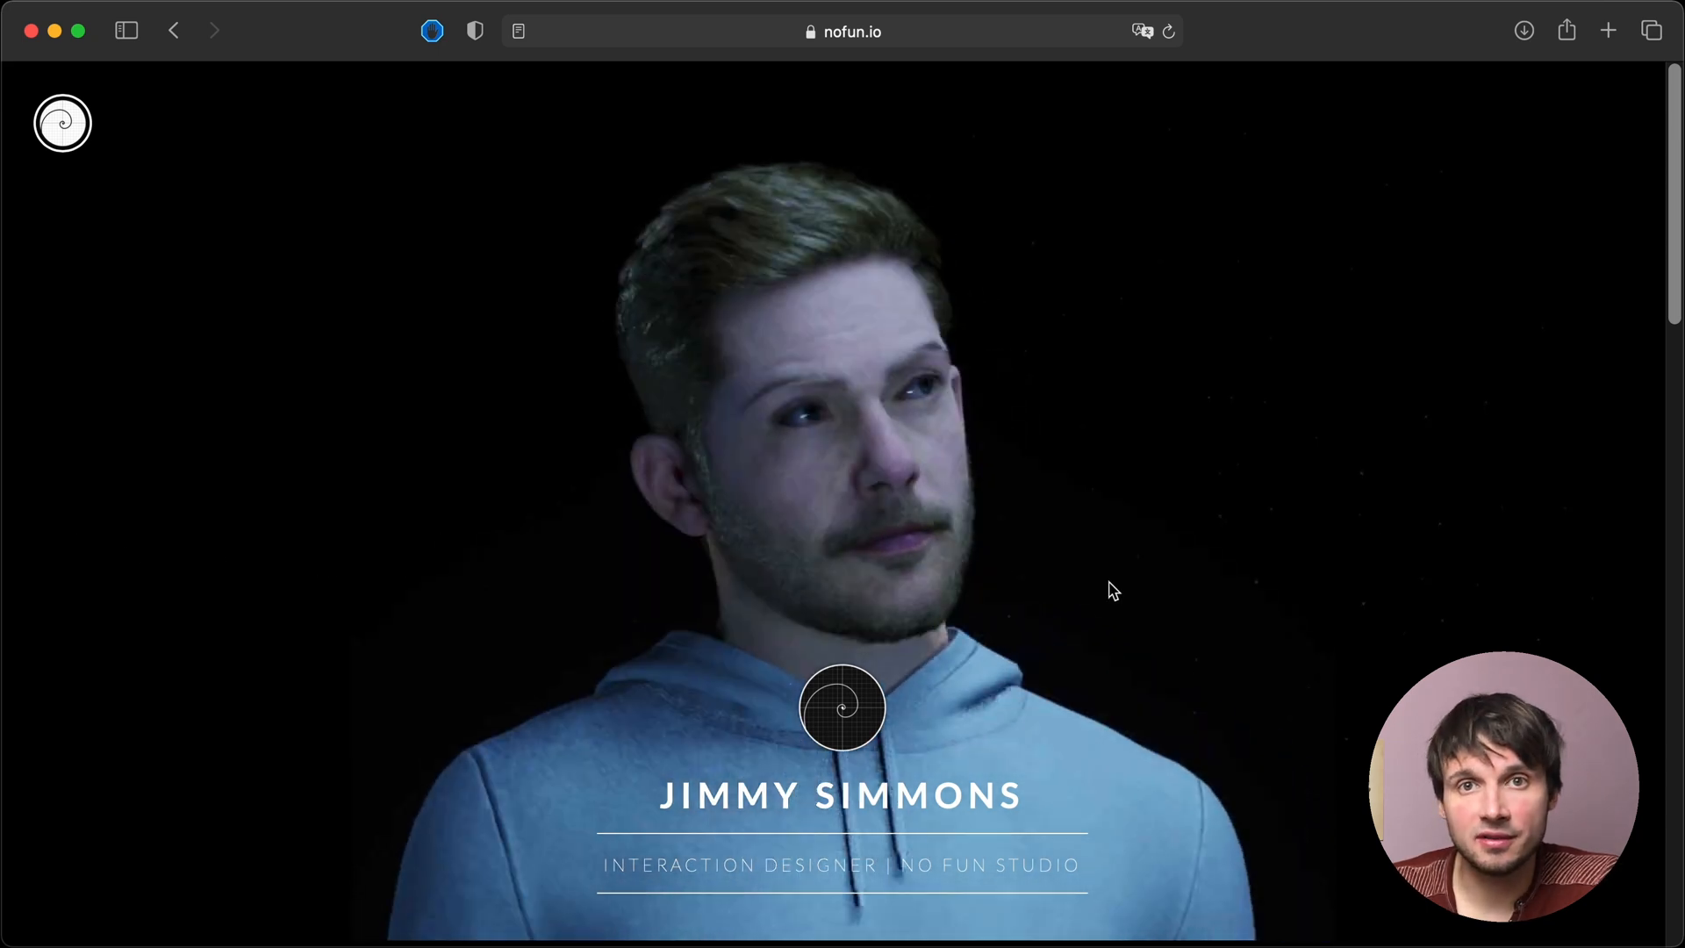
- Scroll past Jimmy Simmons' 3D portrait to his bio and awards list
{"action": "scroll", "scroll_direction": "down", "scroll_amount": 3}
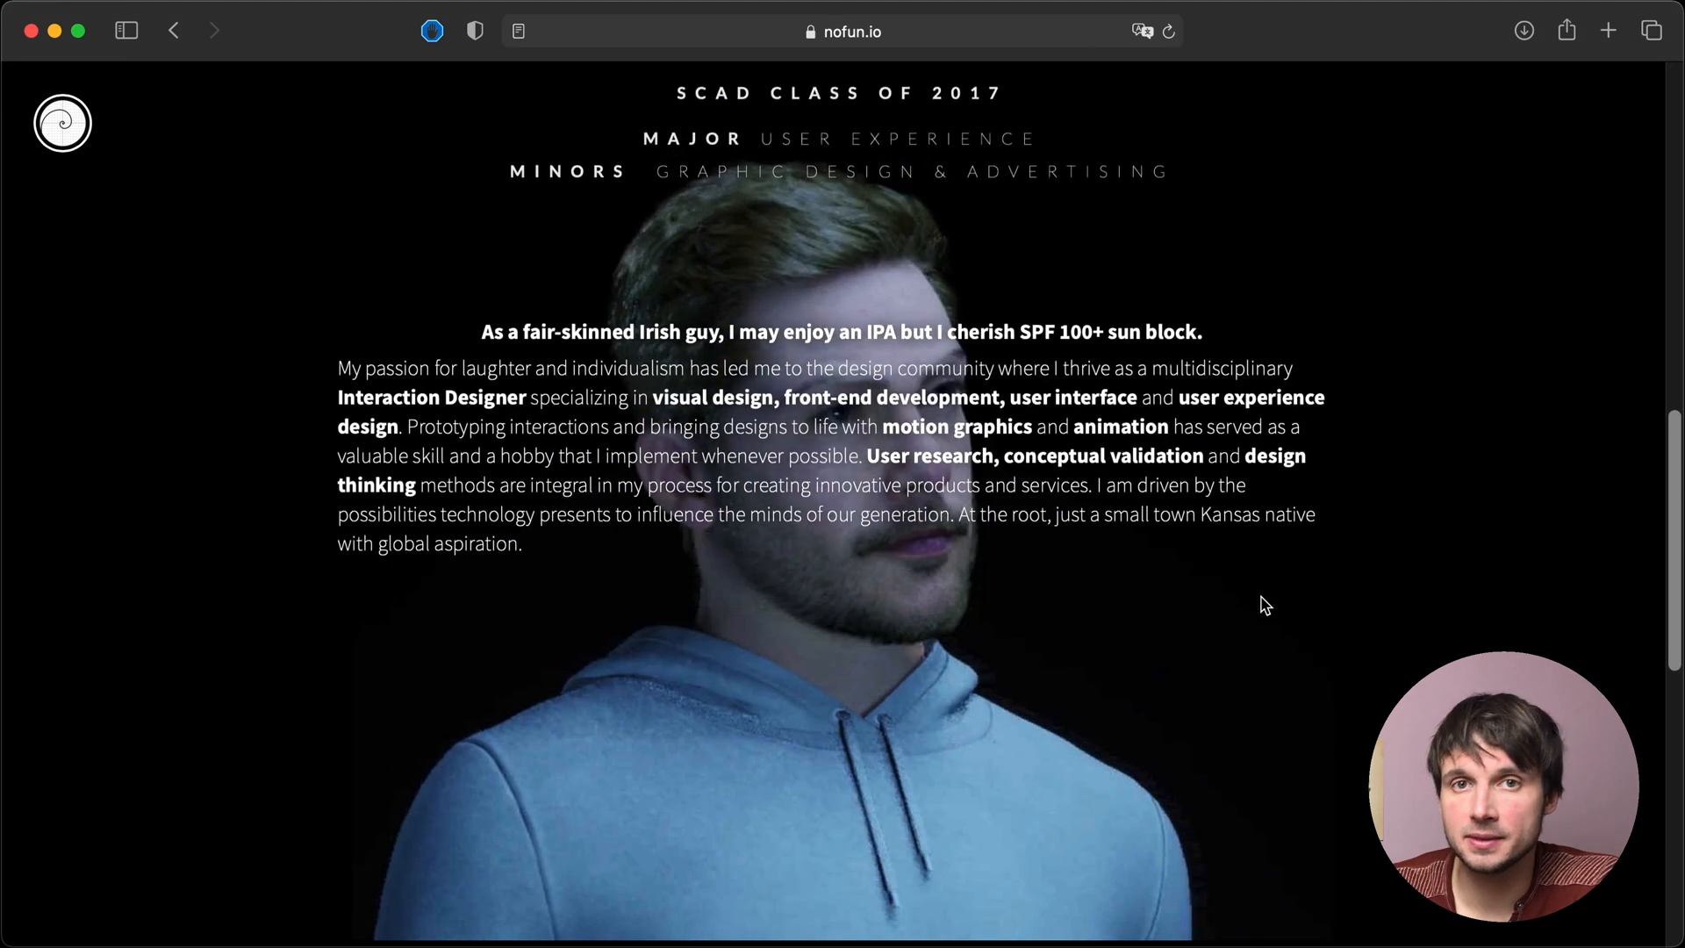
{"action": "scroll", "scroll_direction": "down", "scroll_amount": 3}
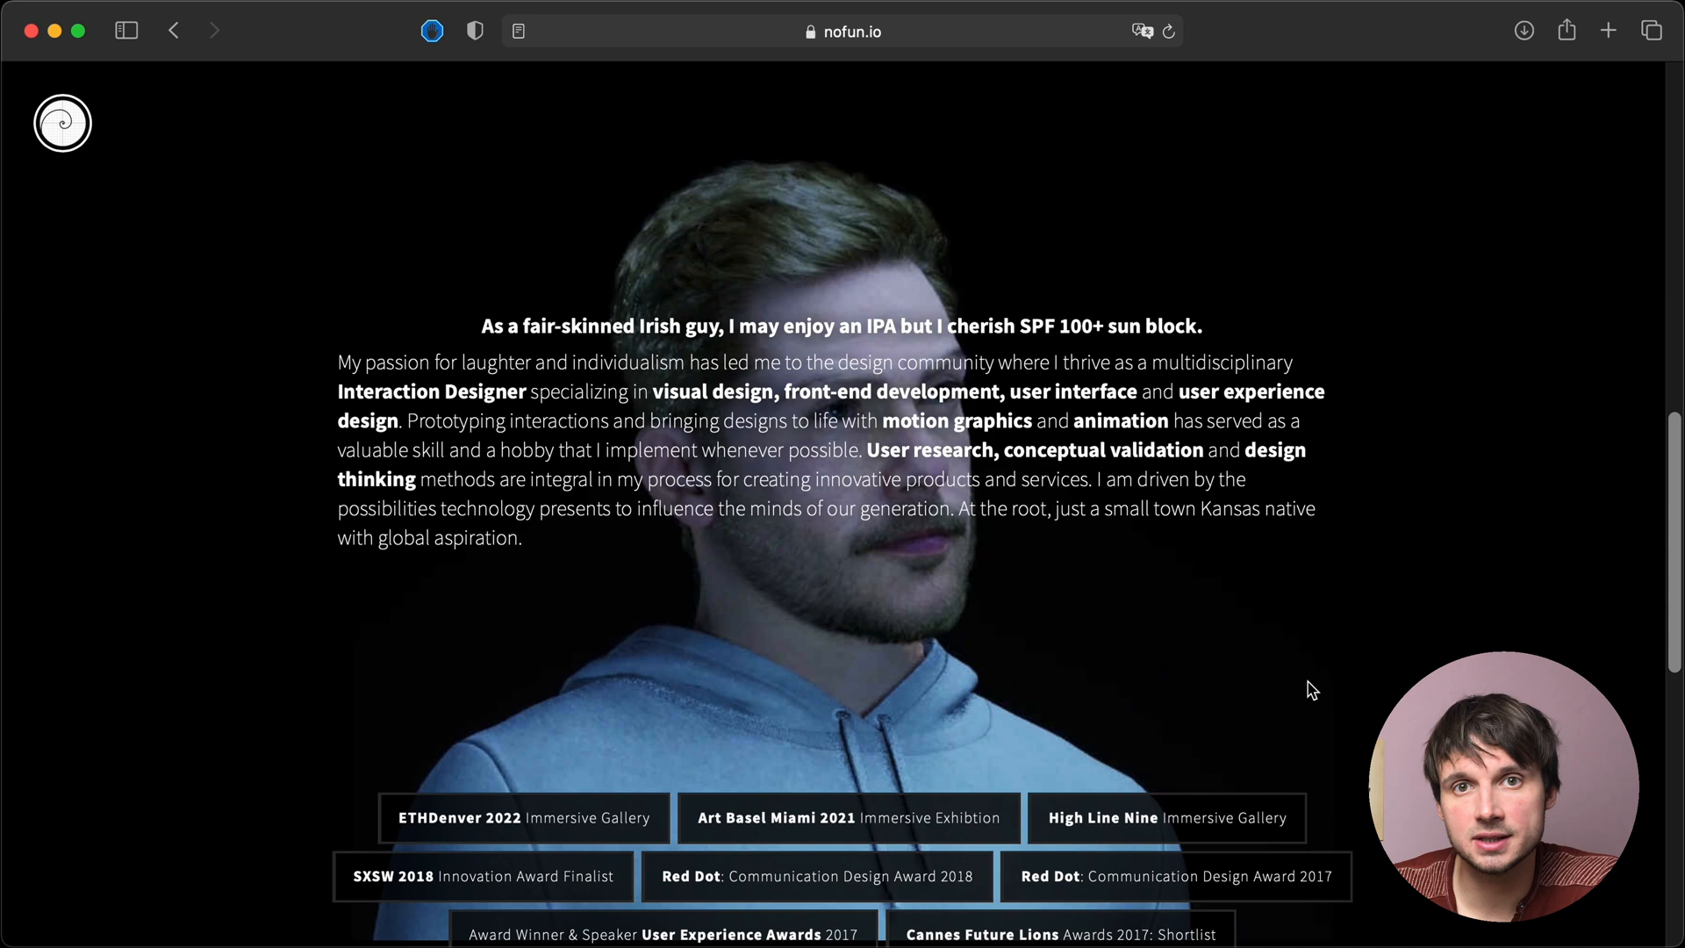
{"action": "scroll", "scroll_direction": "down", "scroll_amount": 3}
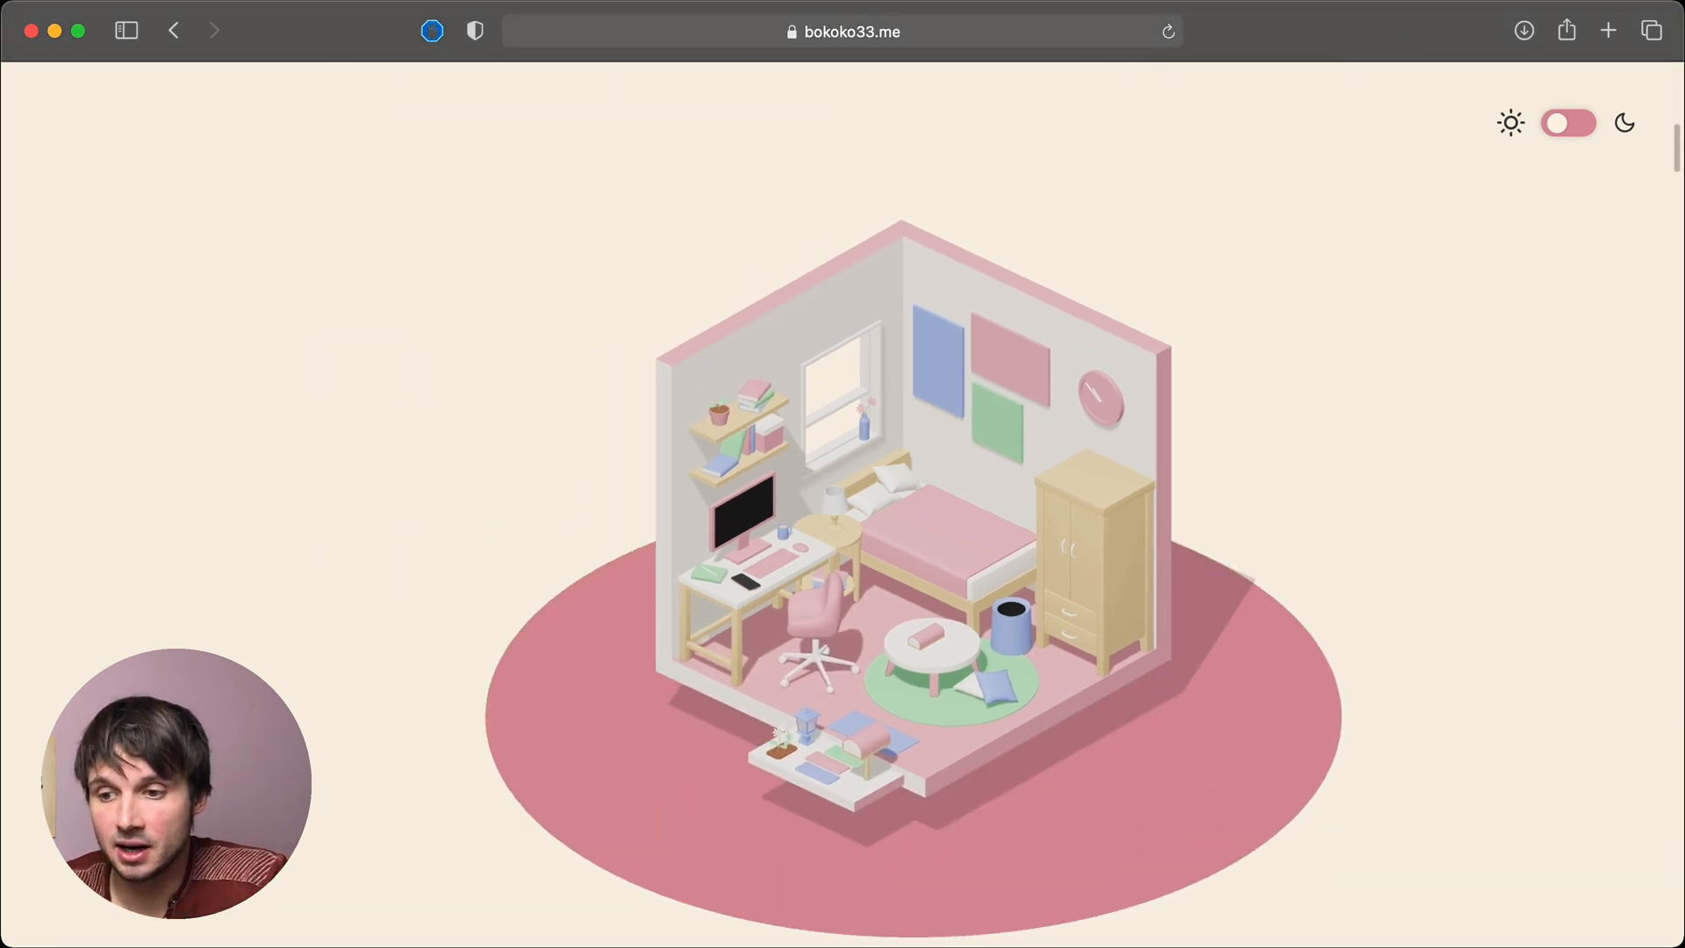
- Reveal bokoko33's content beside the room and scroll to the Japanese thank-you panel
{"action": "left_click", "coordinate": [1568, 123]}
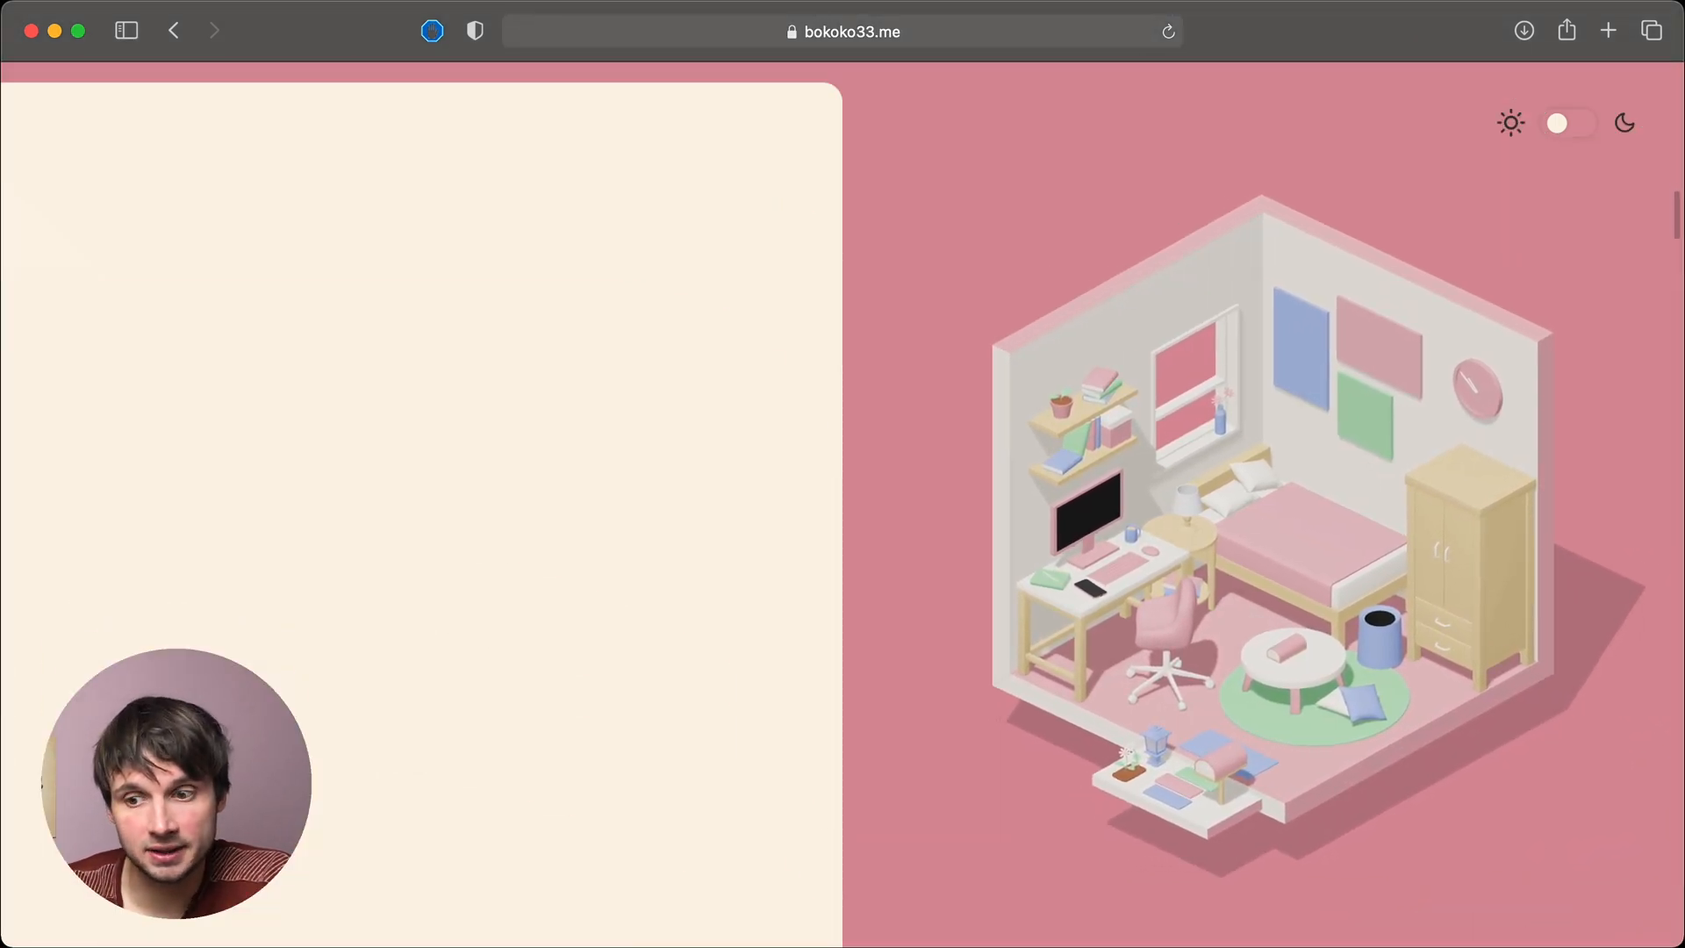
{"action": "scroll", "scroll_direction": "down", "scroll_amount": 3}
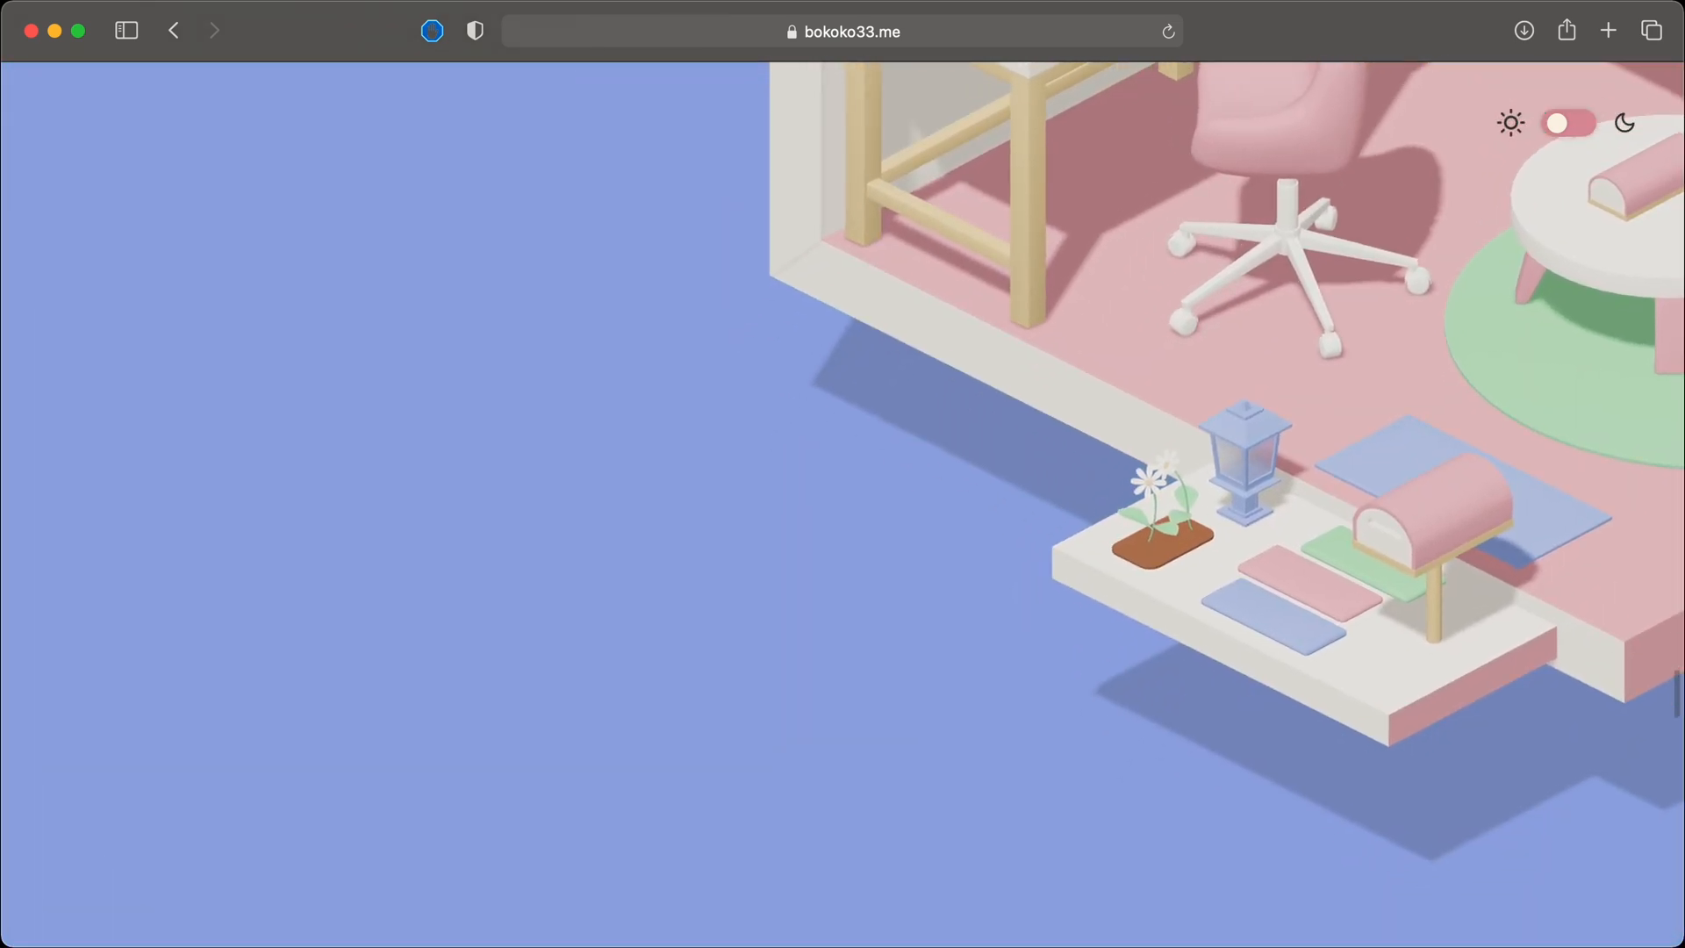
{"action": "scroll", "scroll_direction": "down", "scroll_amount": 3}
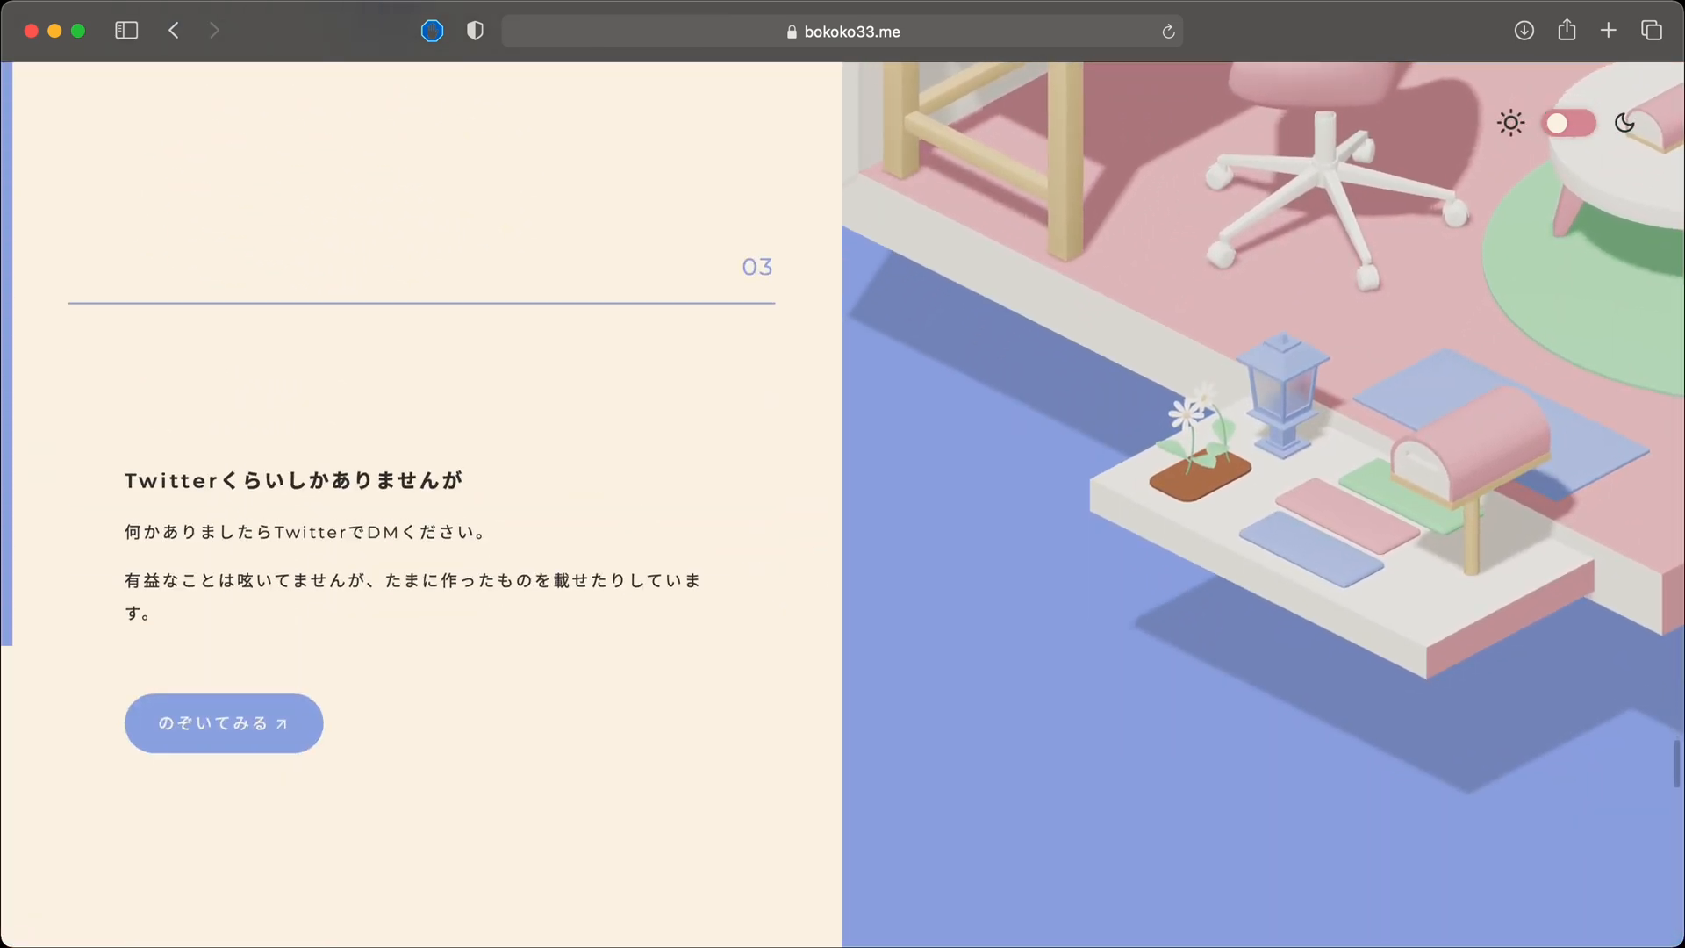
{"action": "scroll", "scroll_direction": "up", "scroll_amount": 3}
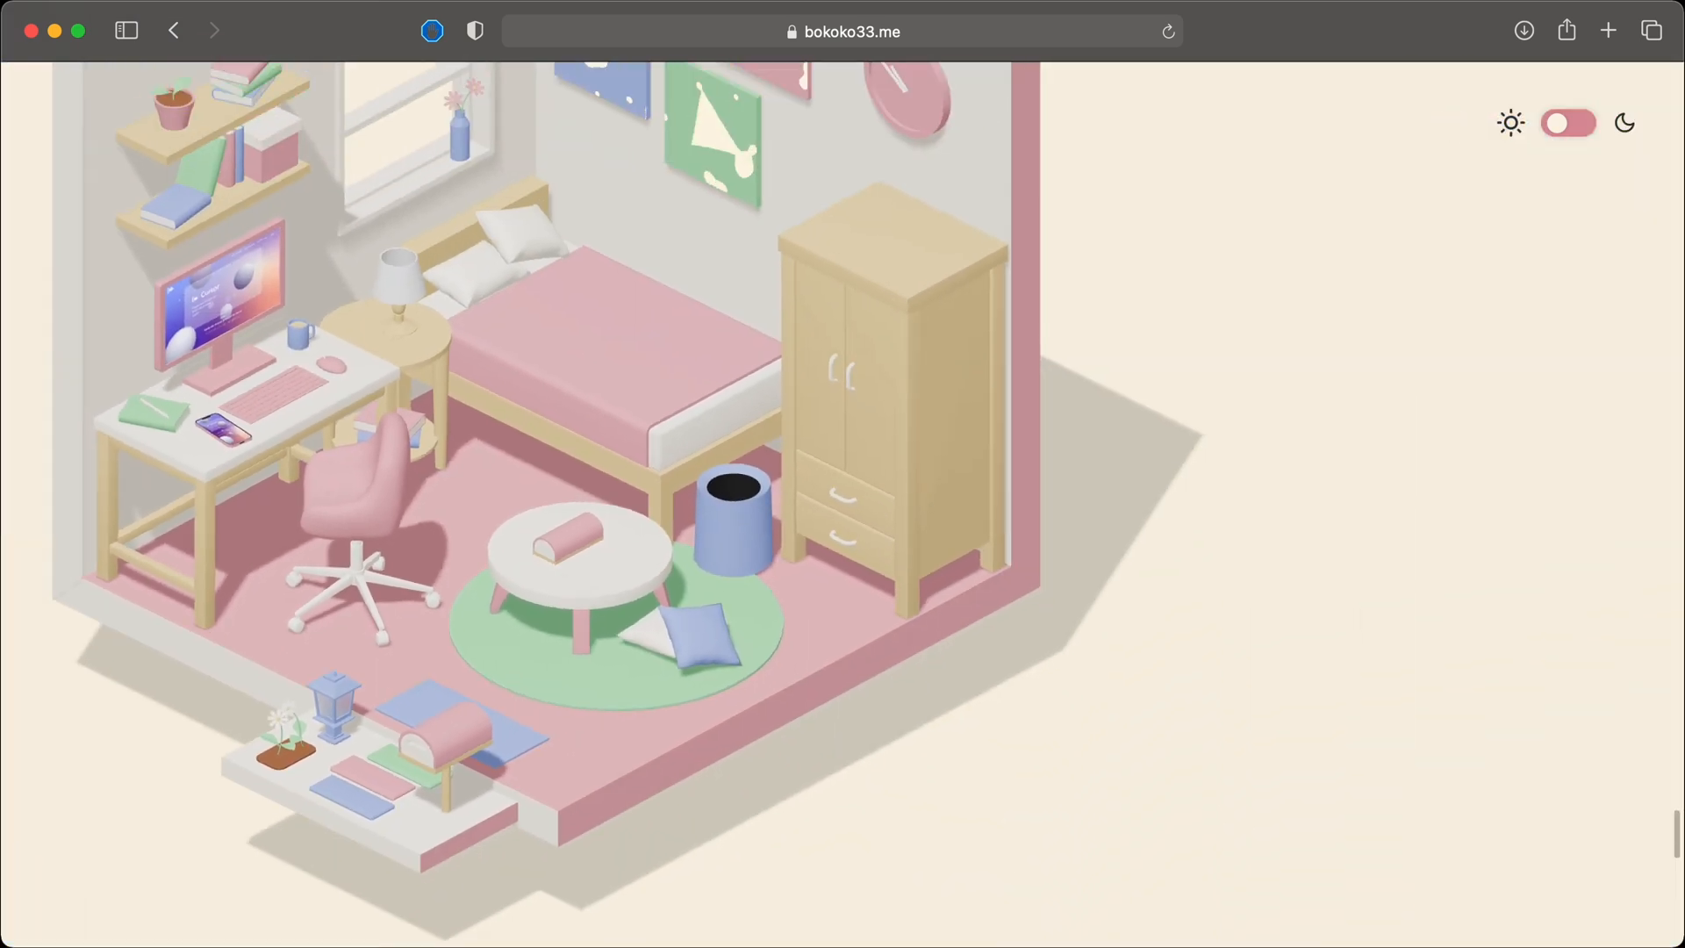
{"action": "left_click", "coordinate": [1566, 123]}
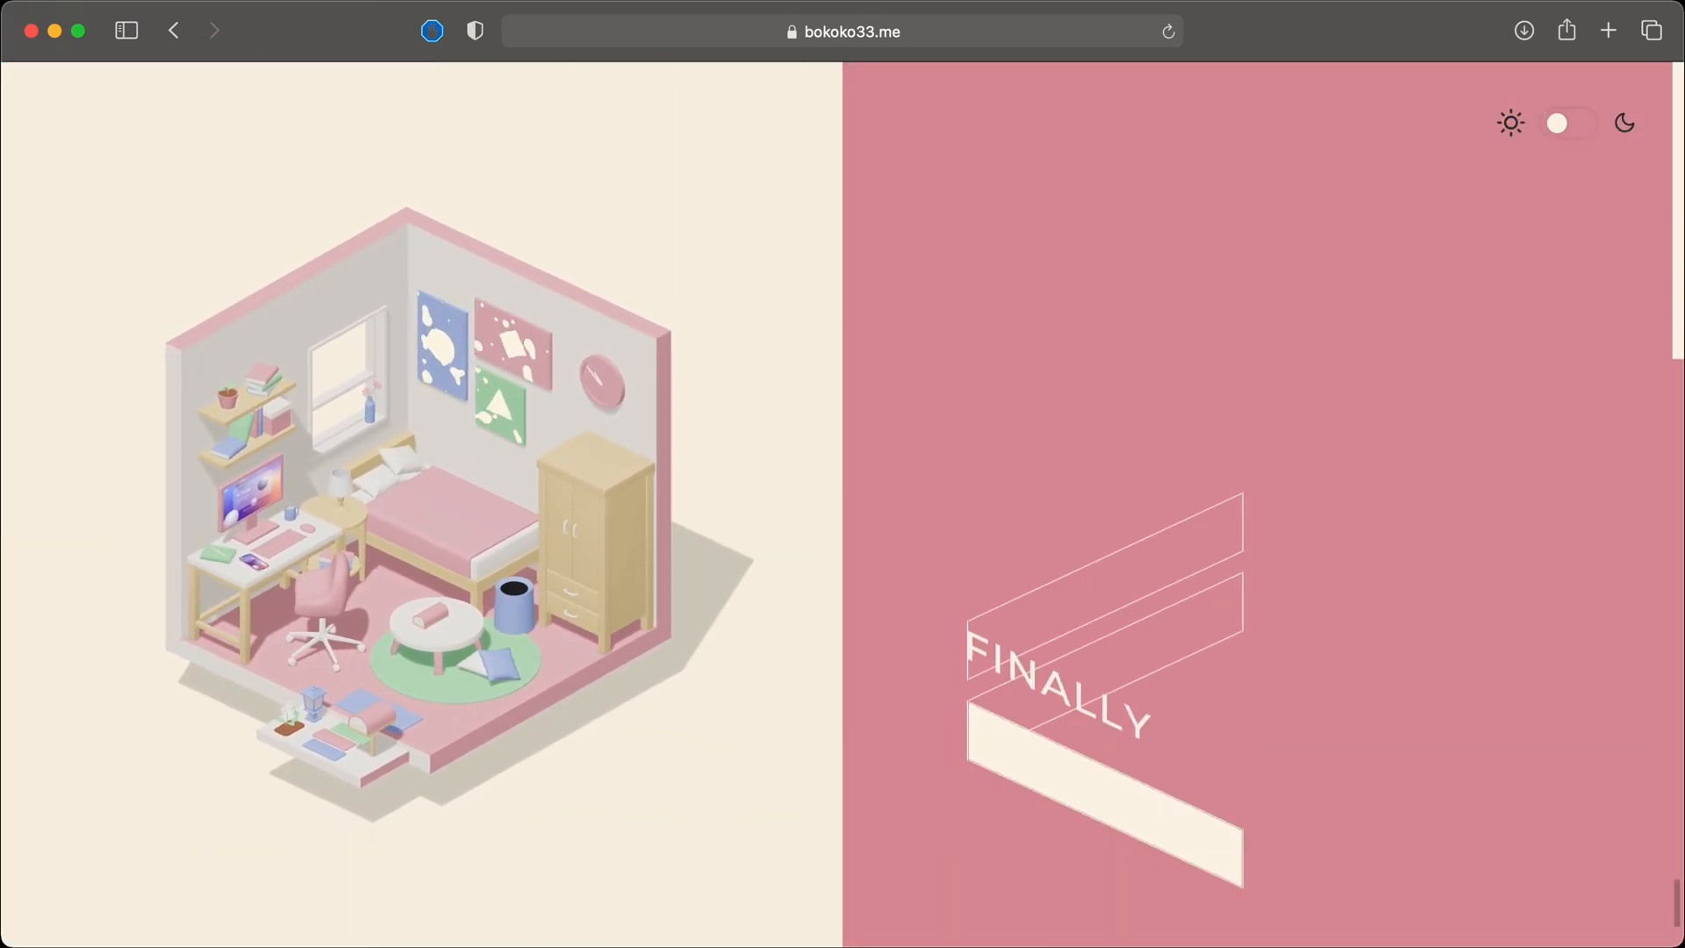
{"action": "scroll", "scroll_direction": "down", "scroll_amount": 3}
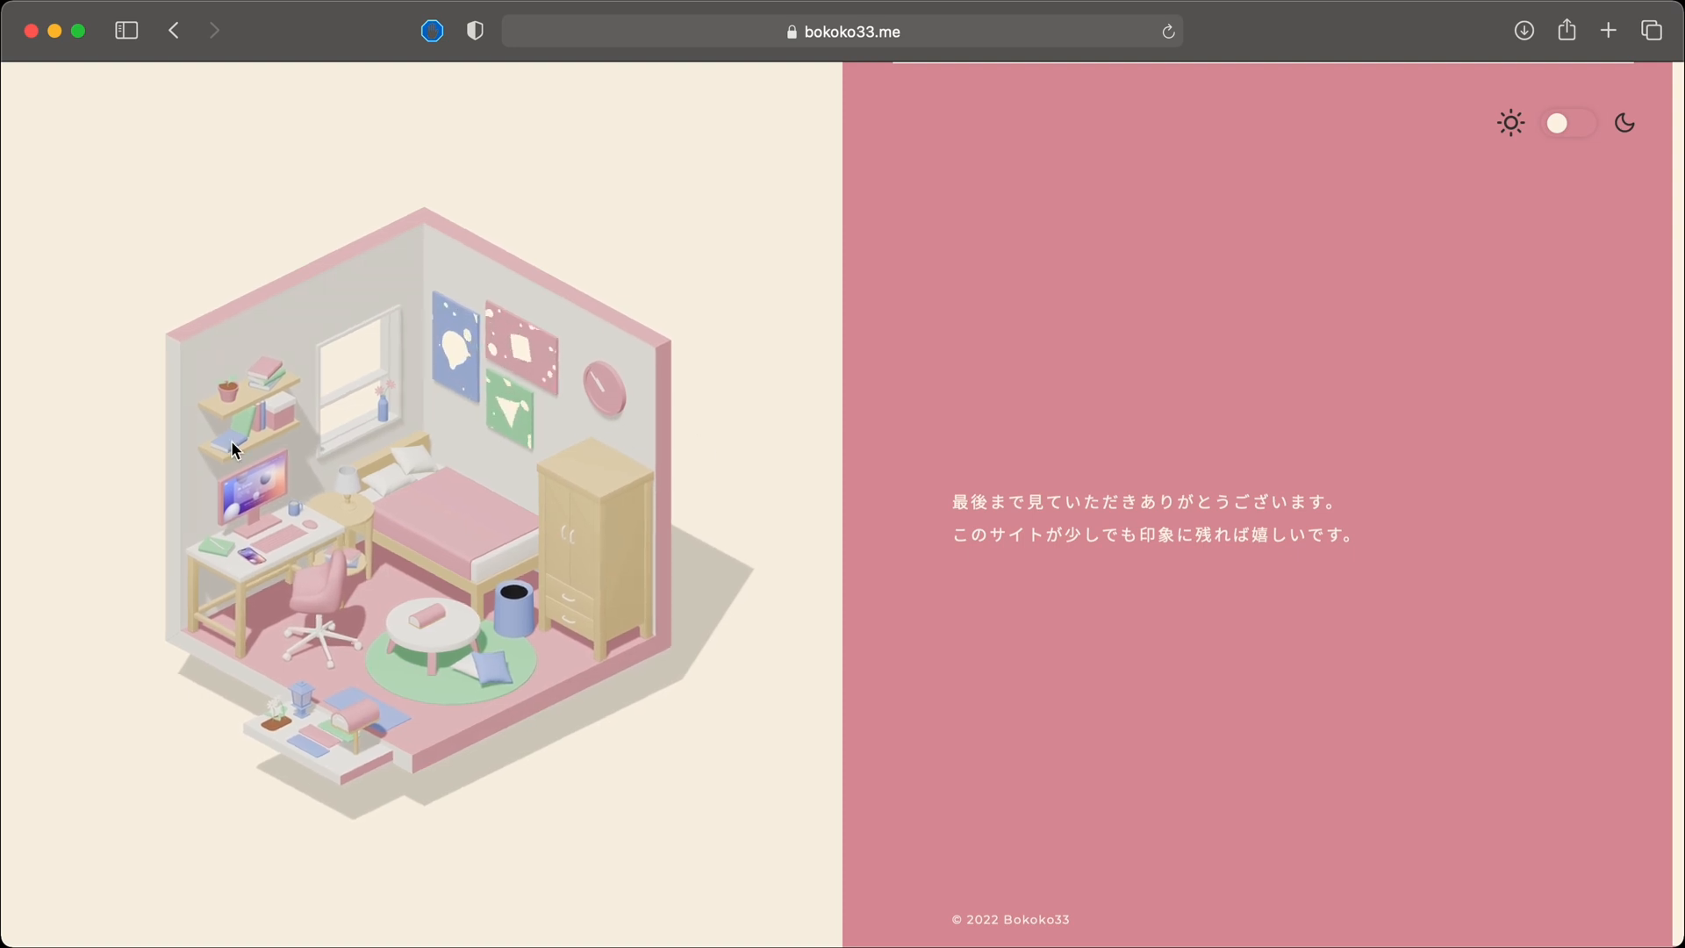
- Toggle bokoko33 to its dark purple night theme and scroll the room illustration
{"action": "left_click", "coordinate": [1566, 123]}
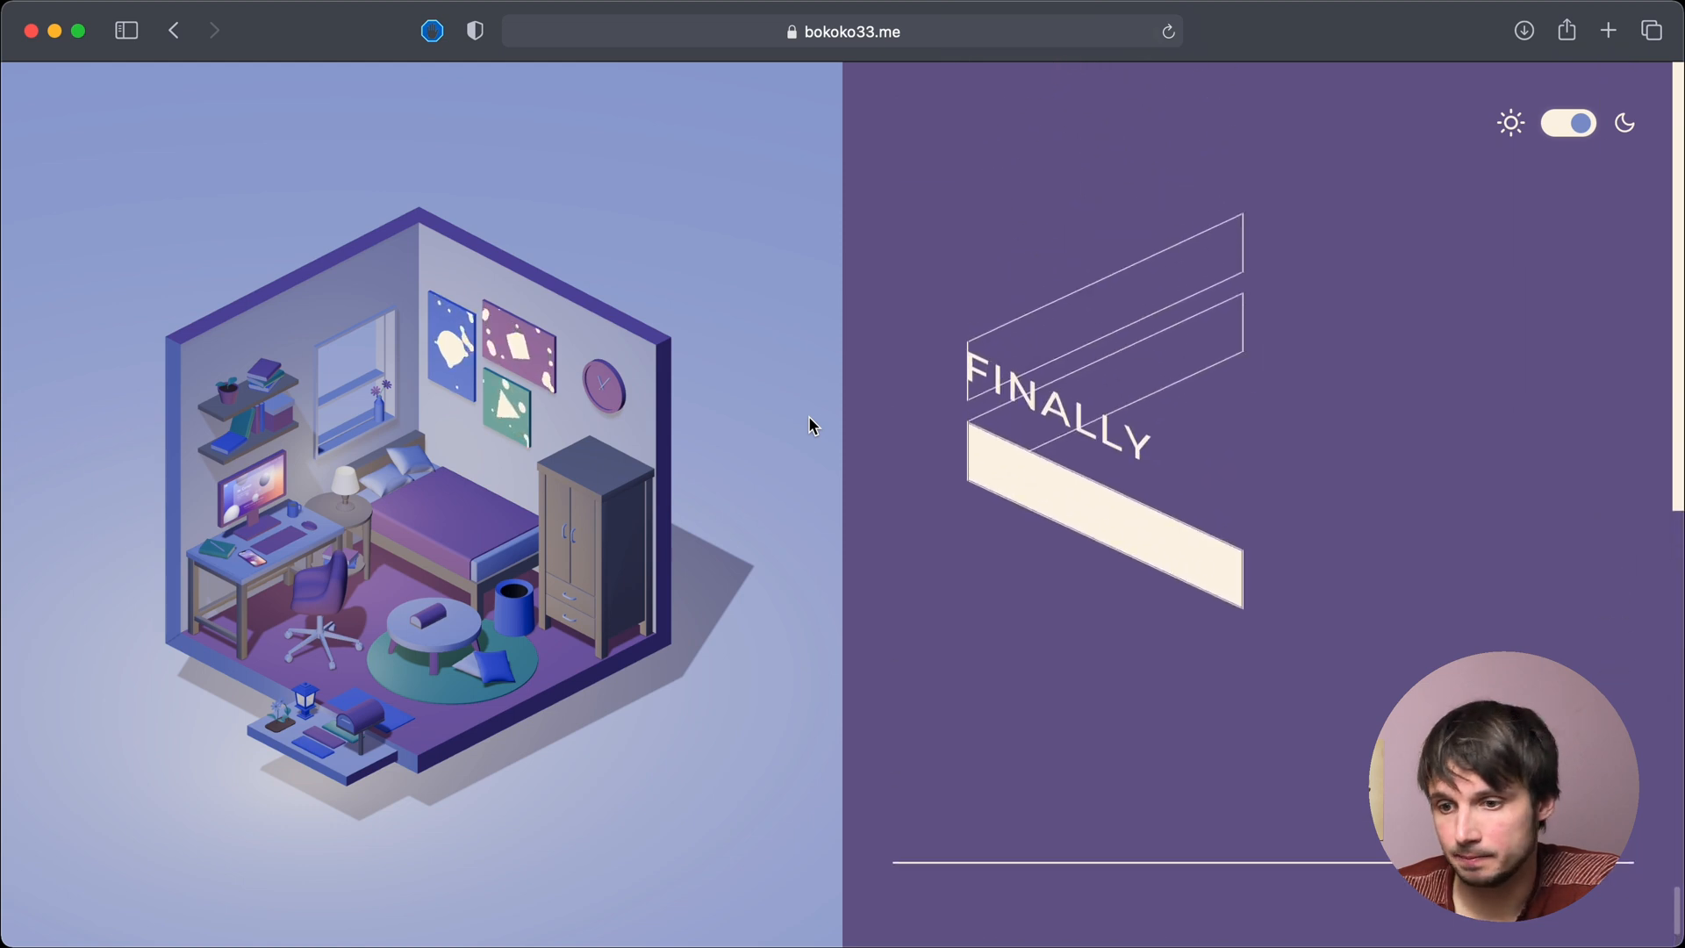
{"action": "scroll", "scroll_direction": "down", "scroll_amount": 3}
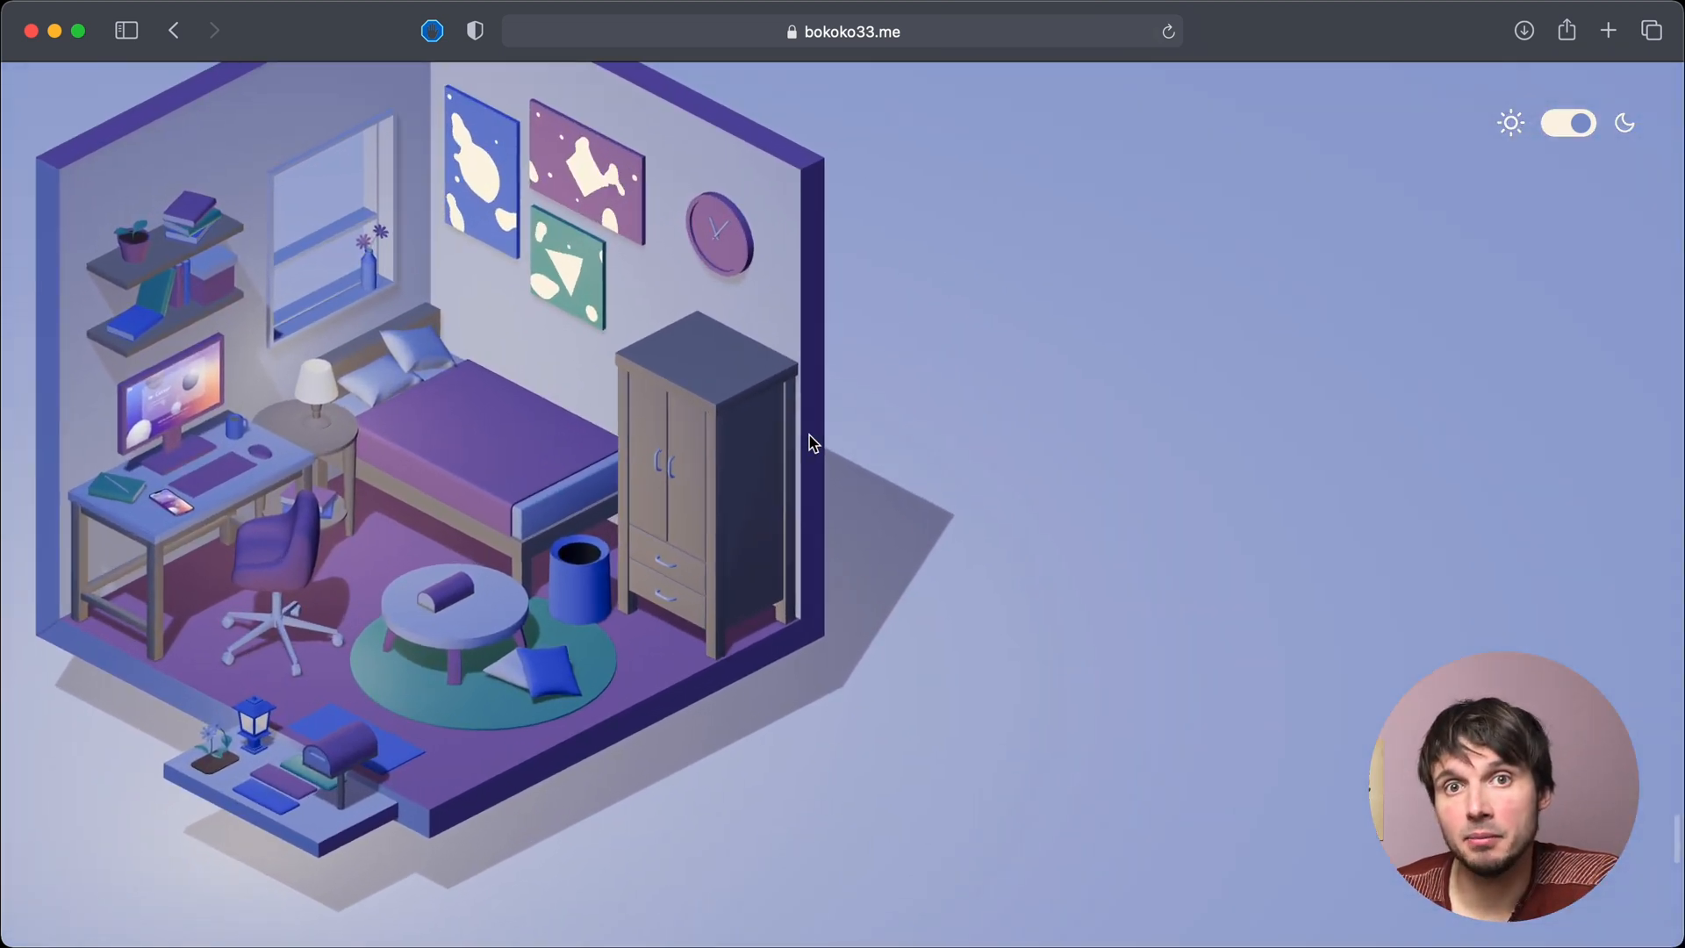
{"action": "scroll", "scroll_direction": "down", "scroll_amount": 3}
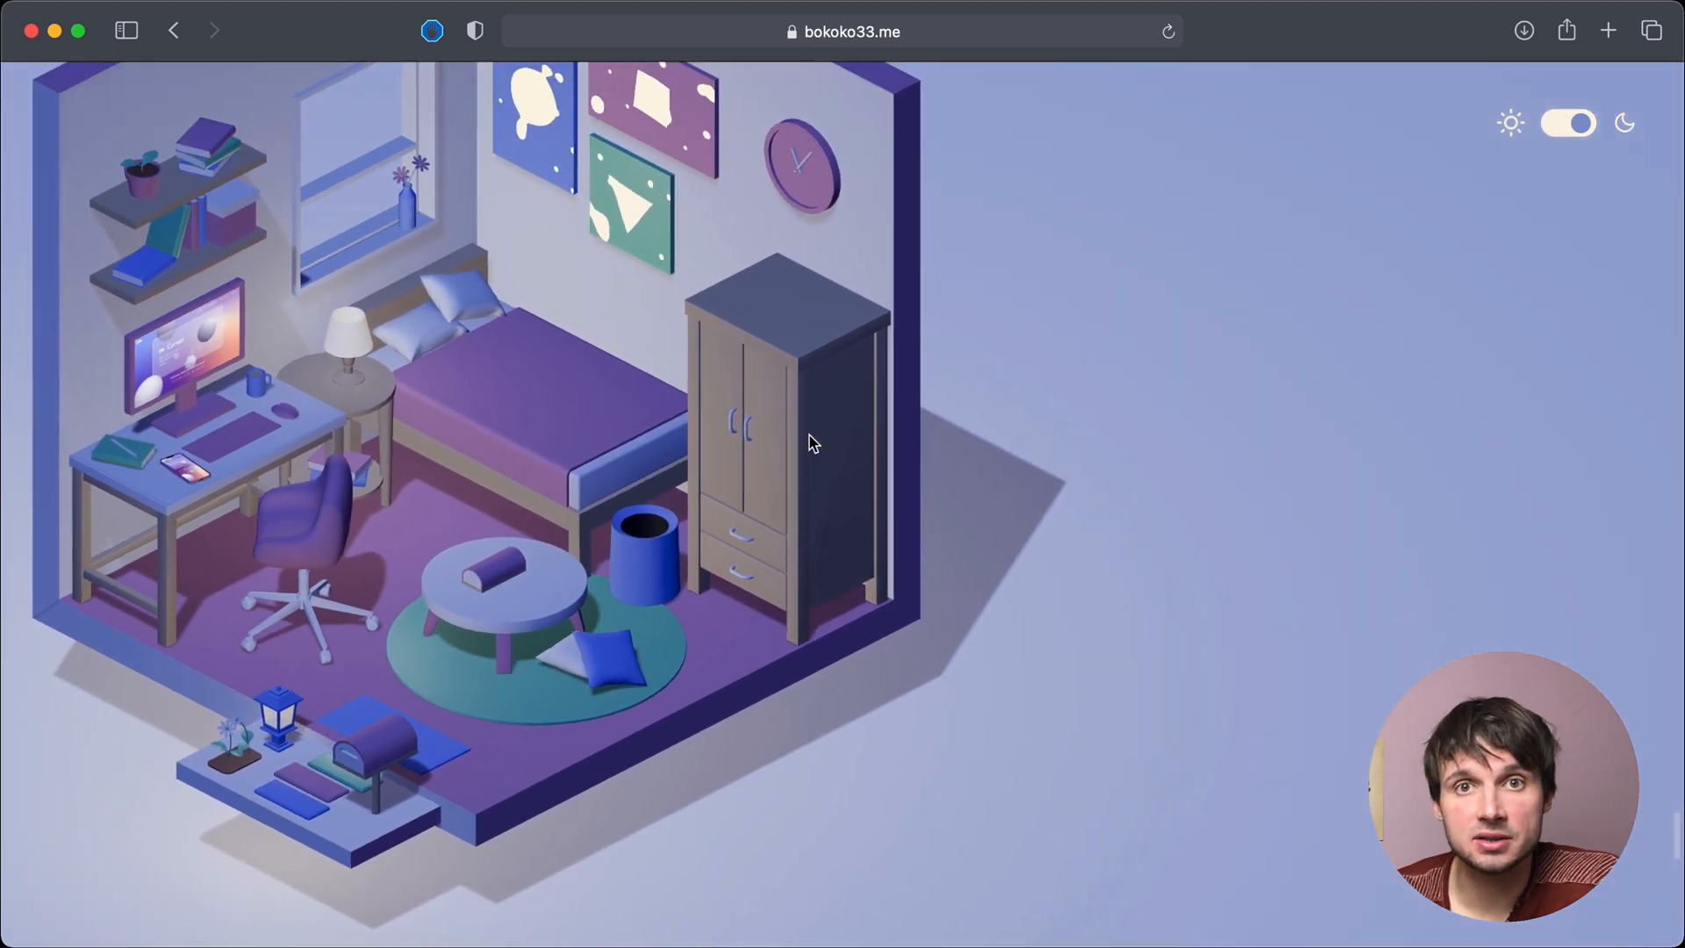
{"action": "scroll", "scroll_direction": "down", "scroll_amount": 3}
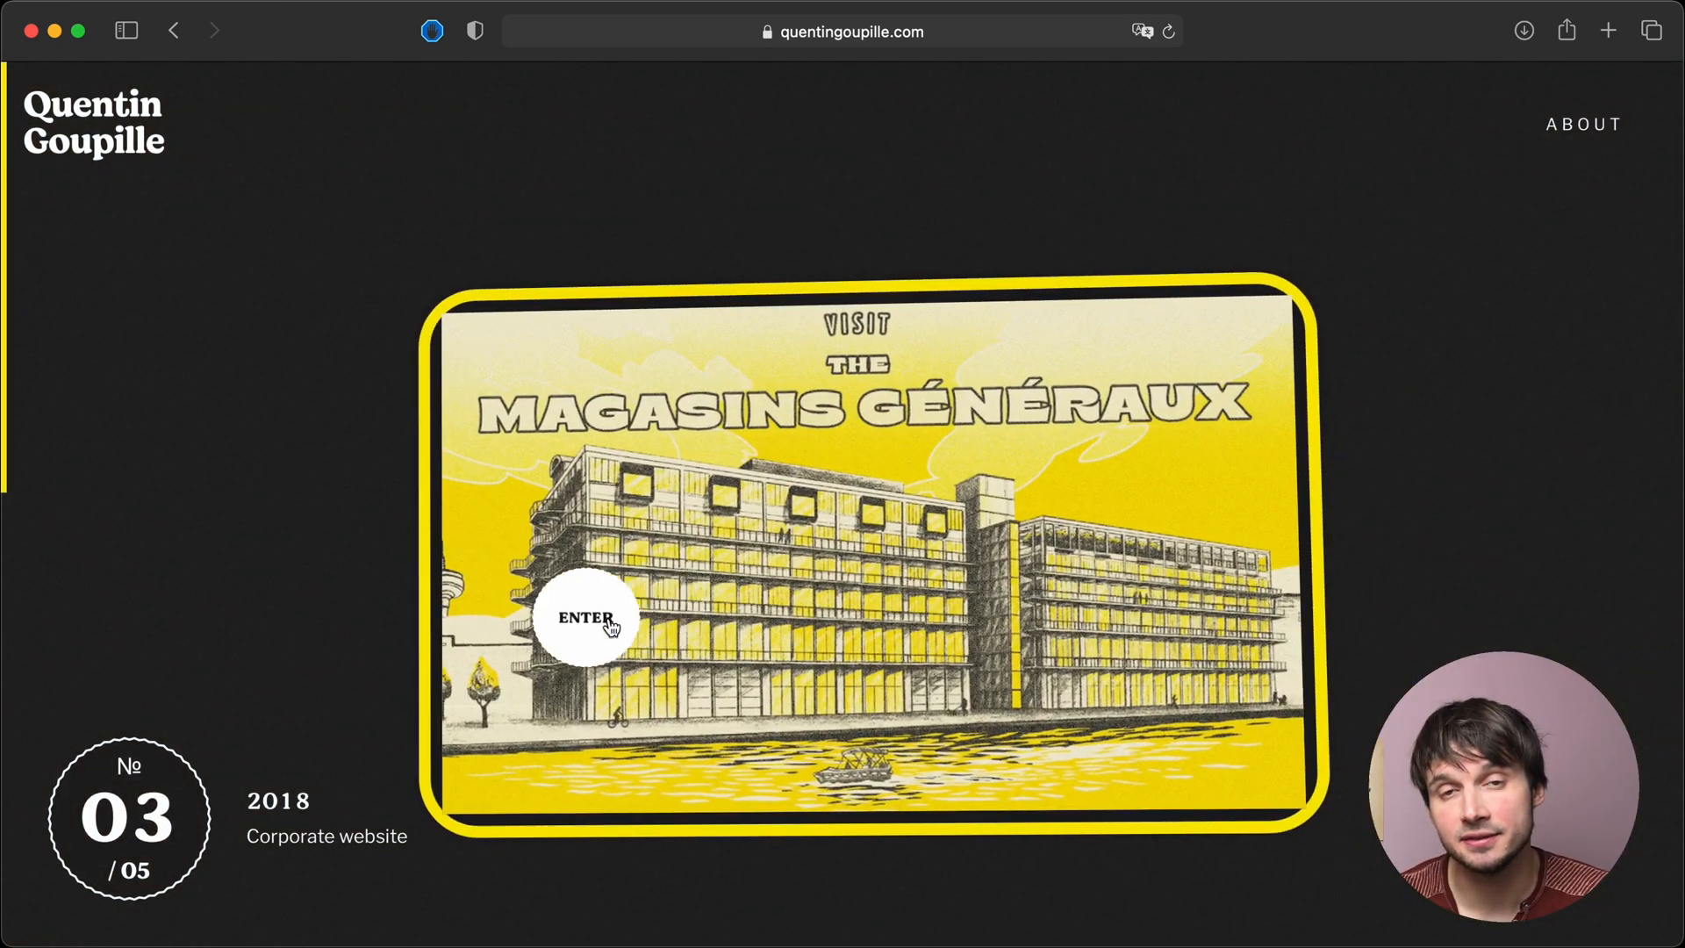
- Scroll quentingoupille.com's carousel from No. 03 Magasins Généraux to No. 04 Christofle
{"action": "scroll", "scroll_direction": "down", "scroll_amount": 3}
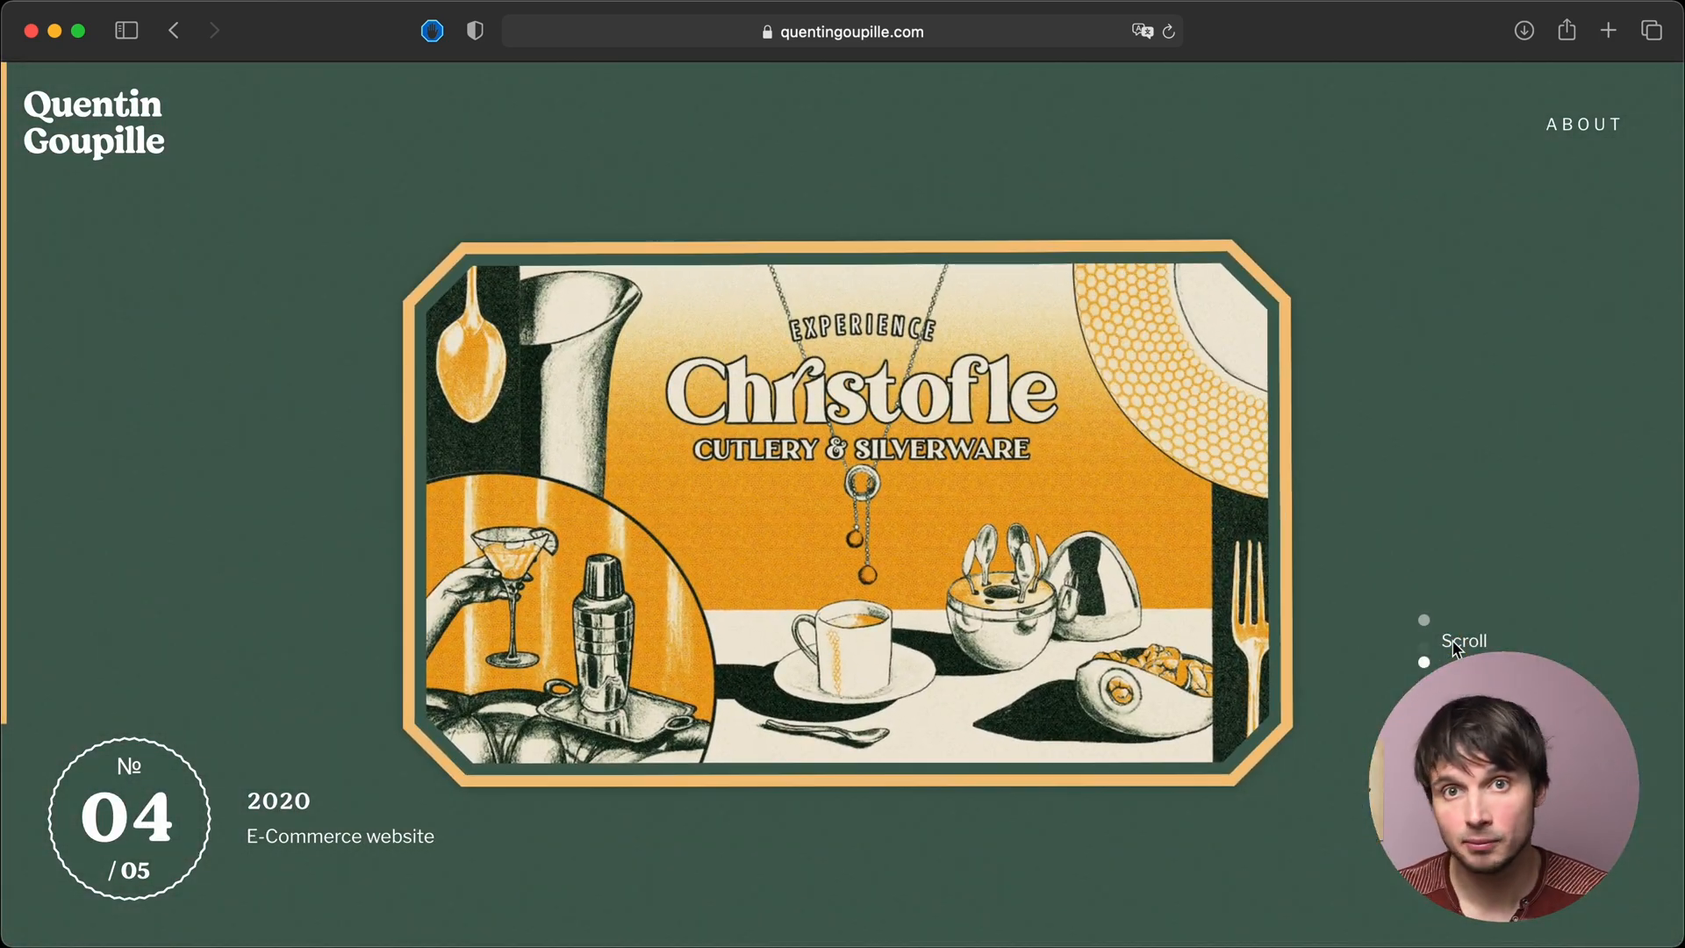
{"action": "scroll", "scroll_direction": "down", "scroll_amount": 3}
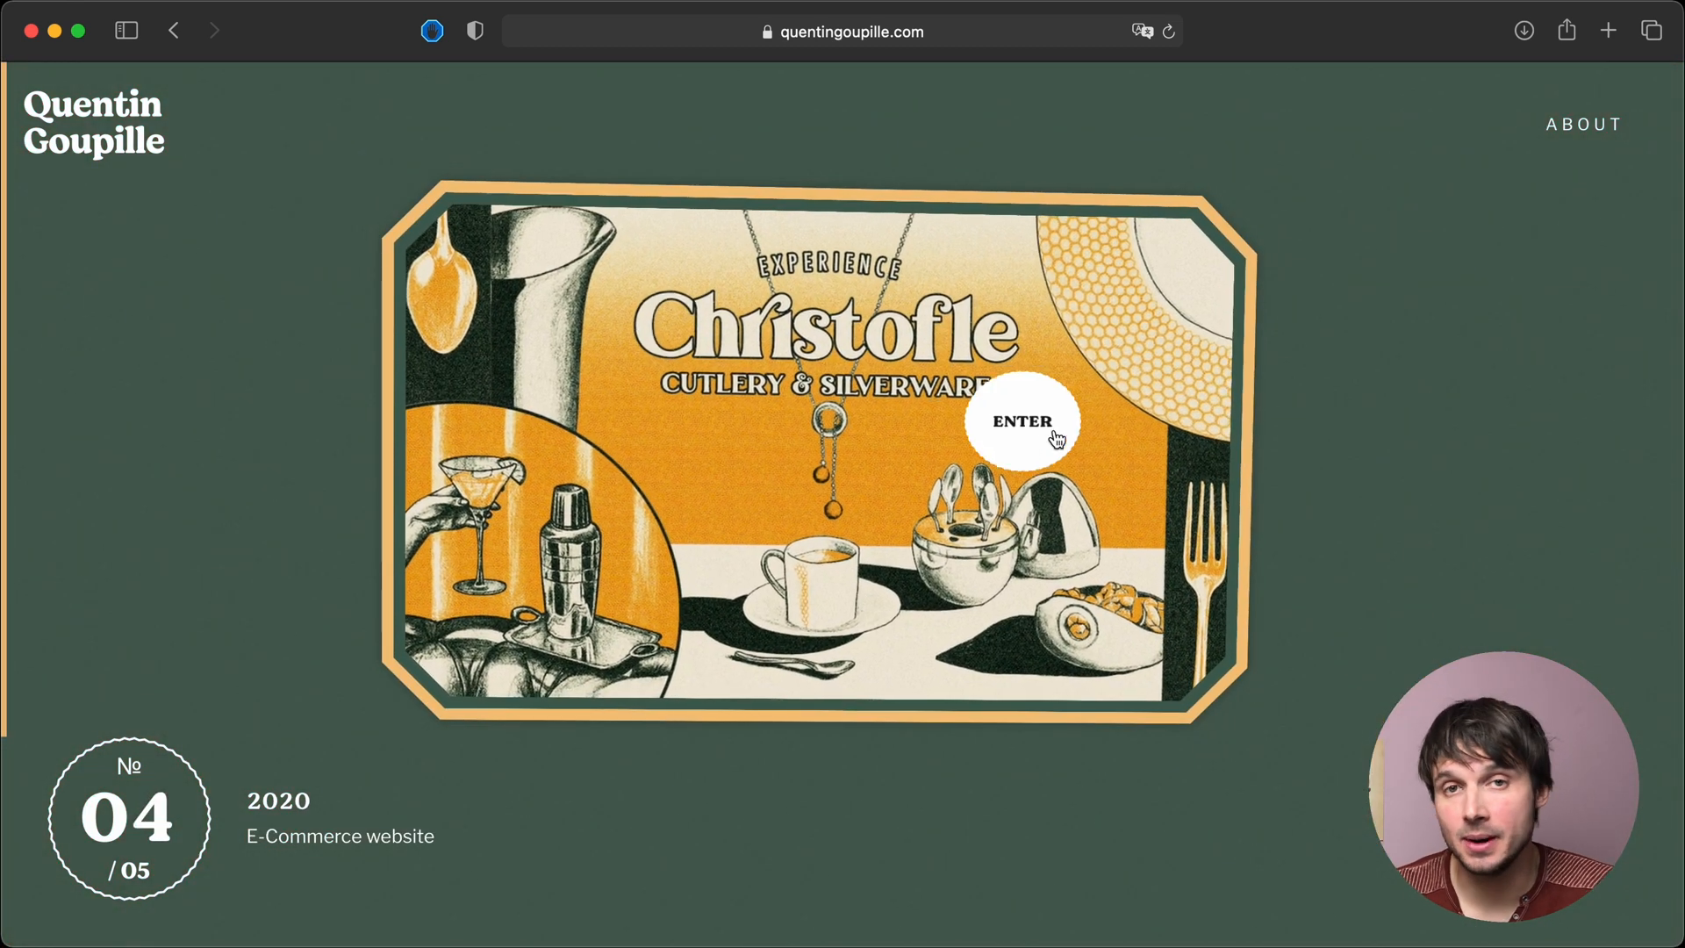
- Read the Christofle case study's design and product-page sections, then return to the project list
{"action": "left_click", "coordinate": [1021, 420]}
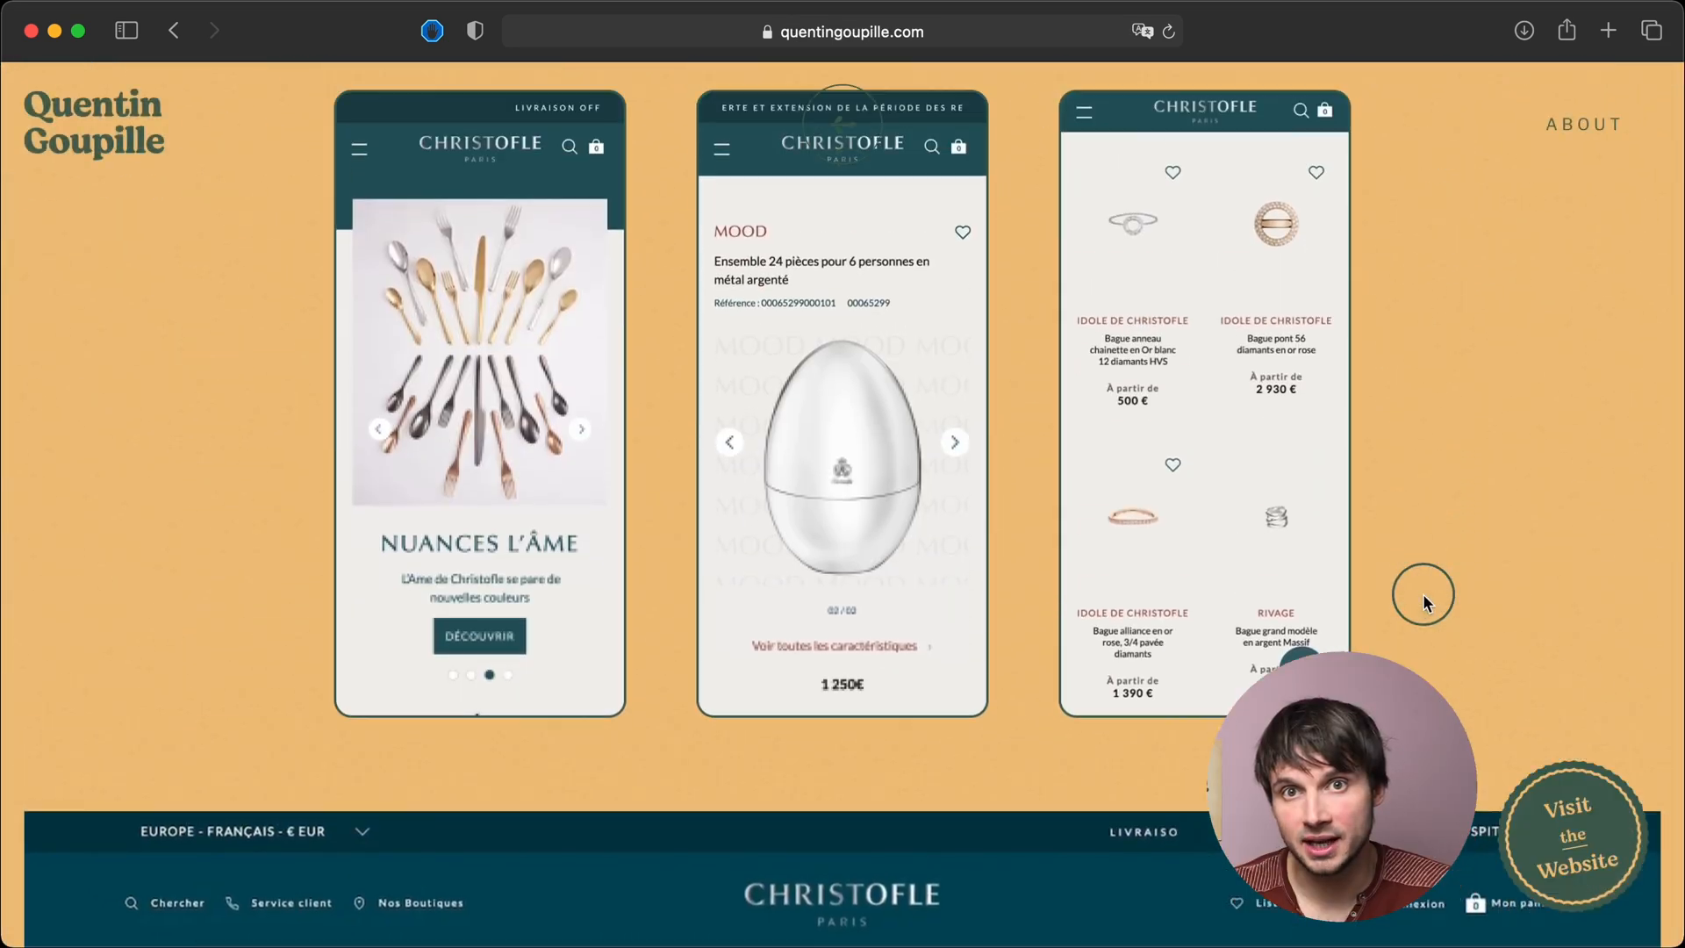
{"action": "scroll", "scroll_direction": "down", "scroll_amount": 3}
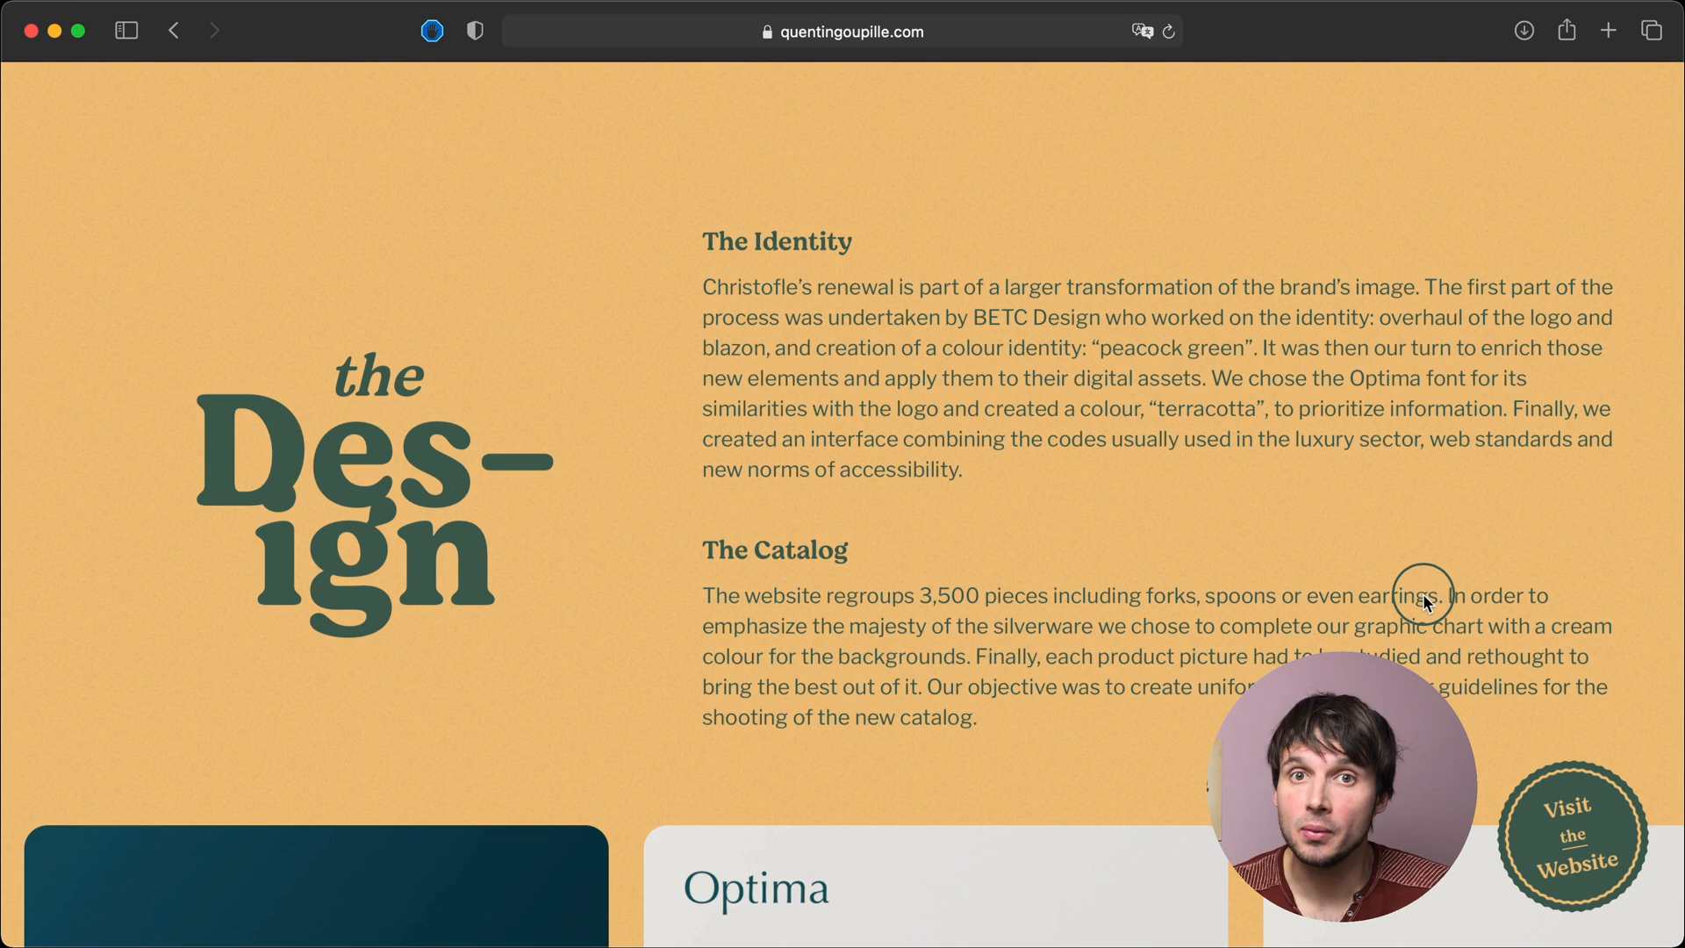
{"action": "scroll", "scroll_direction": "down", "scroll_amount": 3}
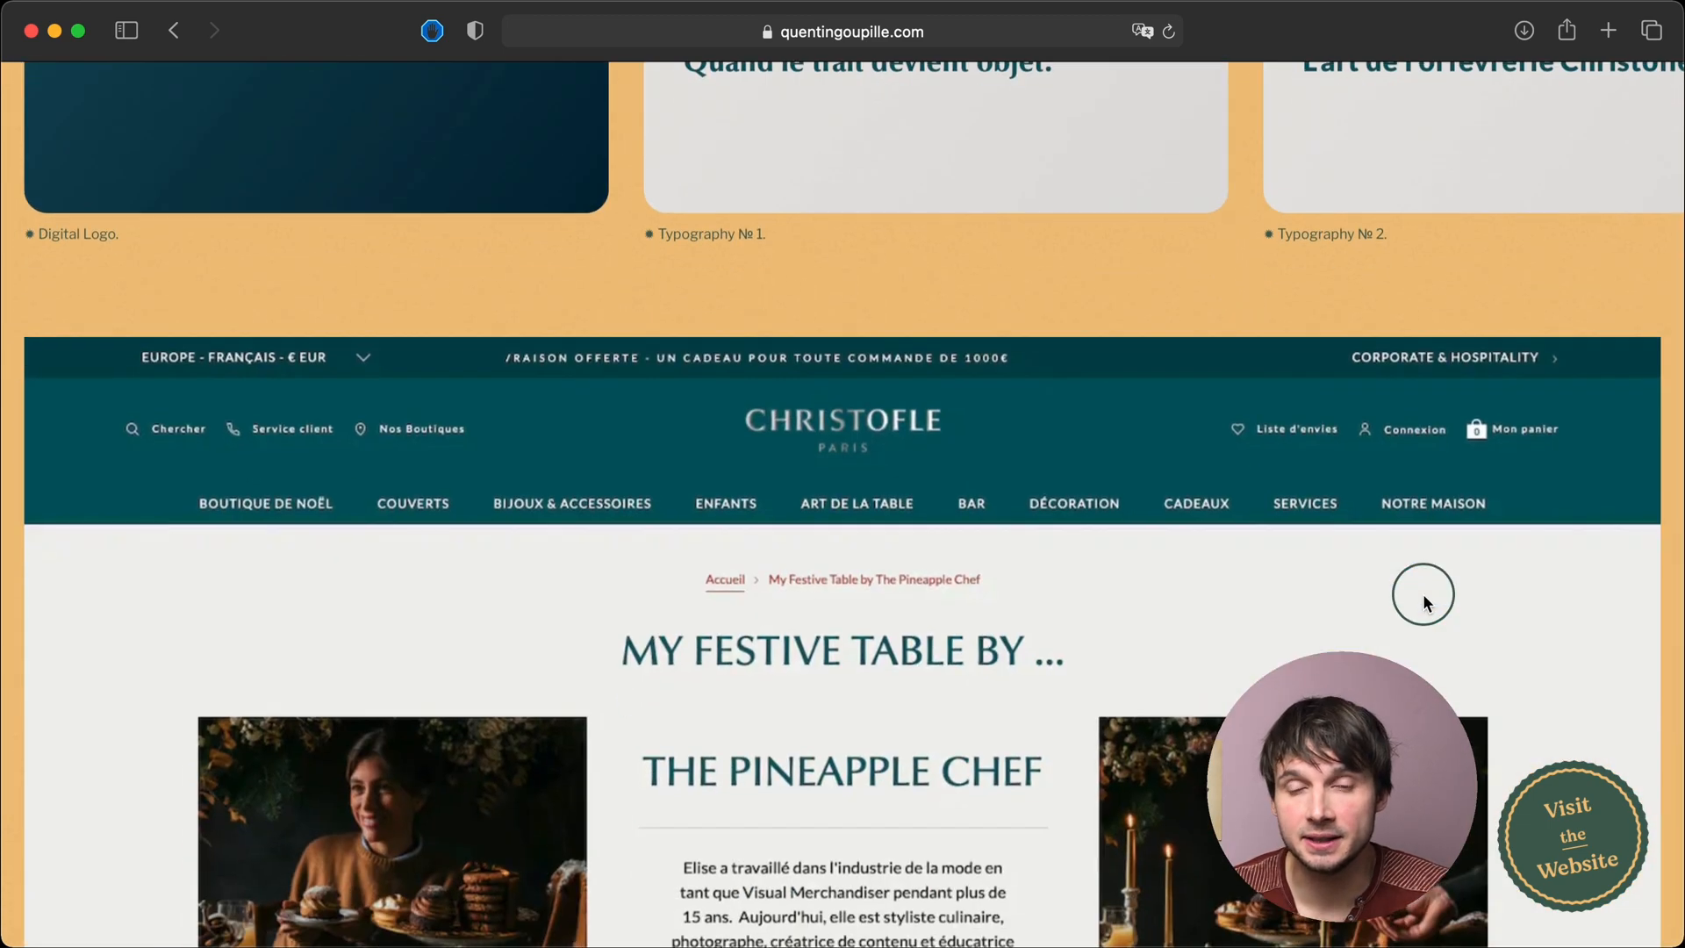
{"action": "left_click", "coordinate": [176, 429]}
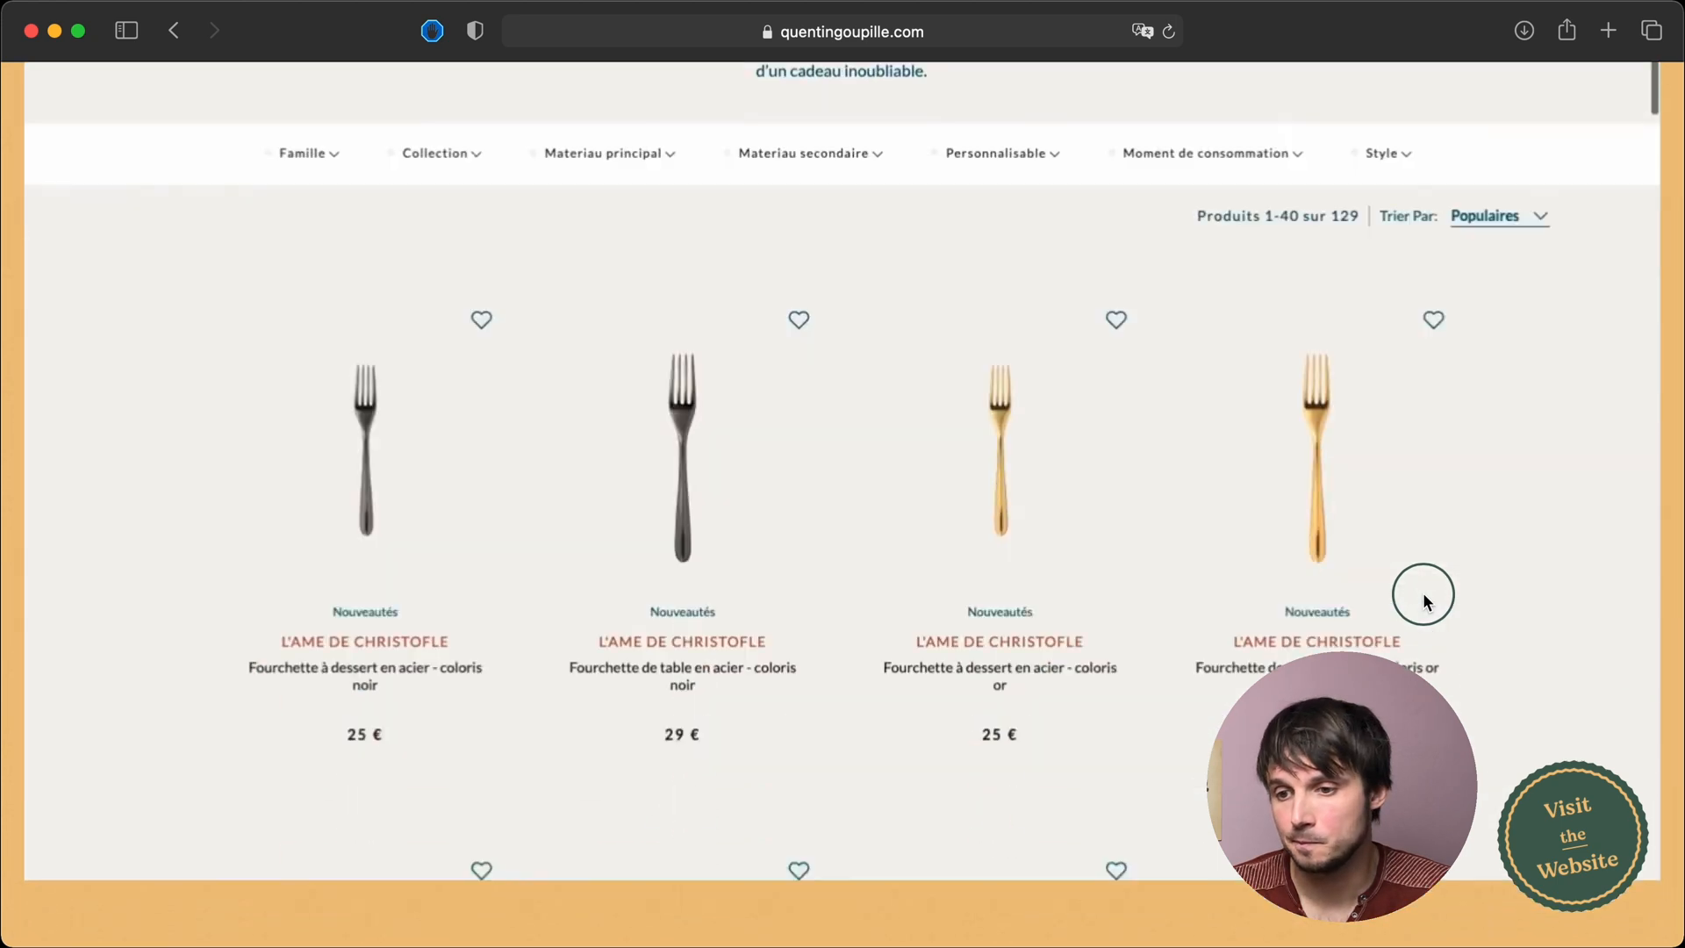
{"action": "left_click", "coordinate": [173, 30]}
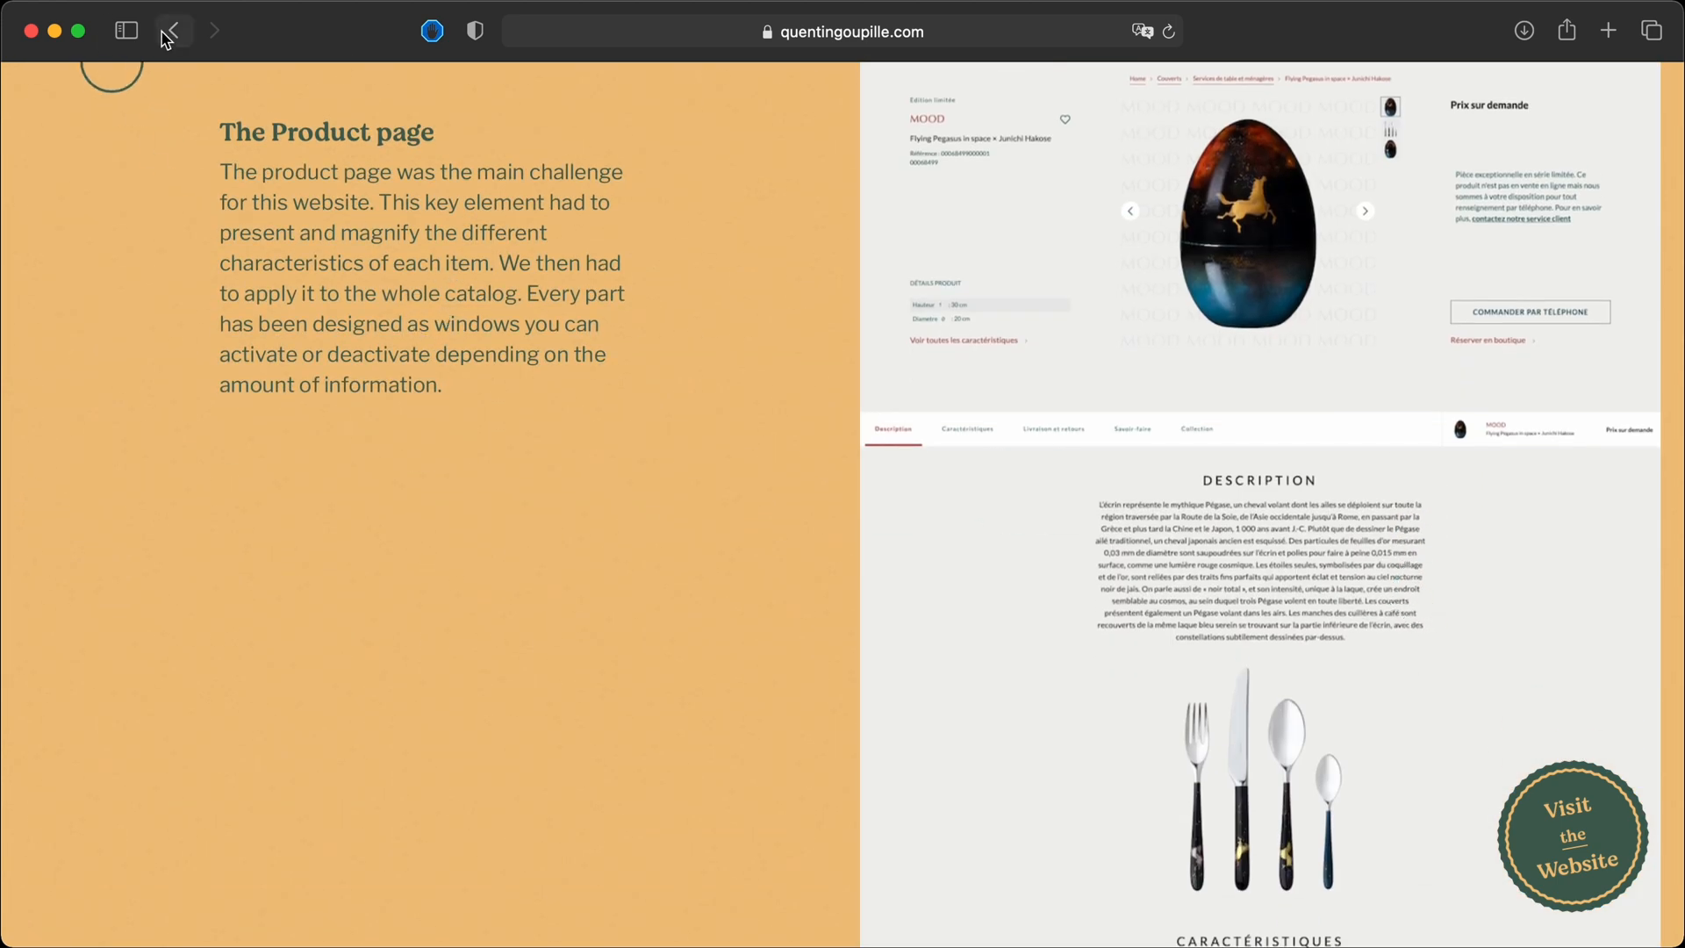
{"action": "left_click", "coordinate": [172, 30]}
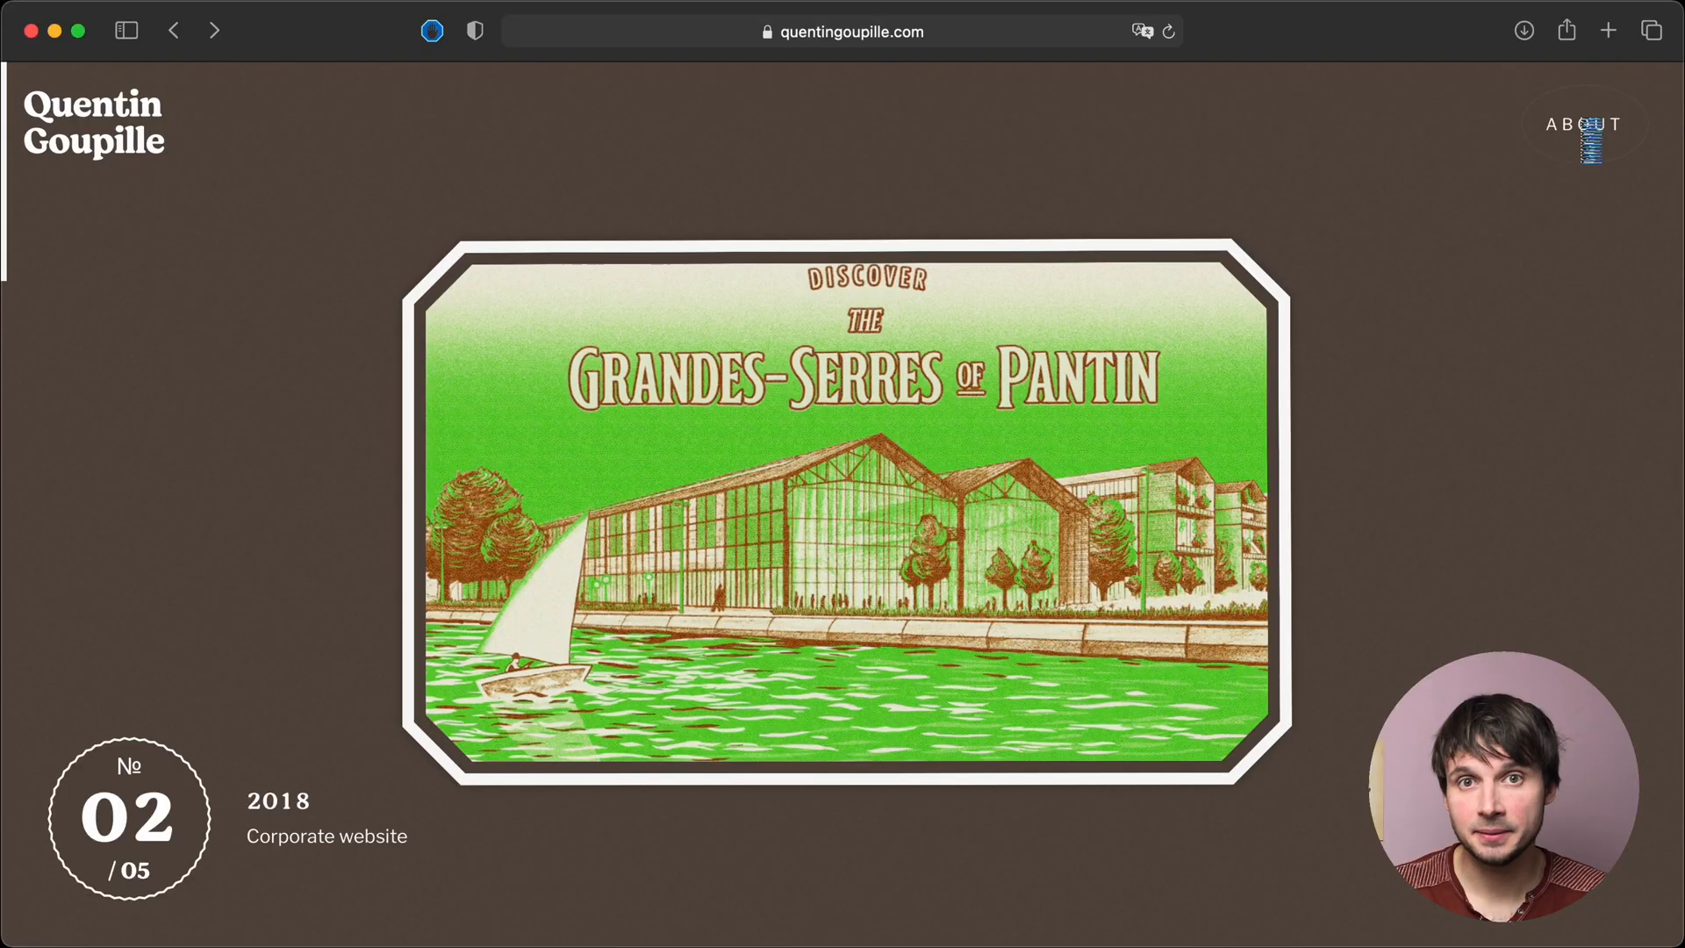
- Open Quentin Goupille's About page from the header's ABOUT link
{"action": "left_click", "coordinate": [1583, 124]}
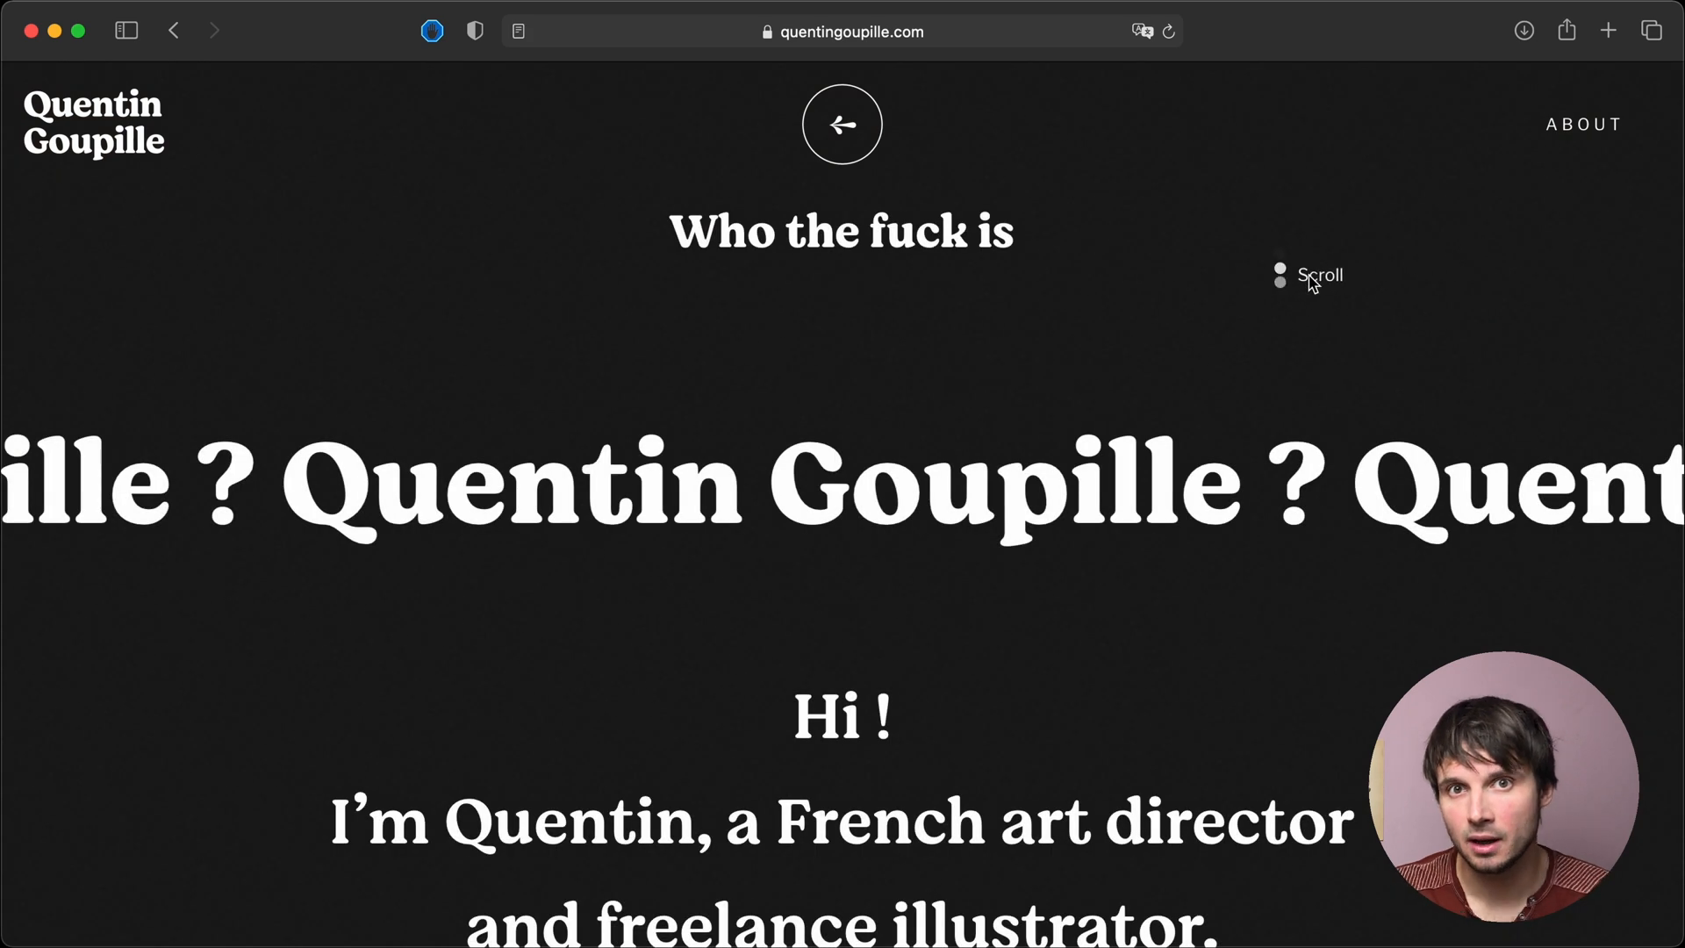
- Flip the About page badge to the illustrator portrait and scroll to the 'Hi !' biography
{"action": "scroll", "scroll_direction": "down", "scroll_amount": 3}
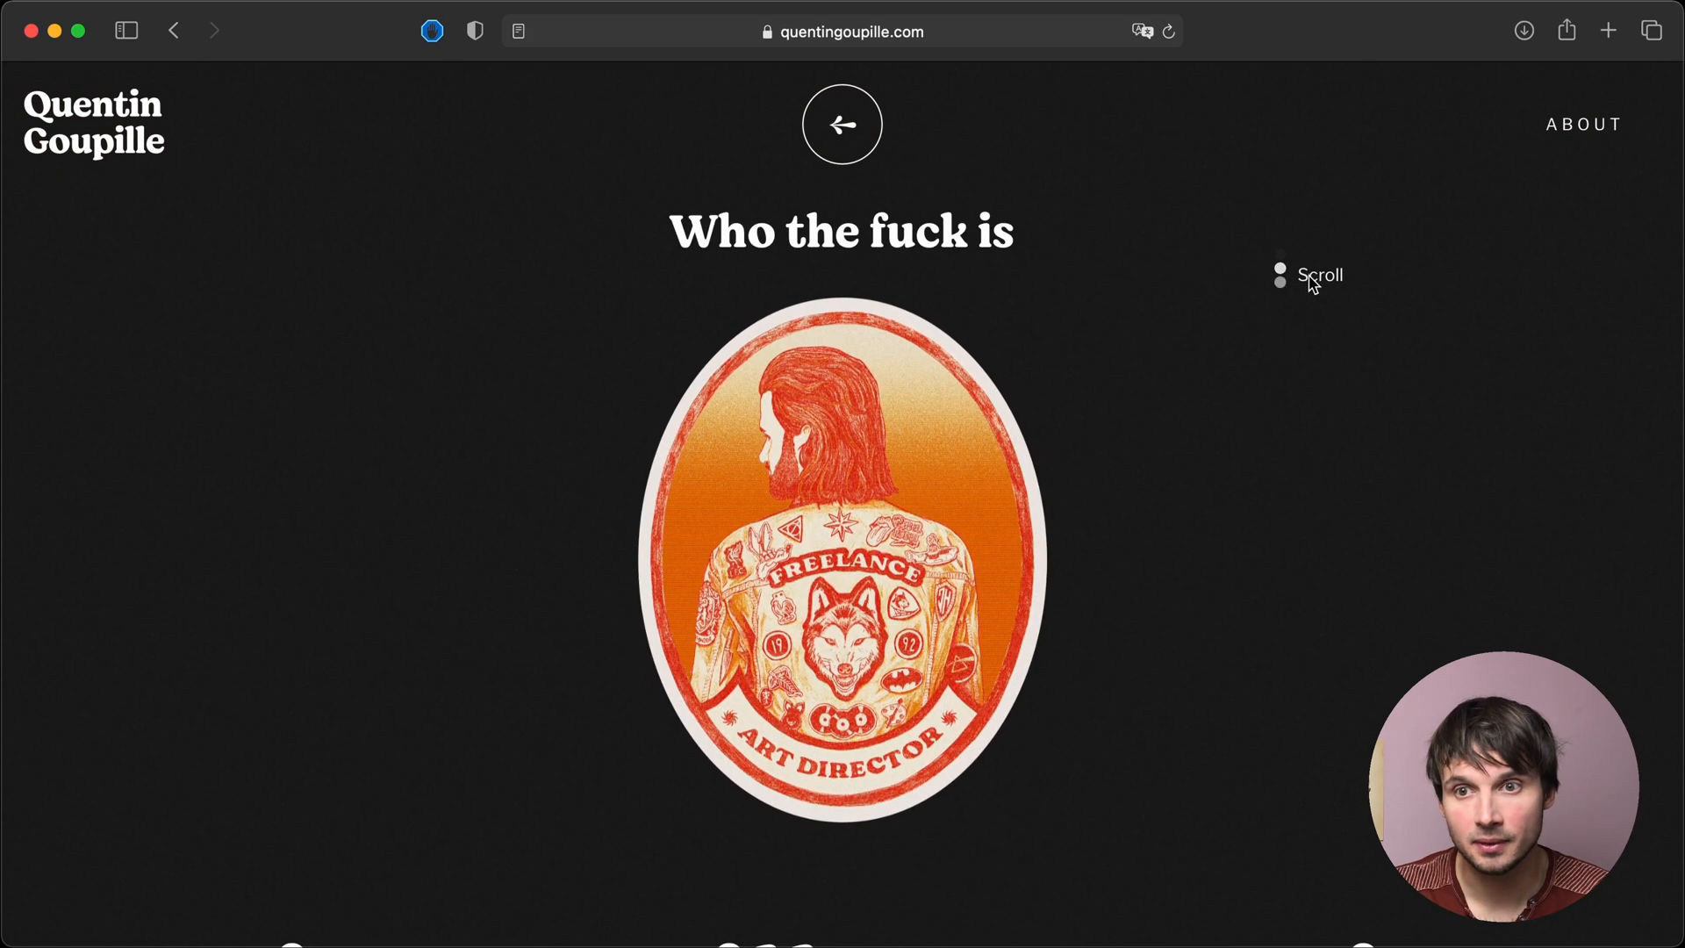
{"action": "mouse_move", "coordinate": [949, 693]}
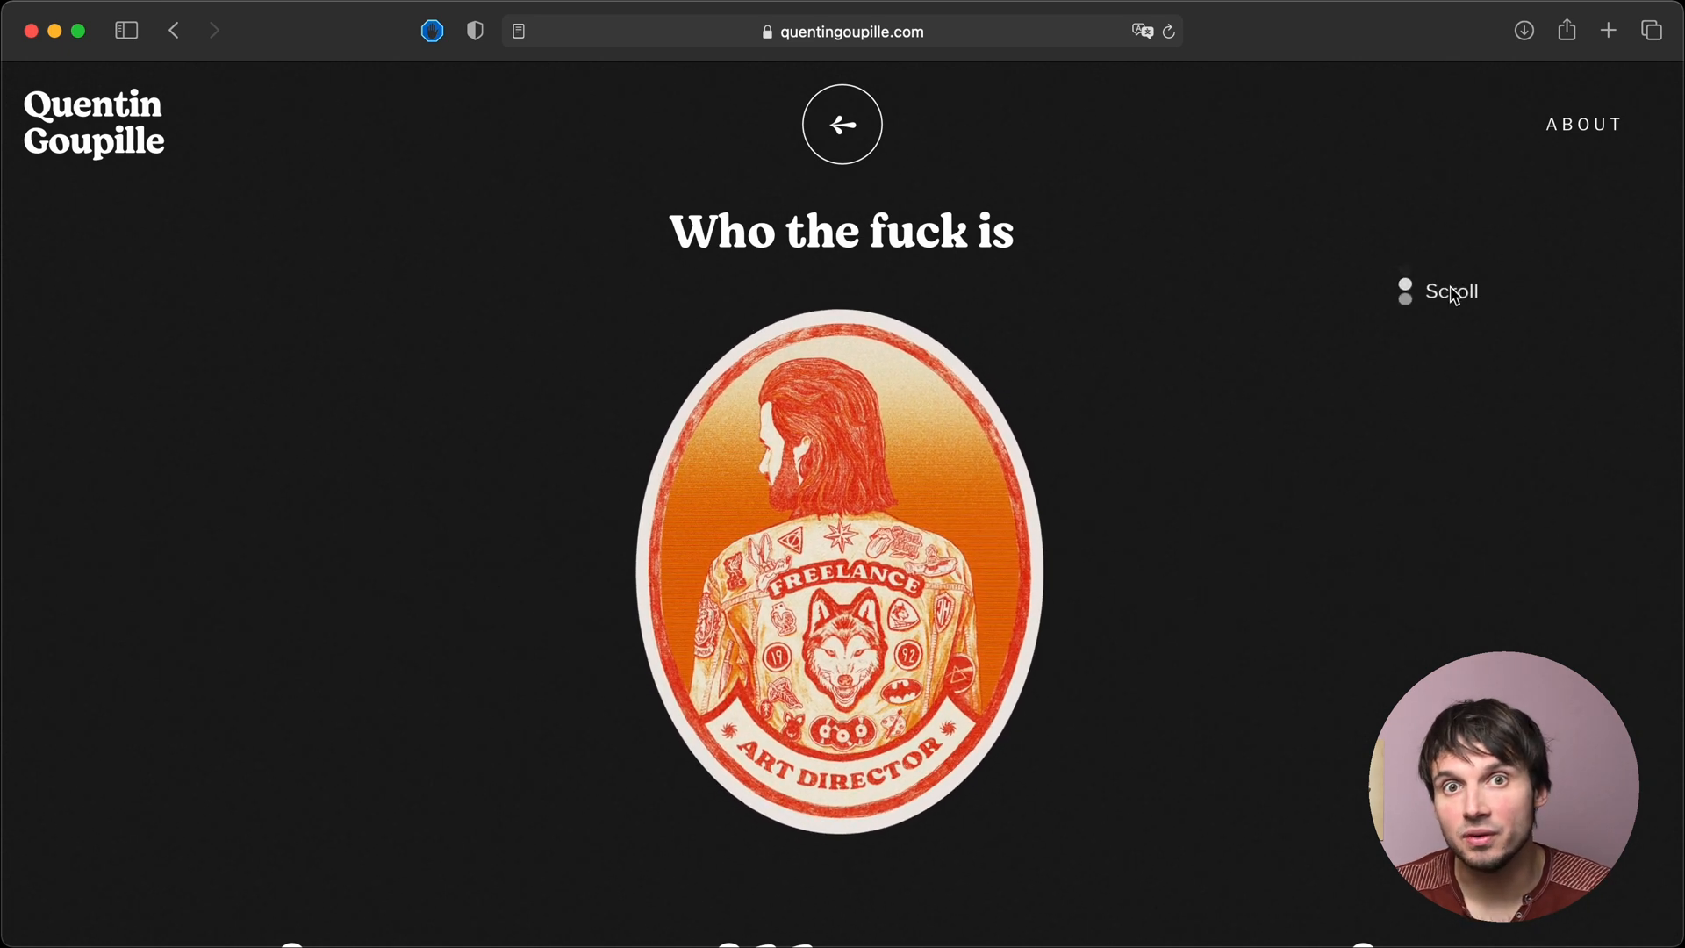
{"action": "scroll", "scroll_direction": "down", "scroll_amount": 3}
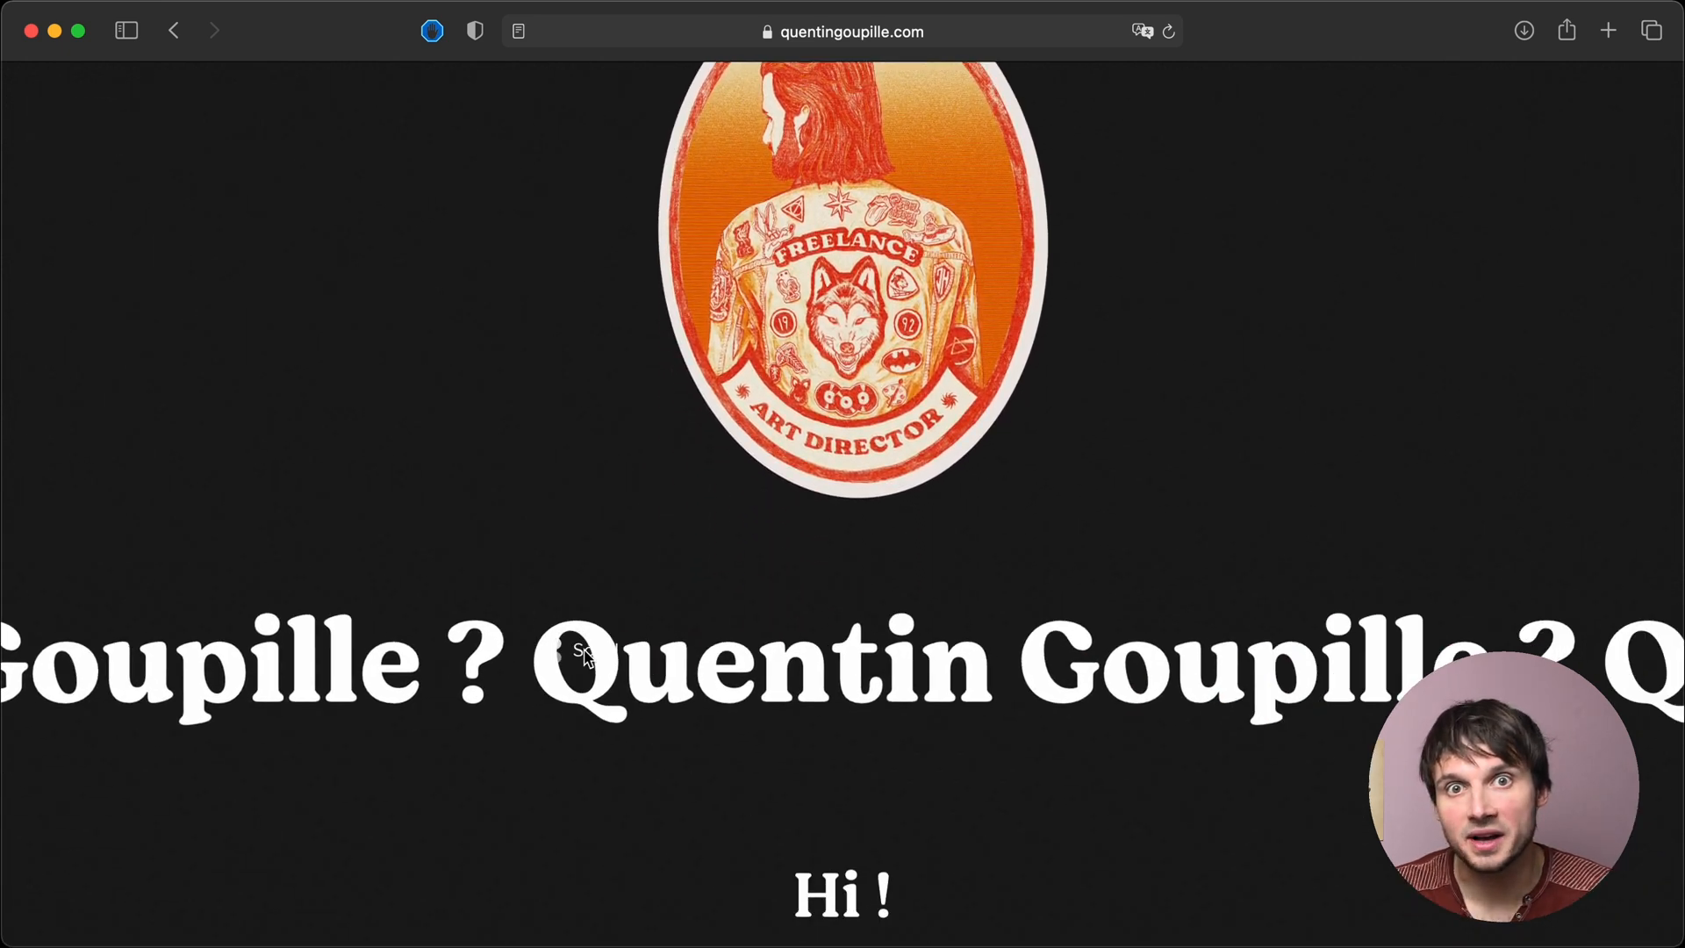
{"action": "scroll", "scroll_direction": "up", "scroll_amount": 3}
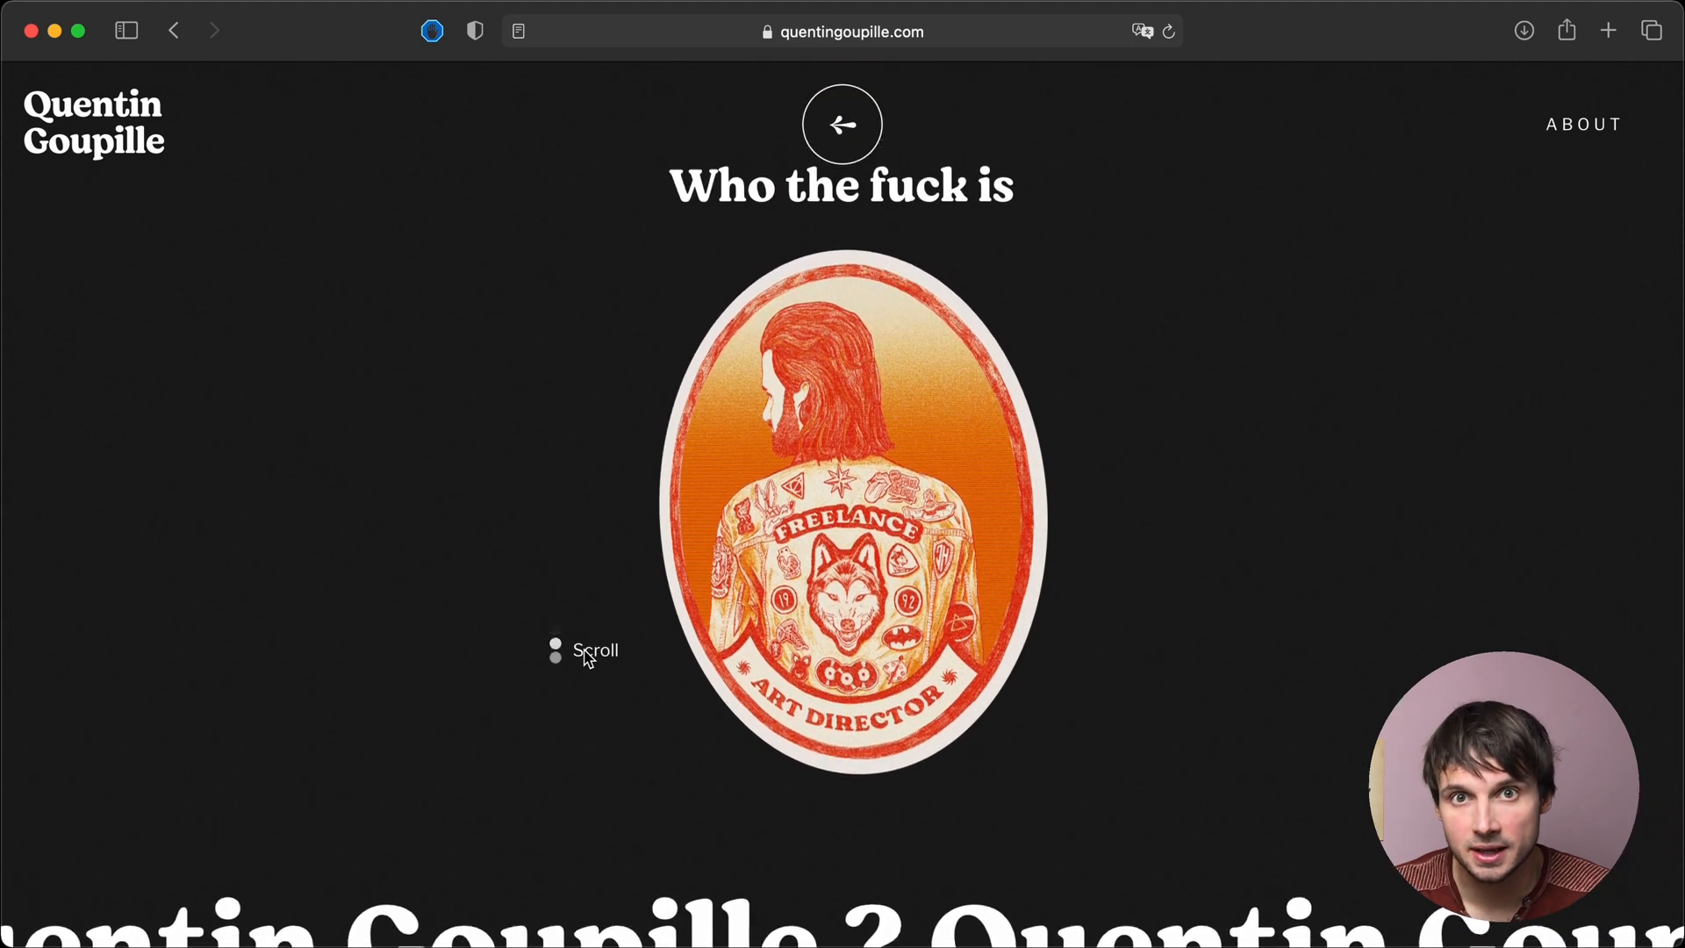
{"action": "left_click", "coordinate": [841, 519]}
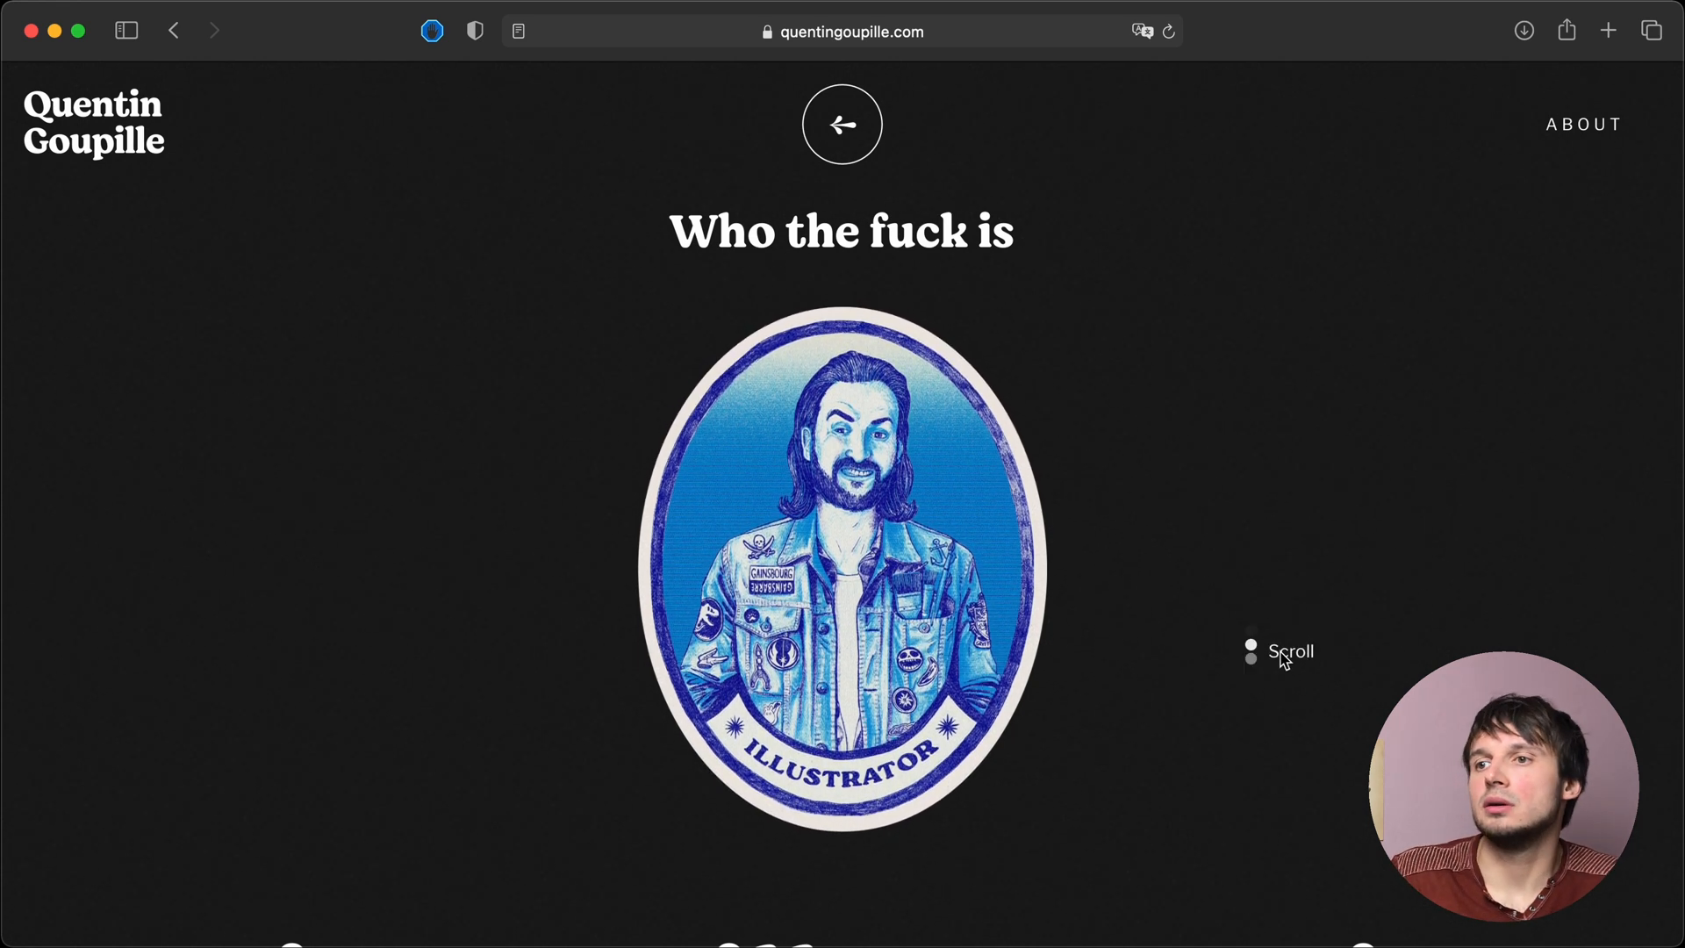
{"action": "scroll", "scroll_direction": "down", "scroll_amount": 3}
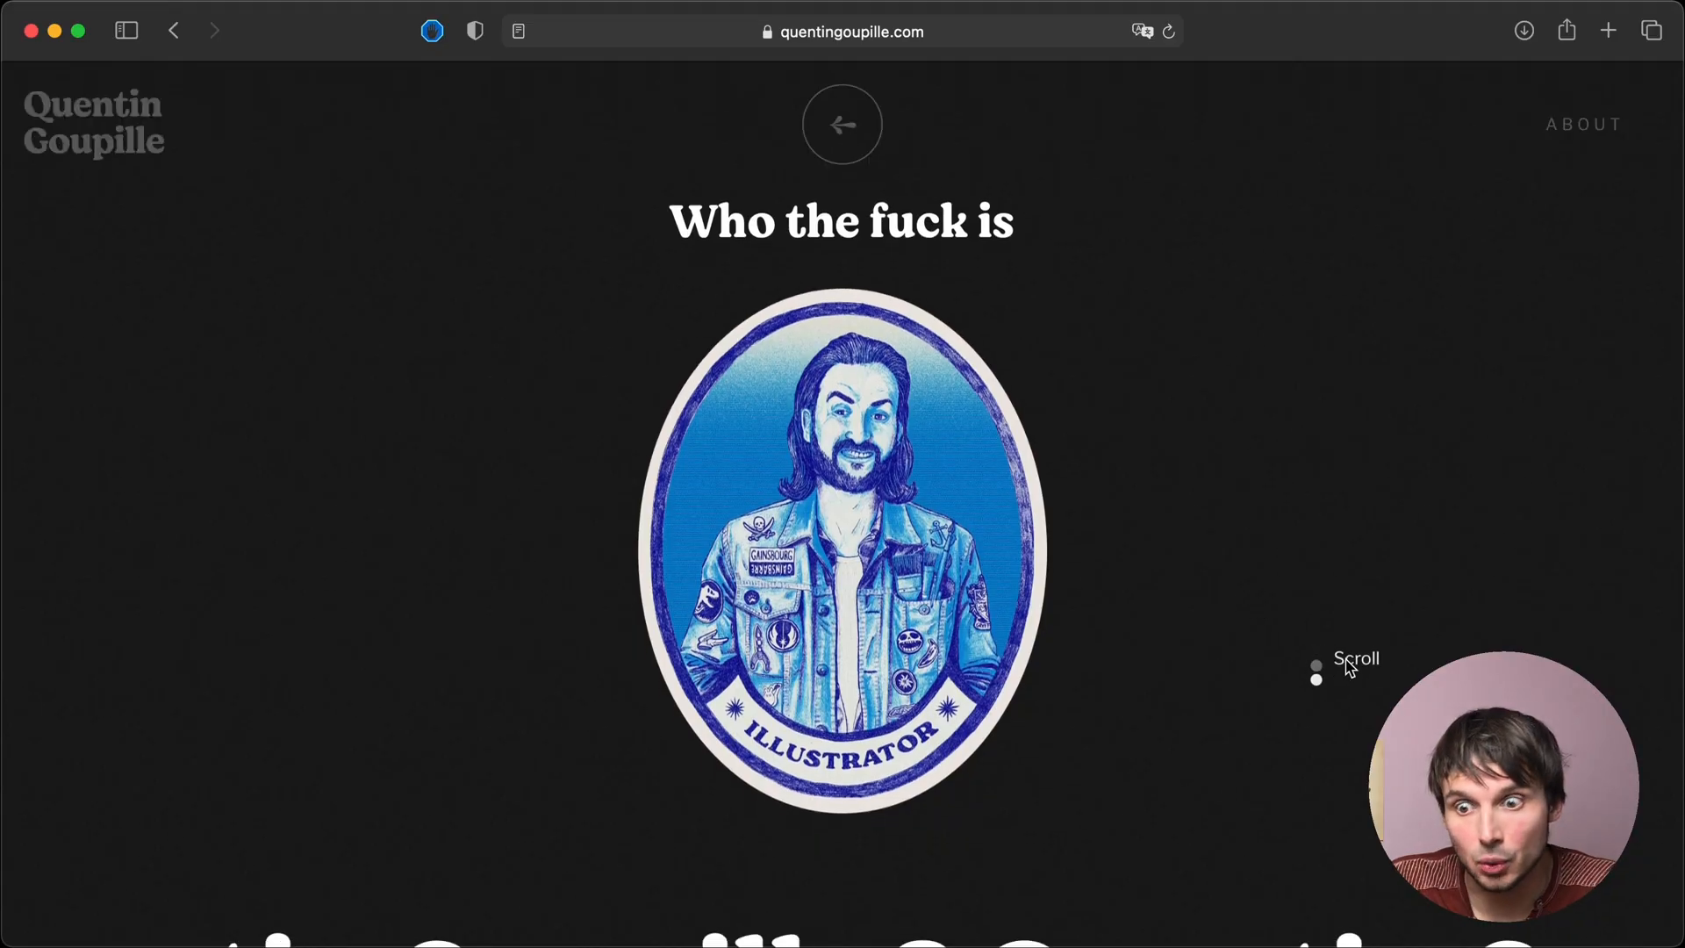
{"action": "scroll", "scroll_direction": "down", "scroll_amount": 3}
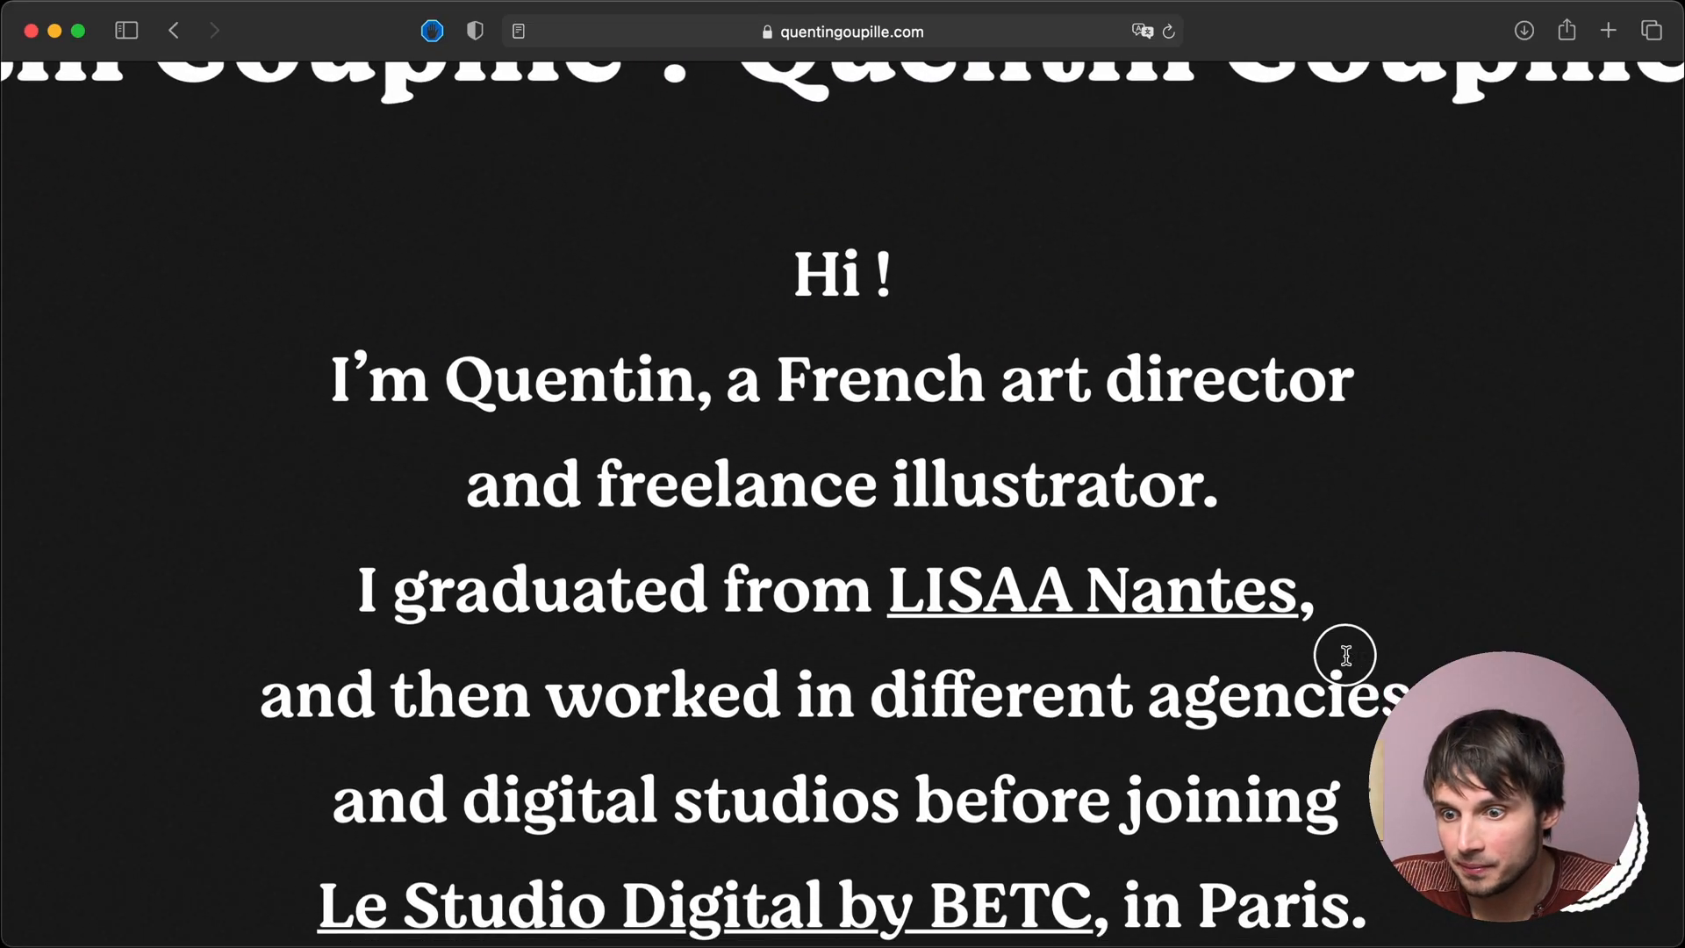
- Scroll through Quentin Goupille's biography mentioning LISAA Nantes and BETC
{"action": "scroll", "scroll_direction": "down", "scroll_amount": 3}
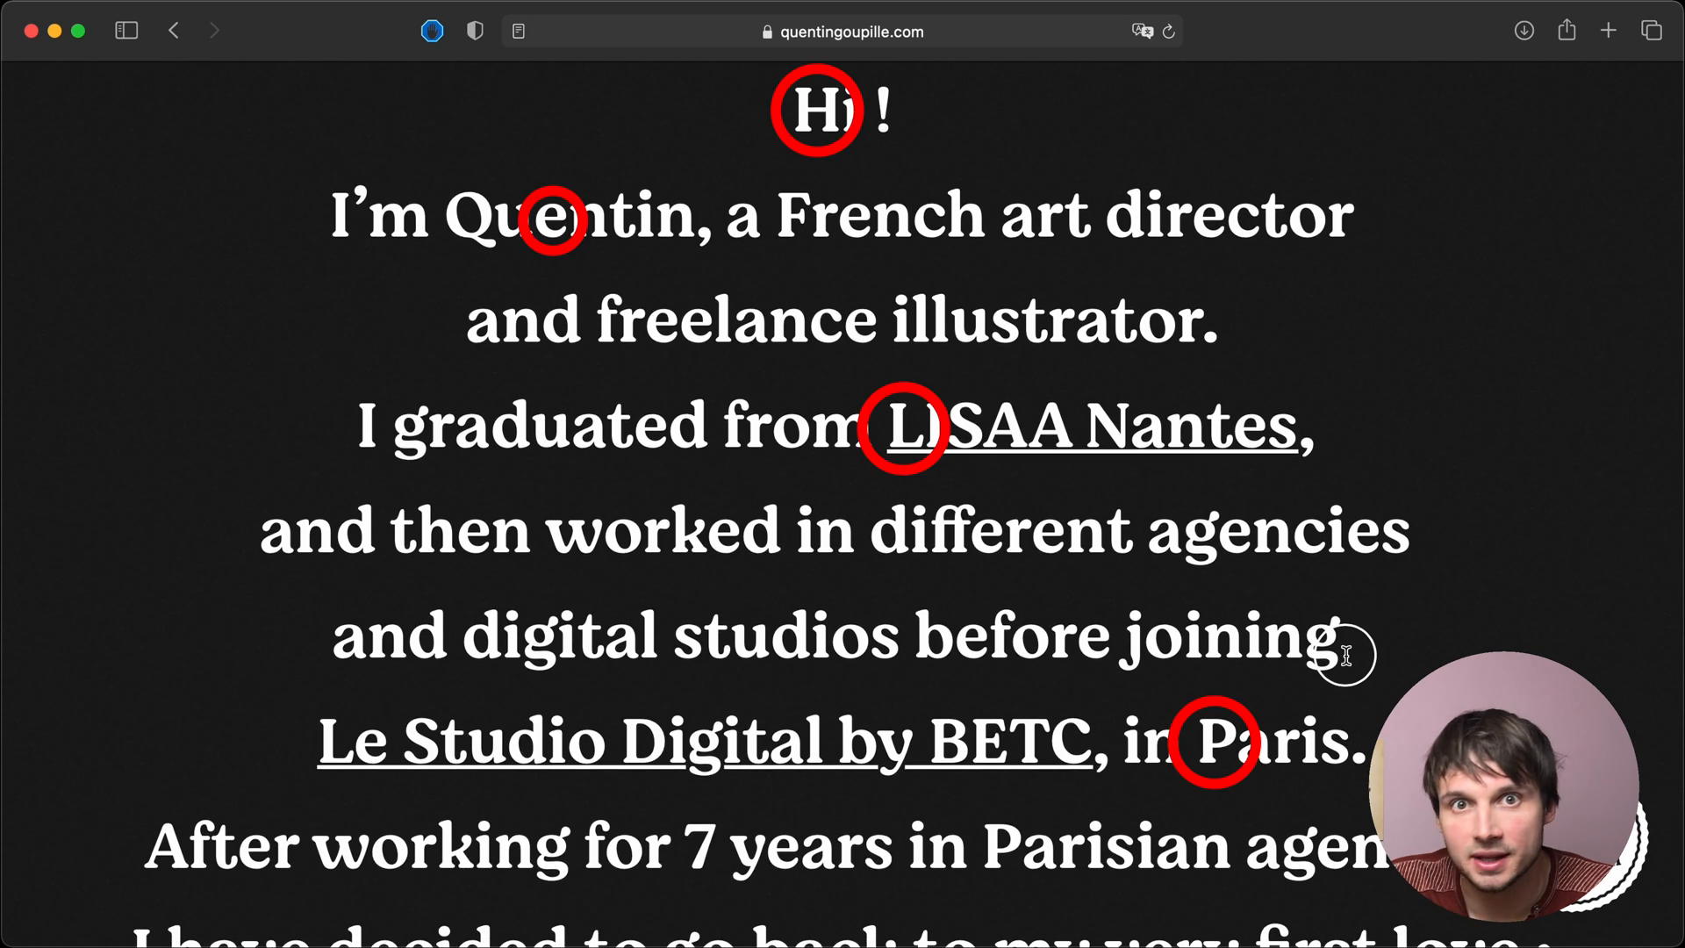
{"action": "scroll", "scroll_direction": "down", "scroll_amount": 3}
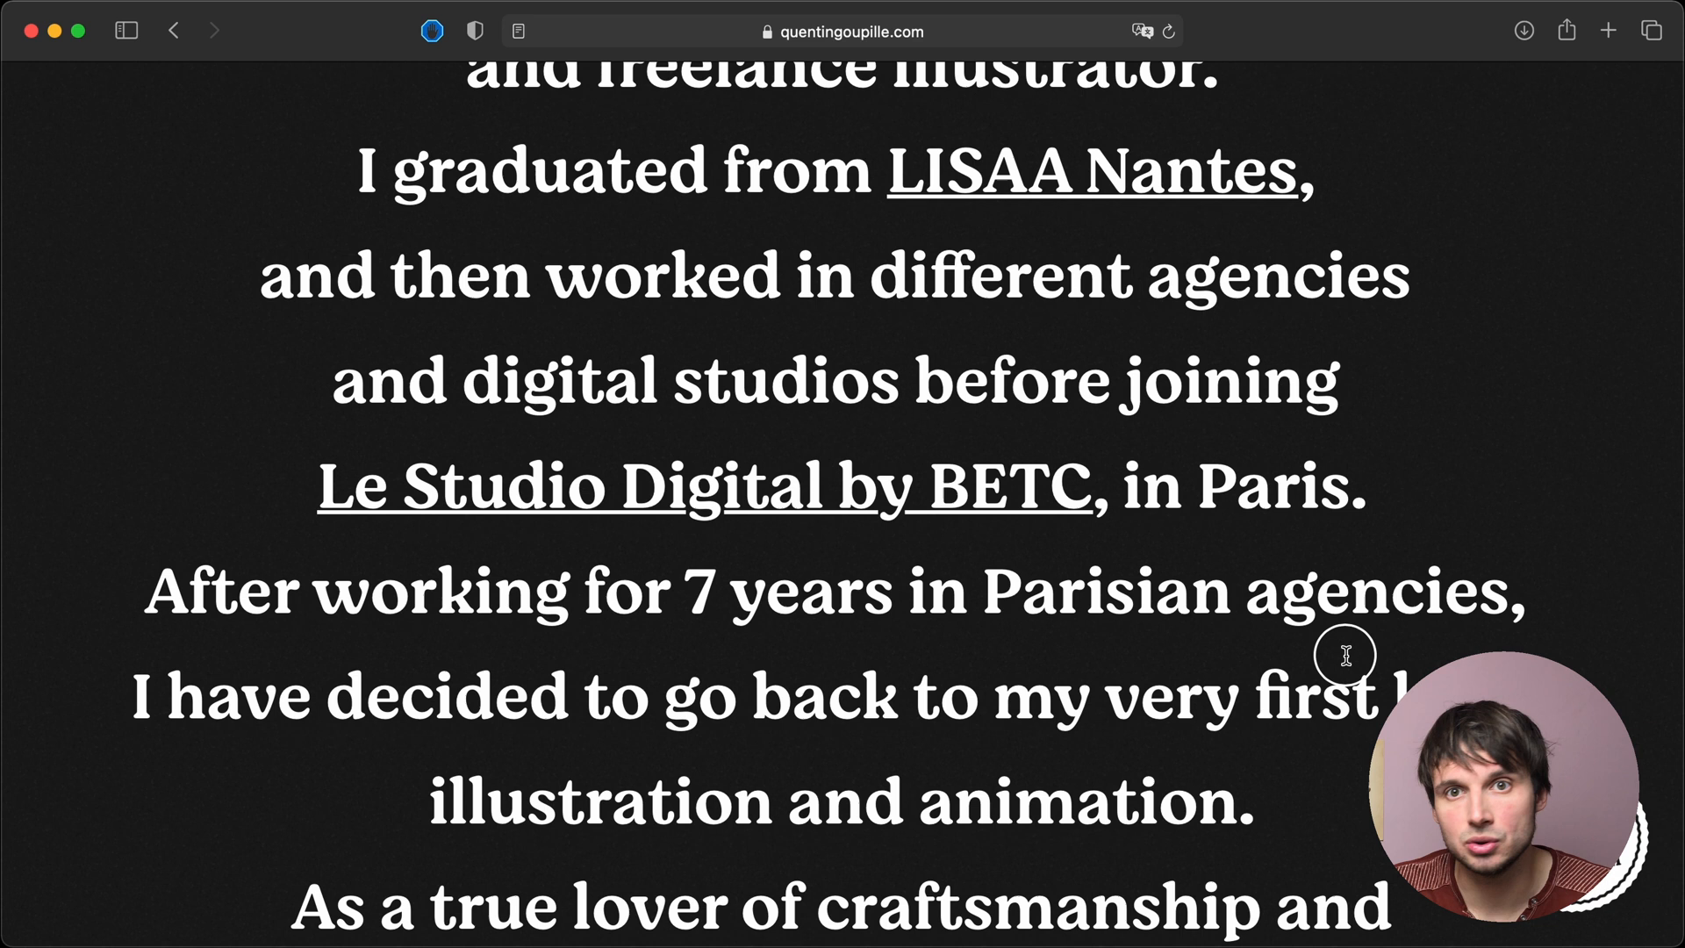
{"action": "scroll", "scroll_direction": "down", "scroll_amount": 3}
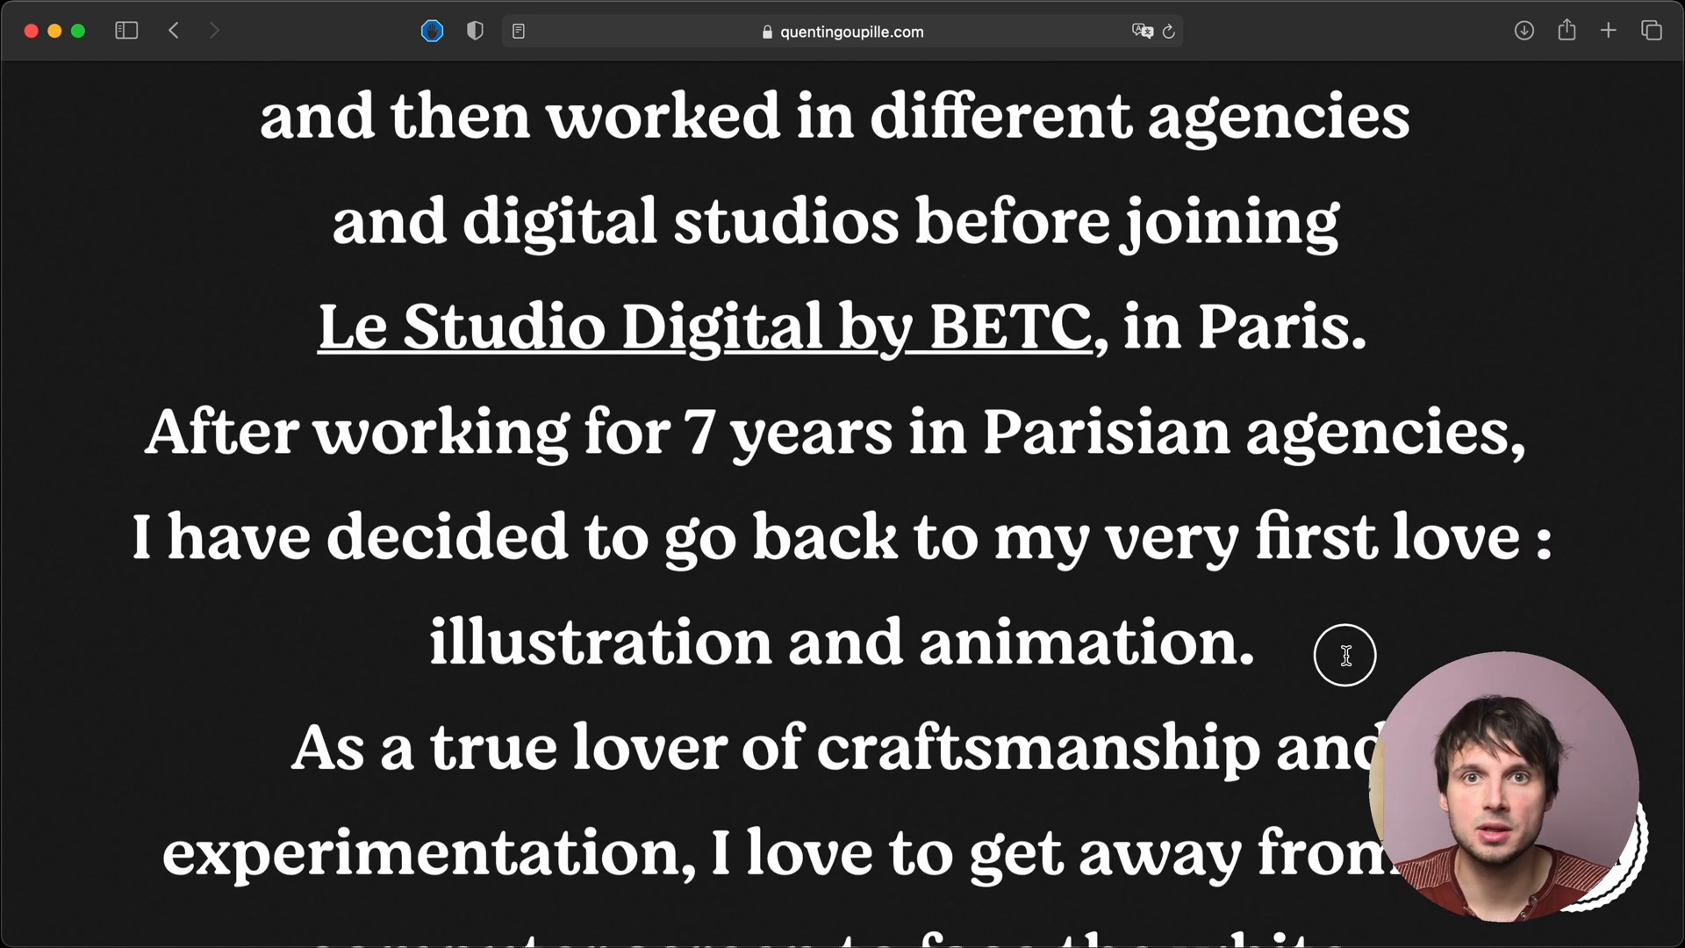
{"action": "scroll", "scroll_direction": "down", "scroll_amount": 3}
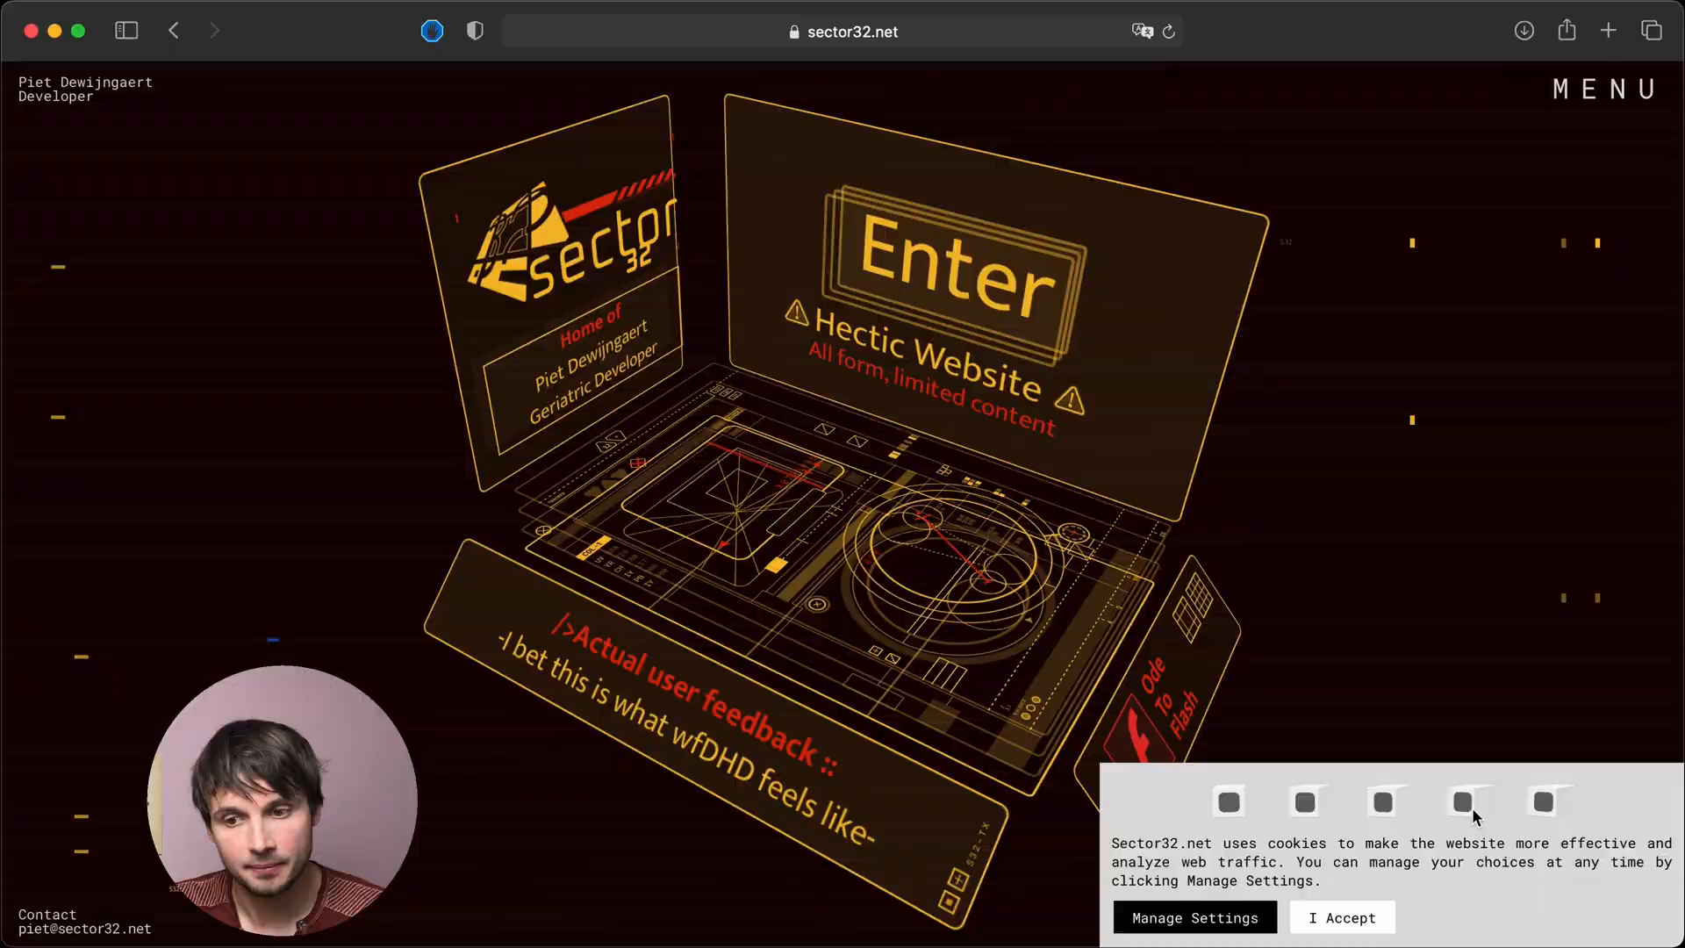
- Dismiss the cookie notice and enter sector32.net through the holographic Enter panel
{"action": "left_click", "coordinate": [1340, 917]}
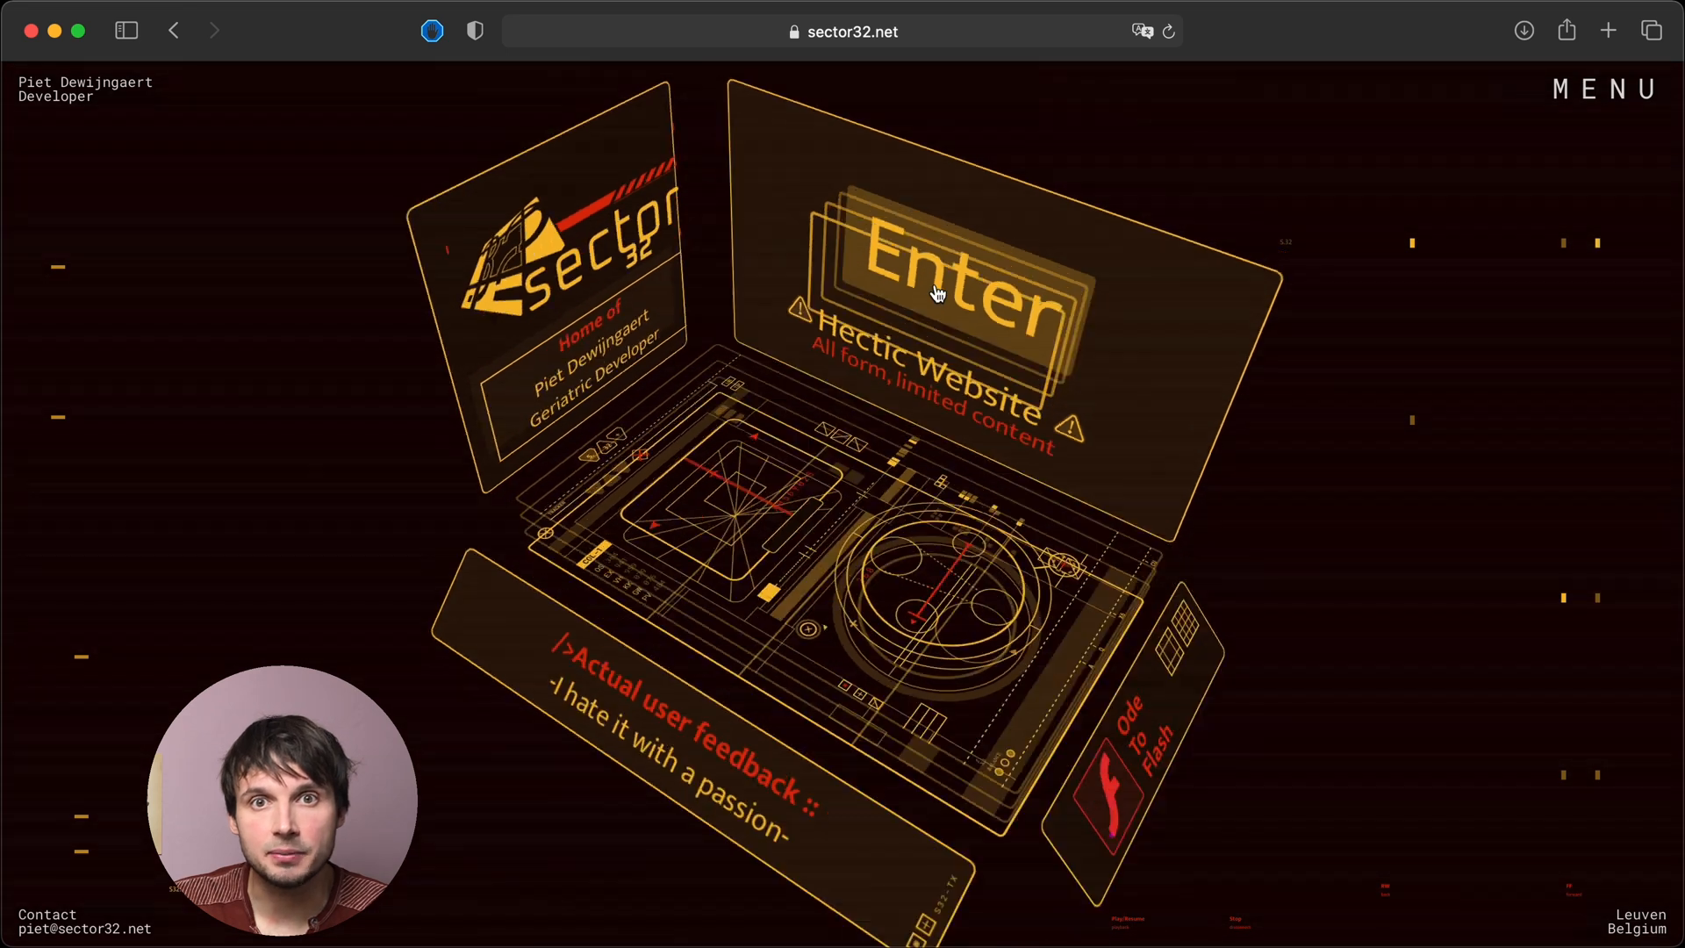
{"action": "left_click", "coordinate": [935, 293]}
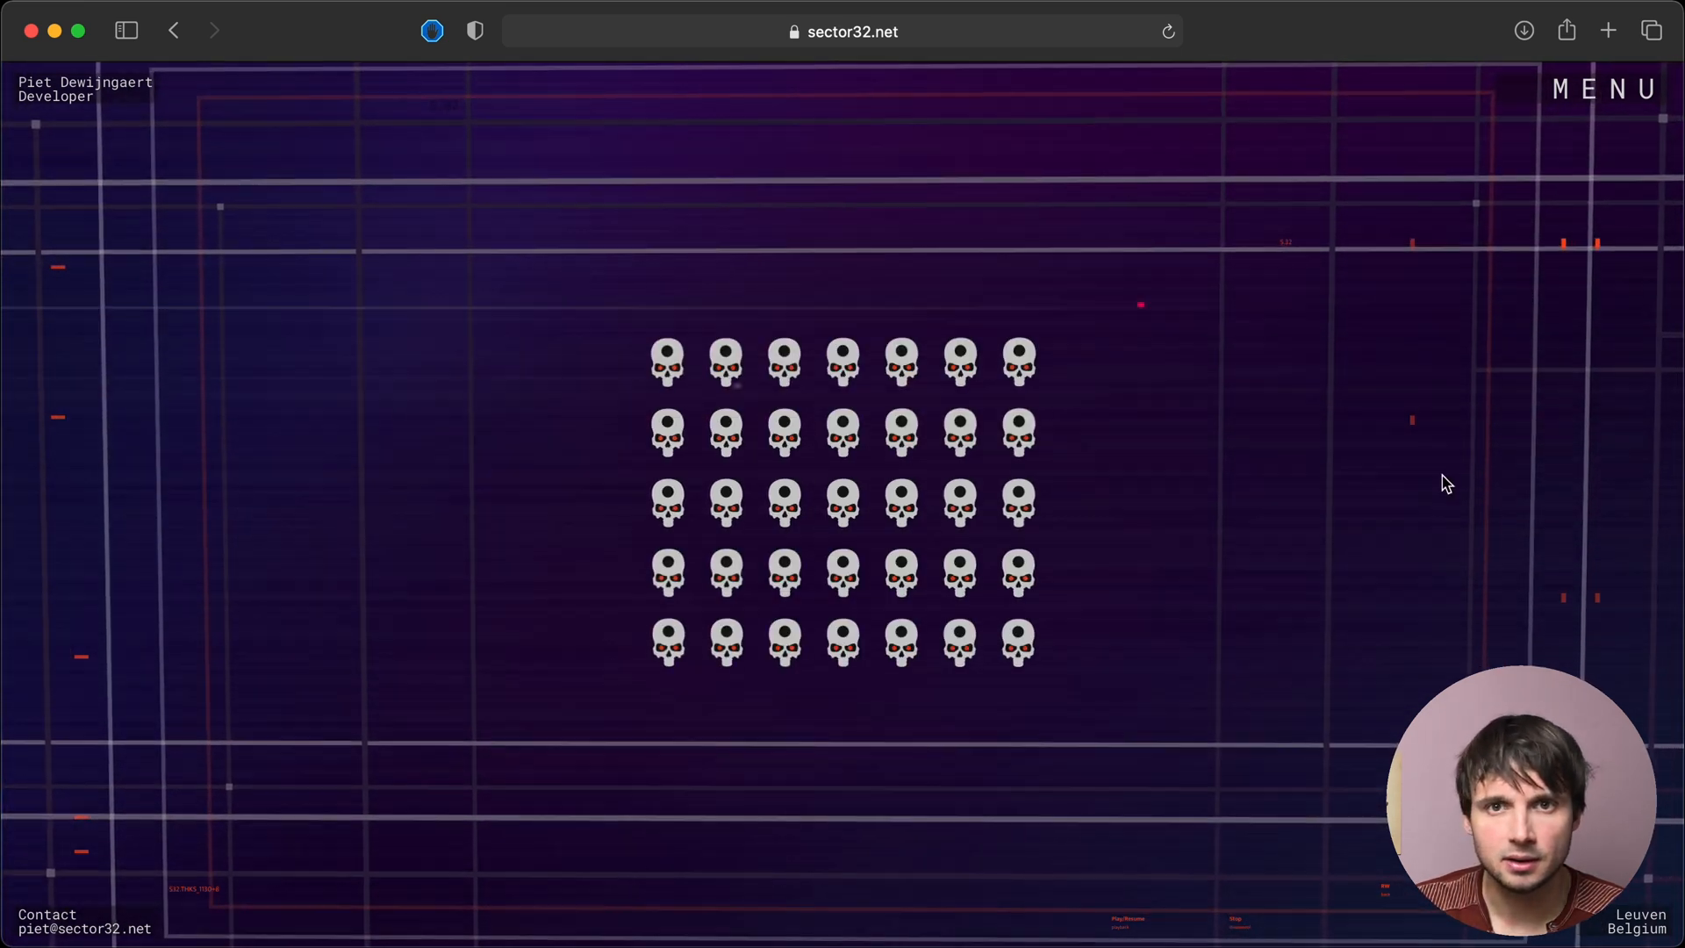
{"action": "mouse_move", "coordinate": [959, 567]}
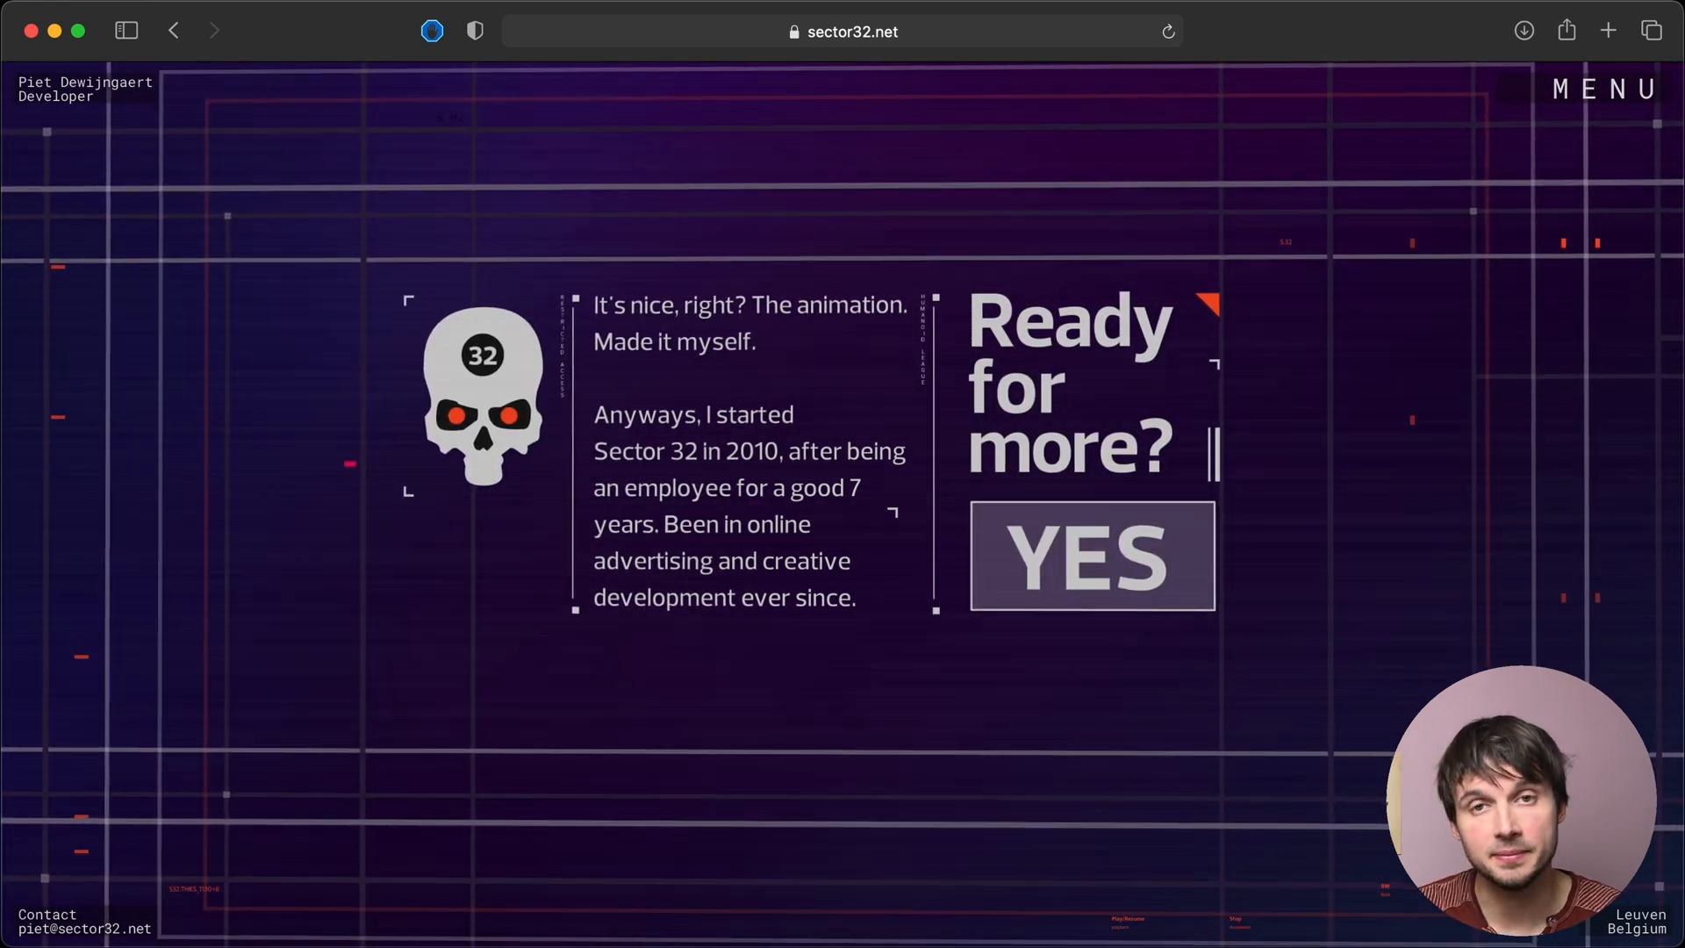
- Answer YES to 'Ready for more?' and move past the CONNECT screen
{"action": "left_click", "coordinate": [1091, 556]}
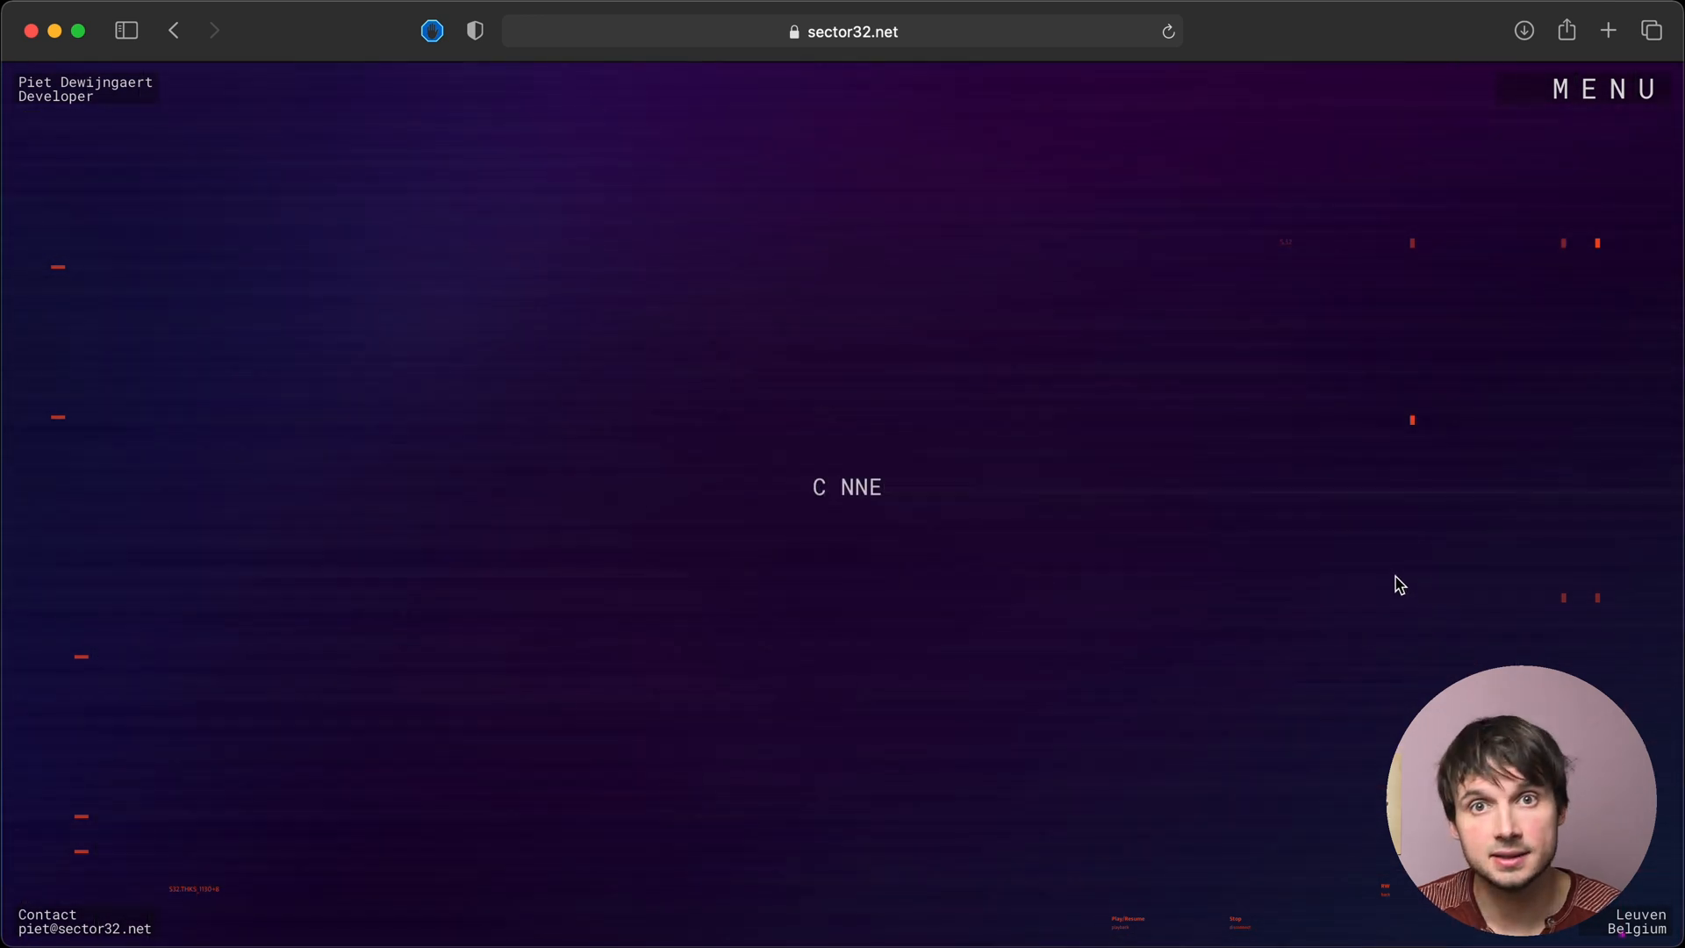
{"action": "mouse_move", "coordinate": [1212, 566]}
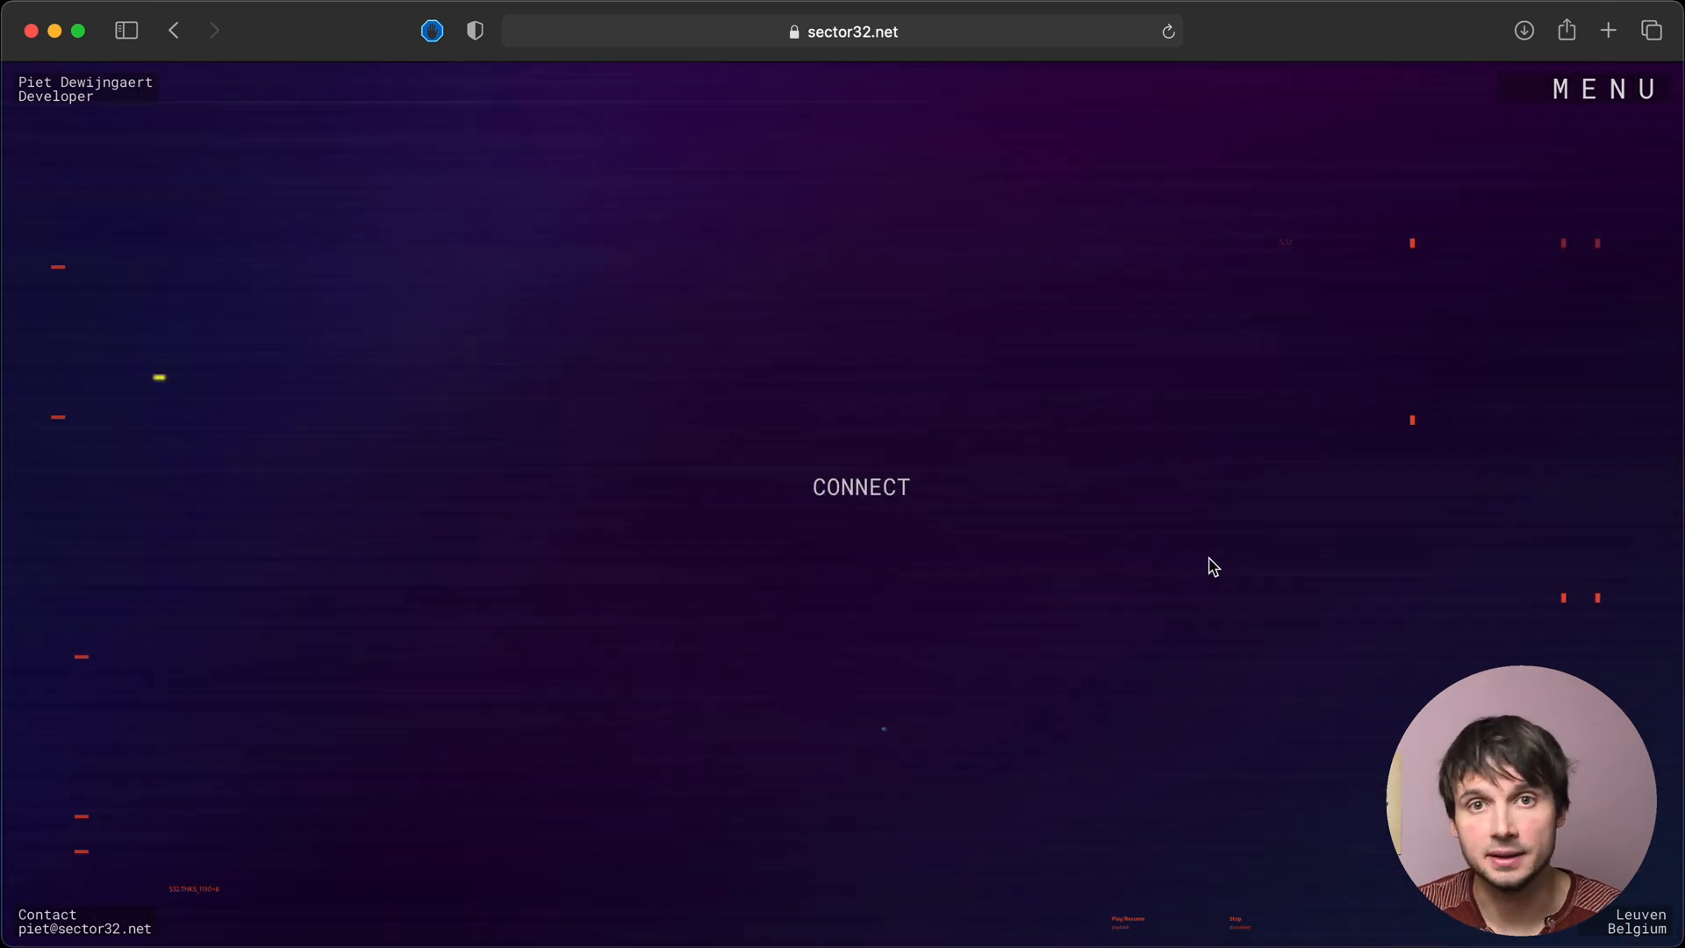
{"action": "left_click", "coordinate": [1167, 32]}
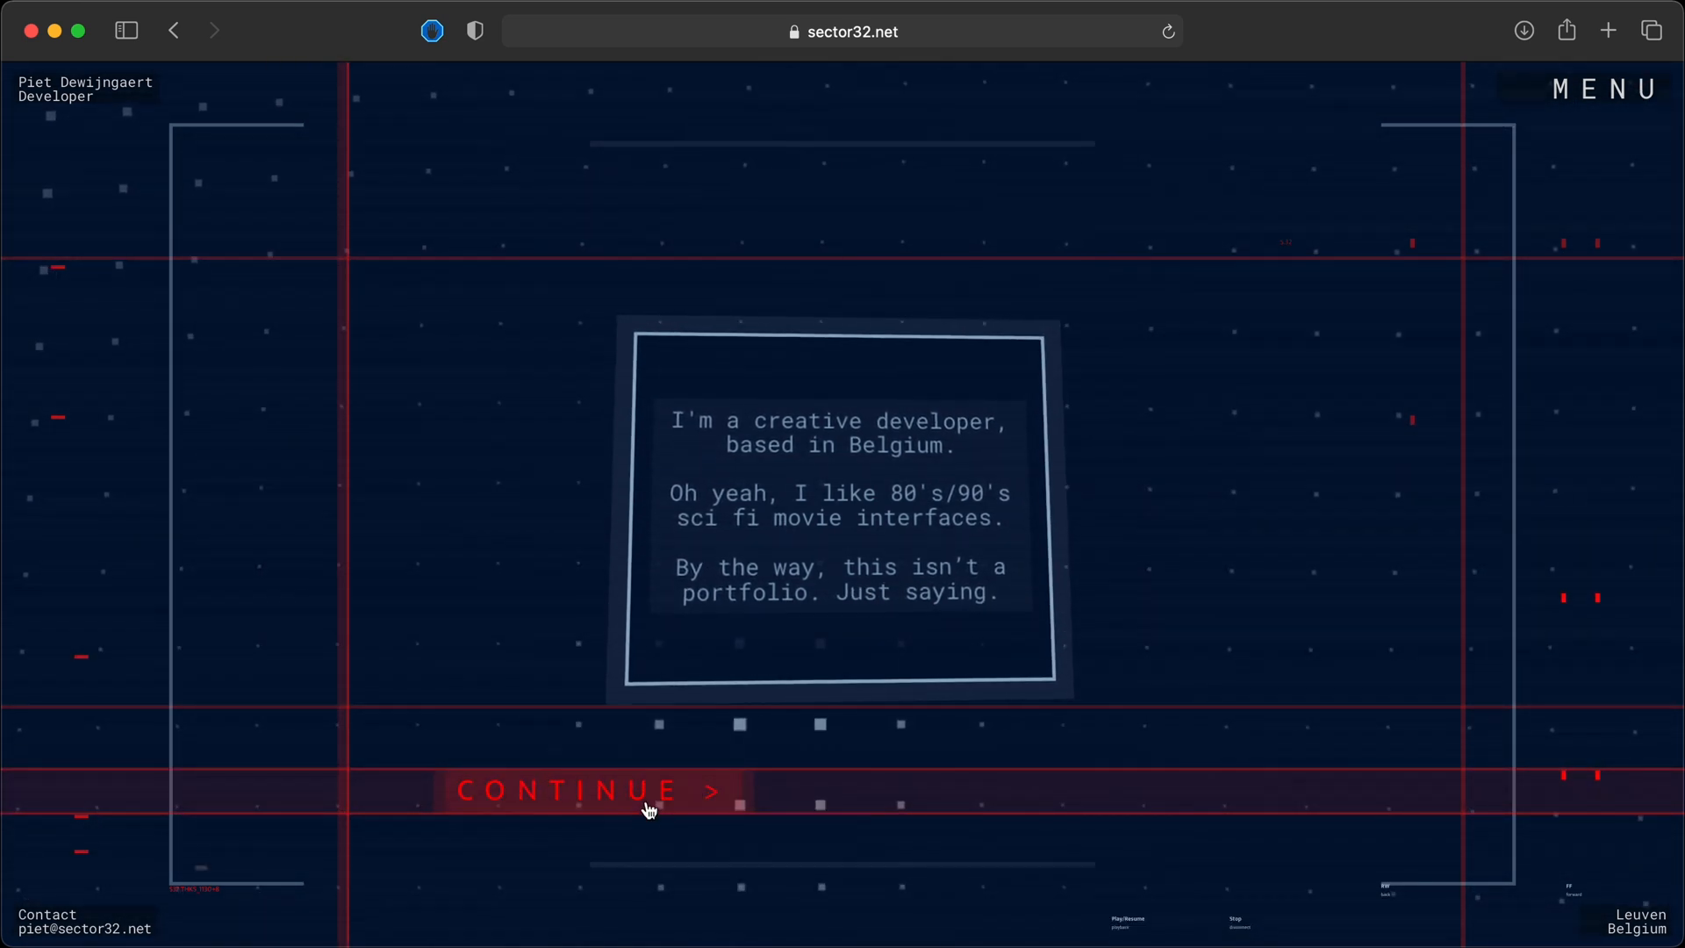
- Continue past the developer intro and answer SURE to 'Are you a robot?'
{"action": "left_click", "coordinate": [589, 790]}
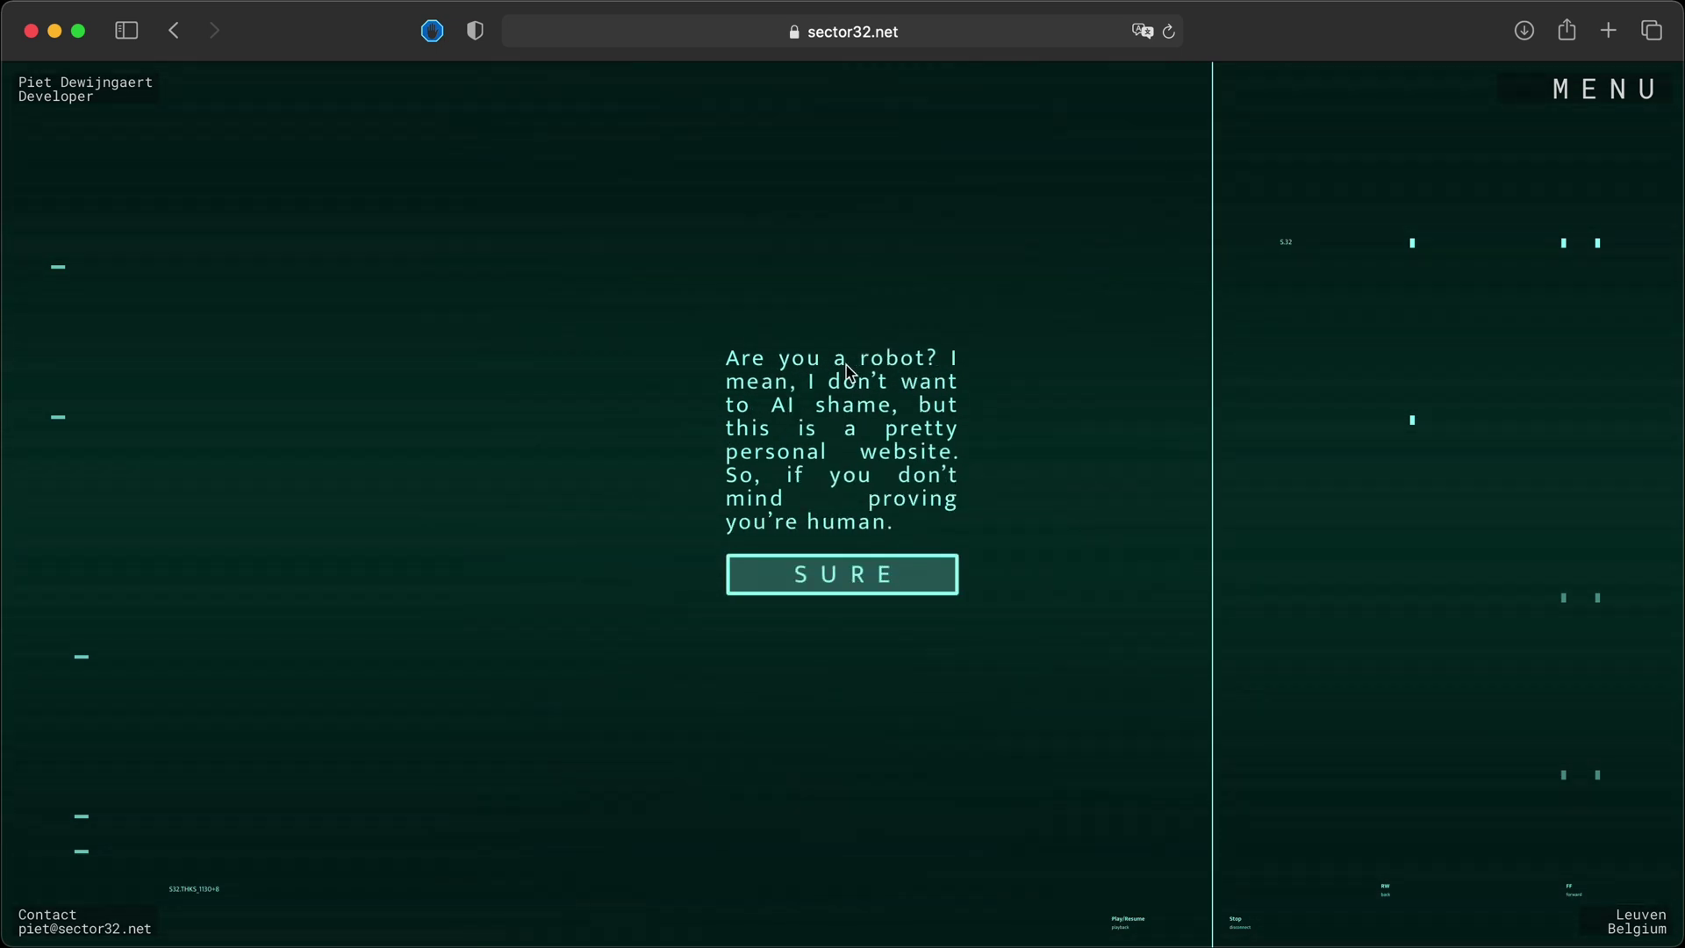
{"action": "mouse_move", "coordinate": [1004, 583]}
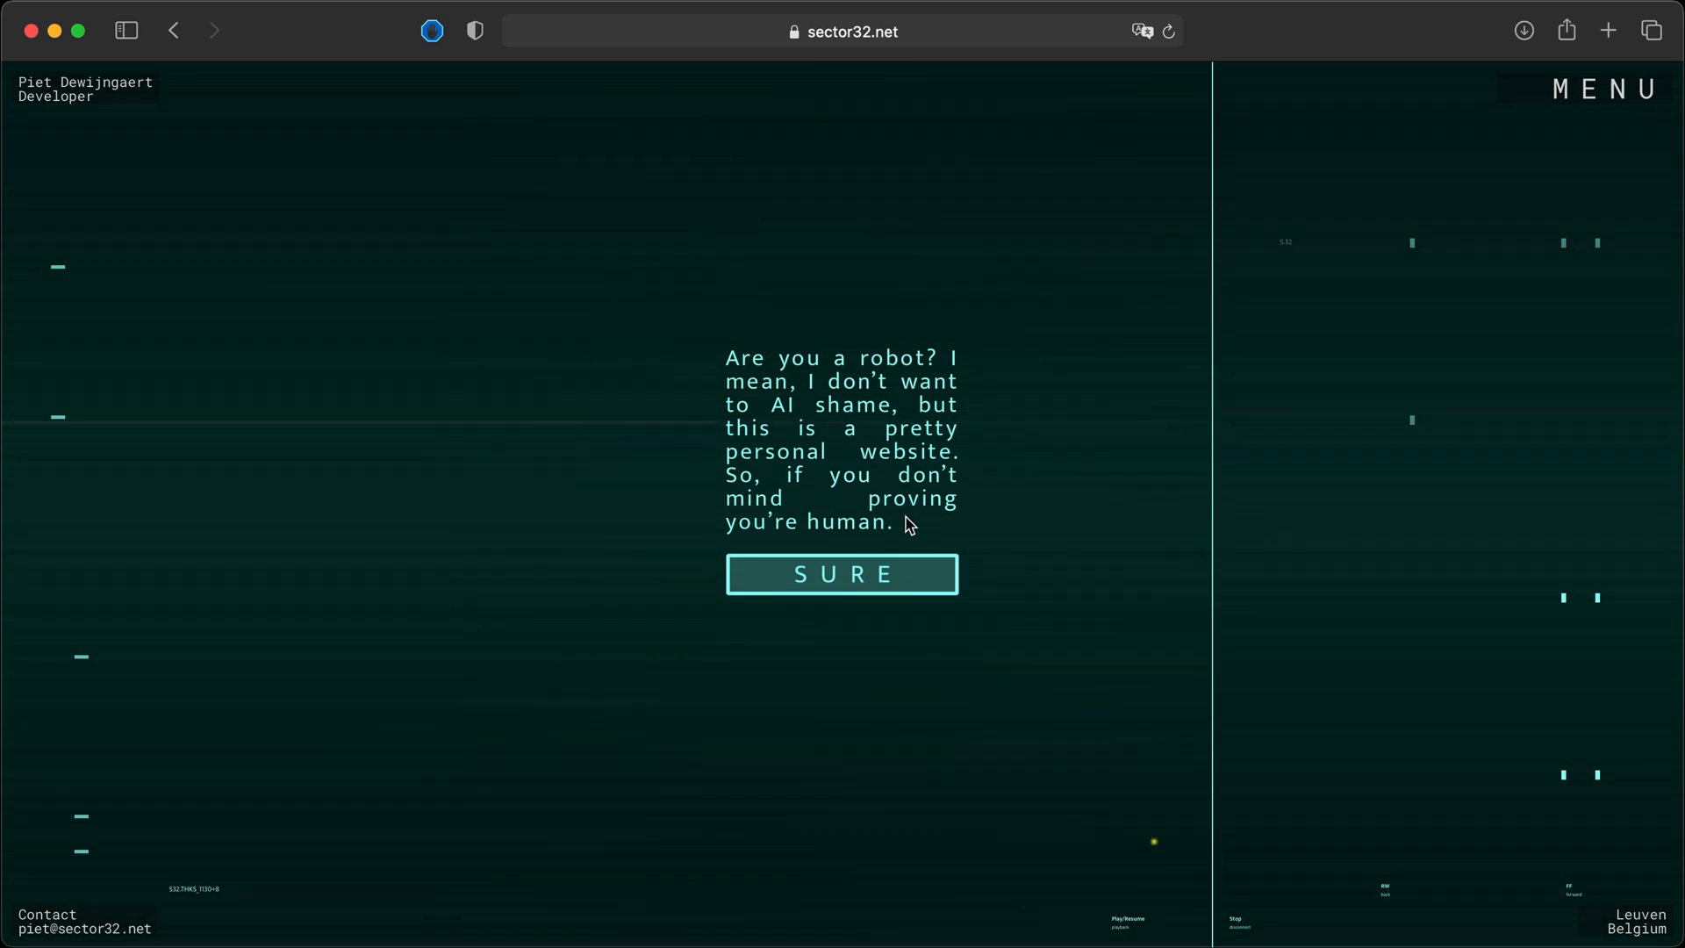
{"action": "mouse_move", "coordinate": [850, 588]}
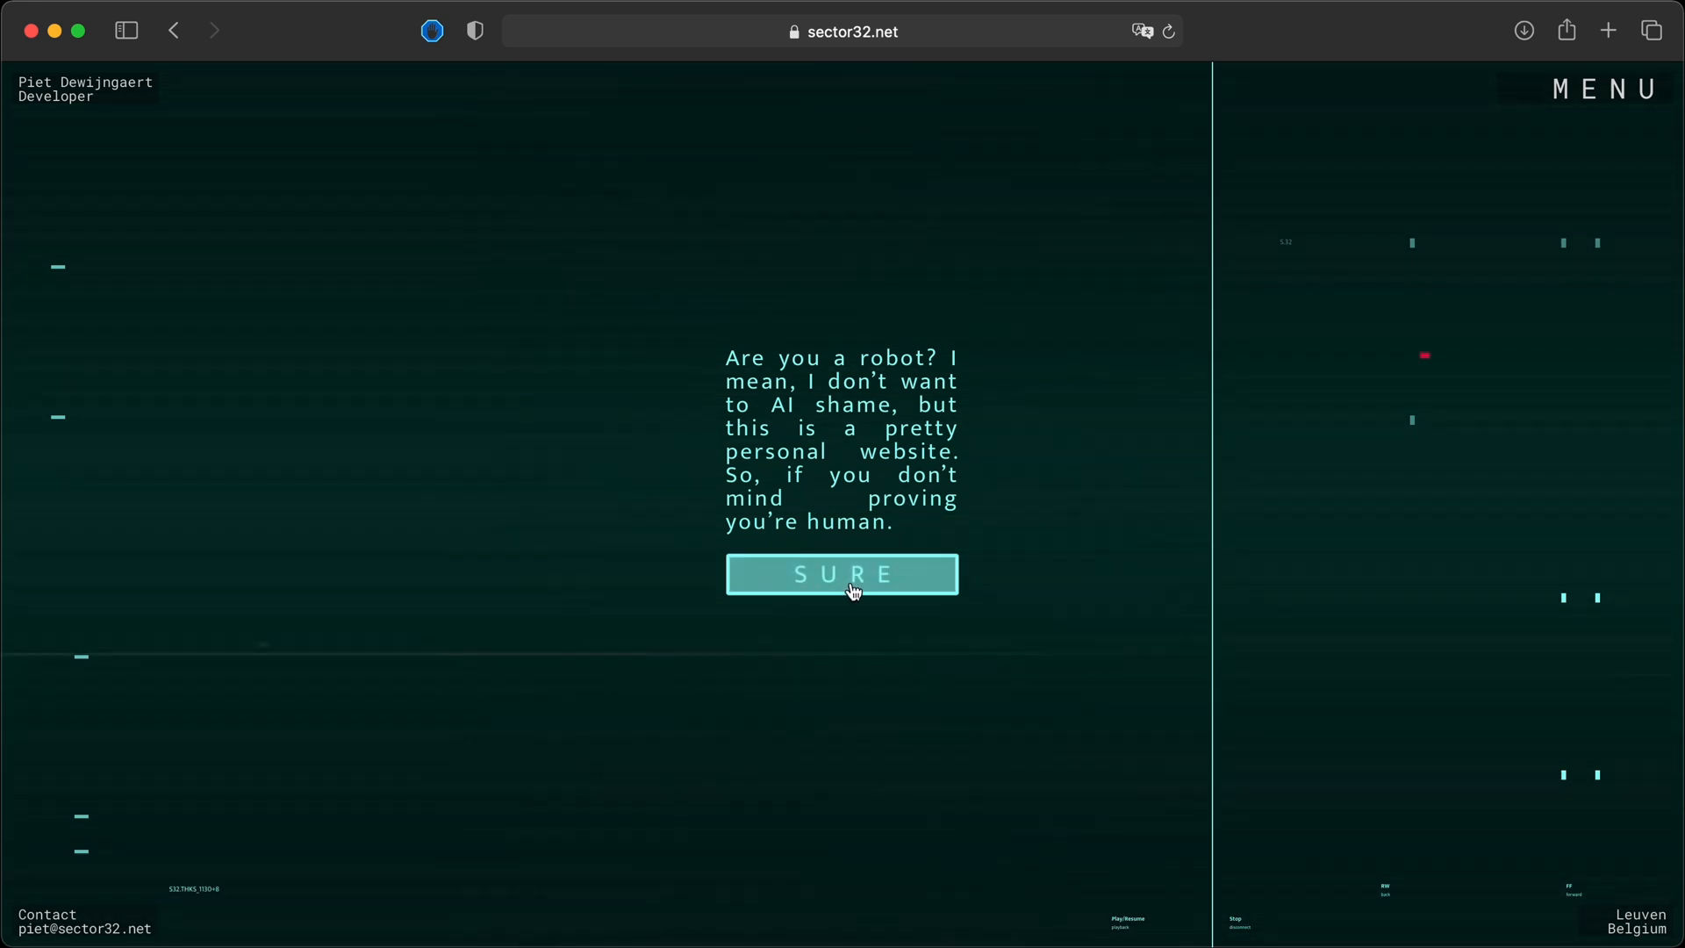
{"action": "left_click", "coordinate": [842, 573]}
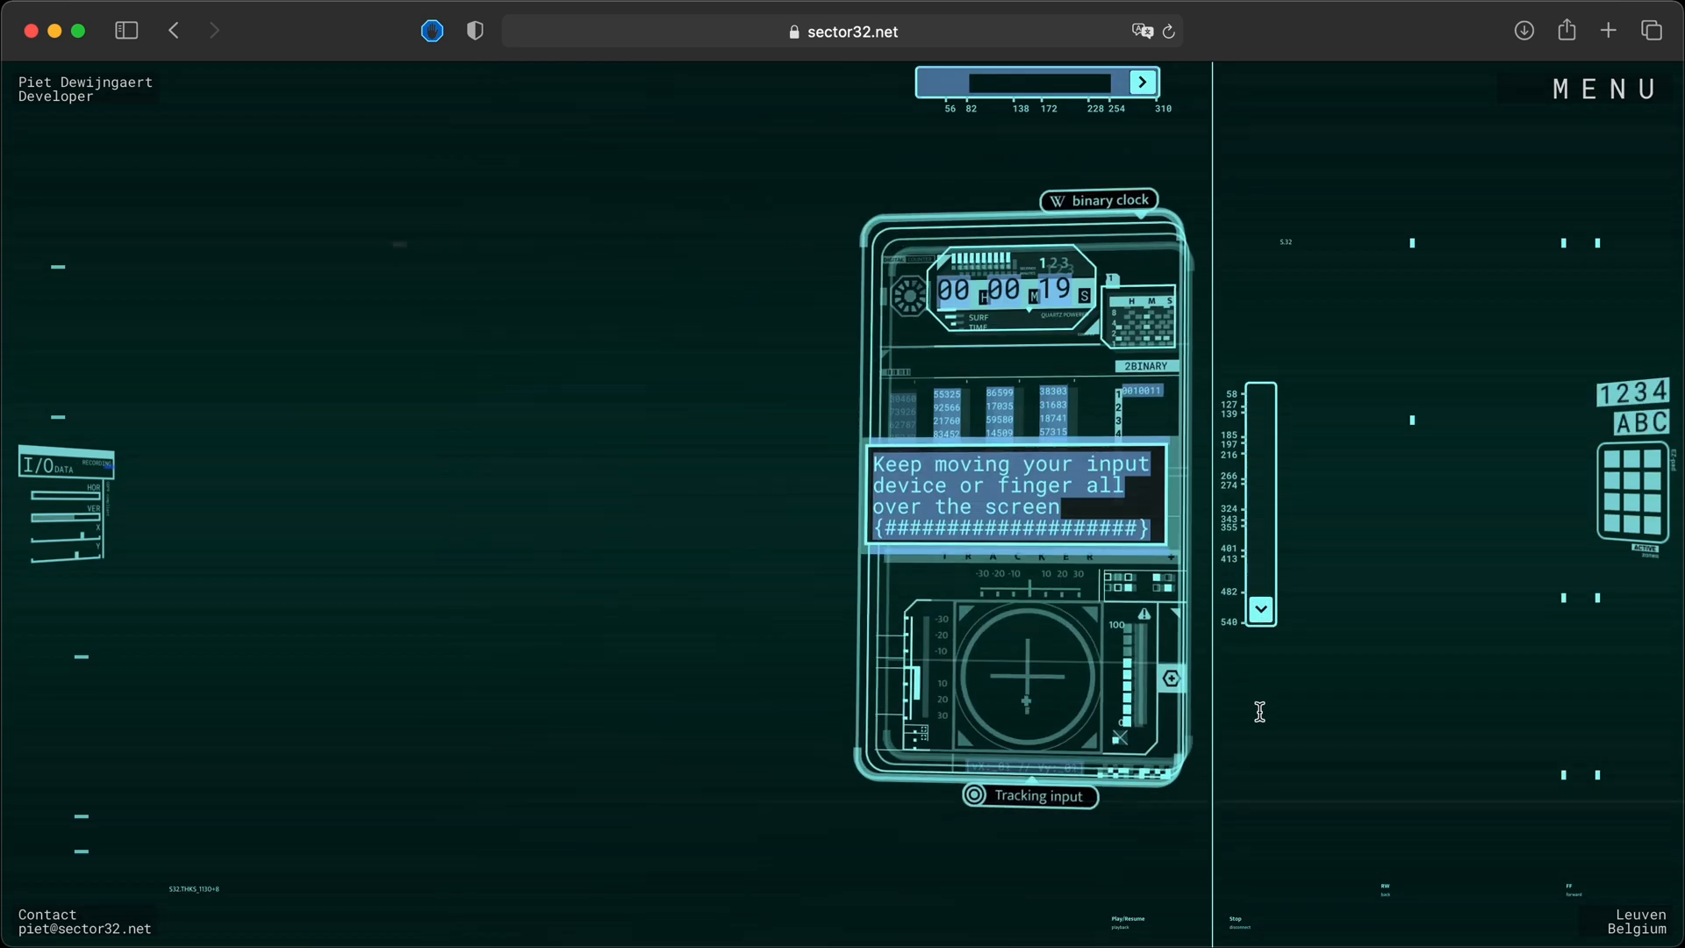
{"action": "mouse_move", "coordinate": [1363, 365]}
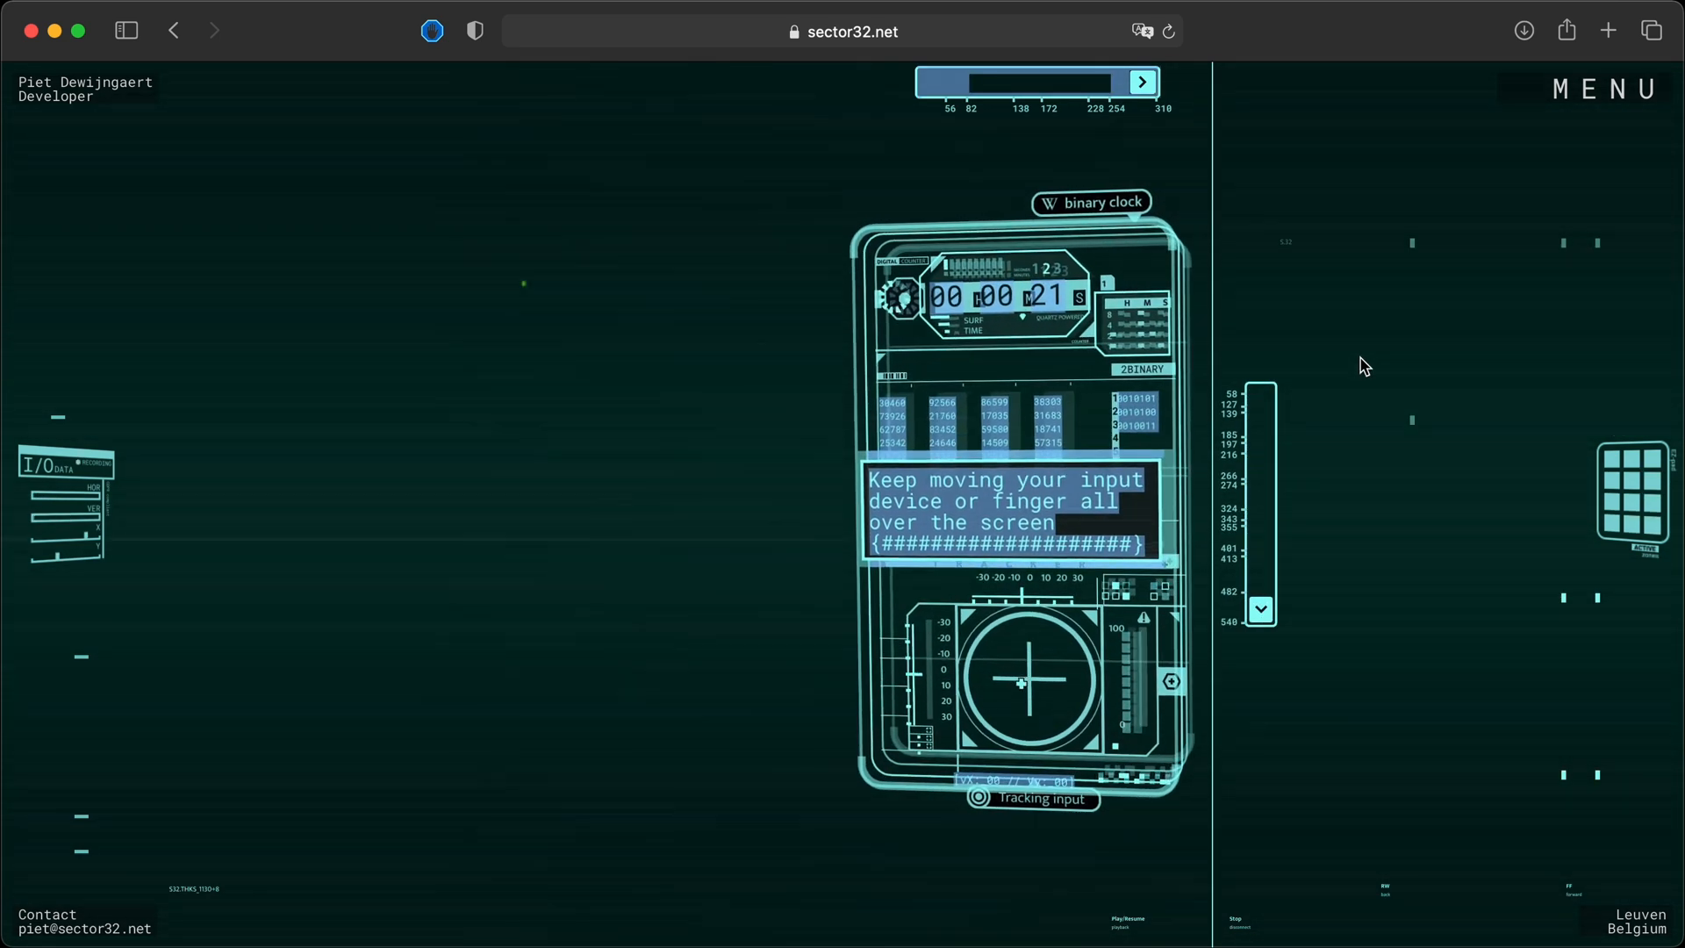
{"action": "mouse_move", "coordinate": [1343, 465]}
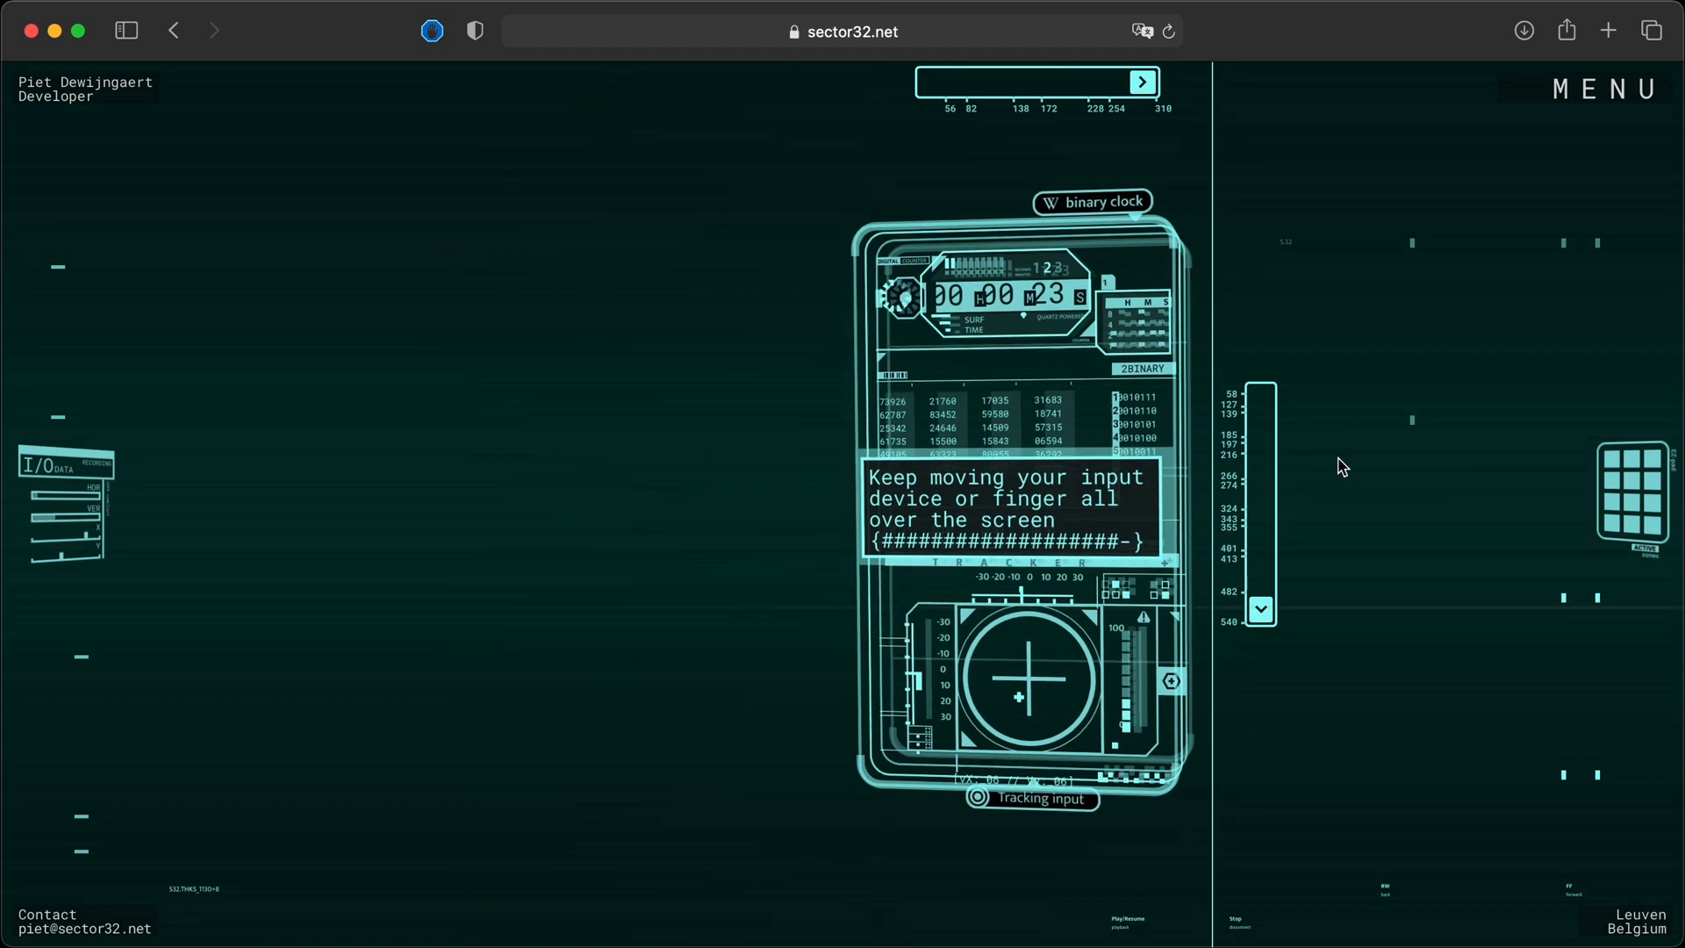
{"action": "mouse_move", "coordinate": [1322, 265]}
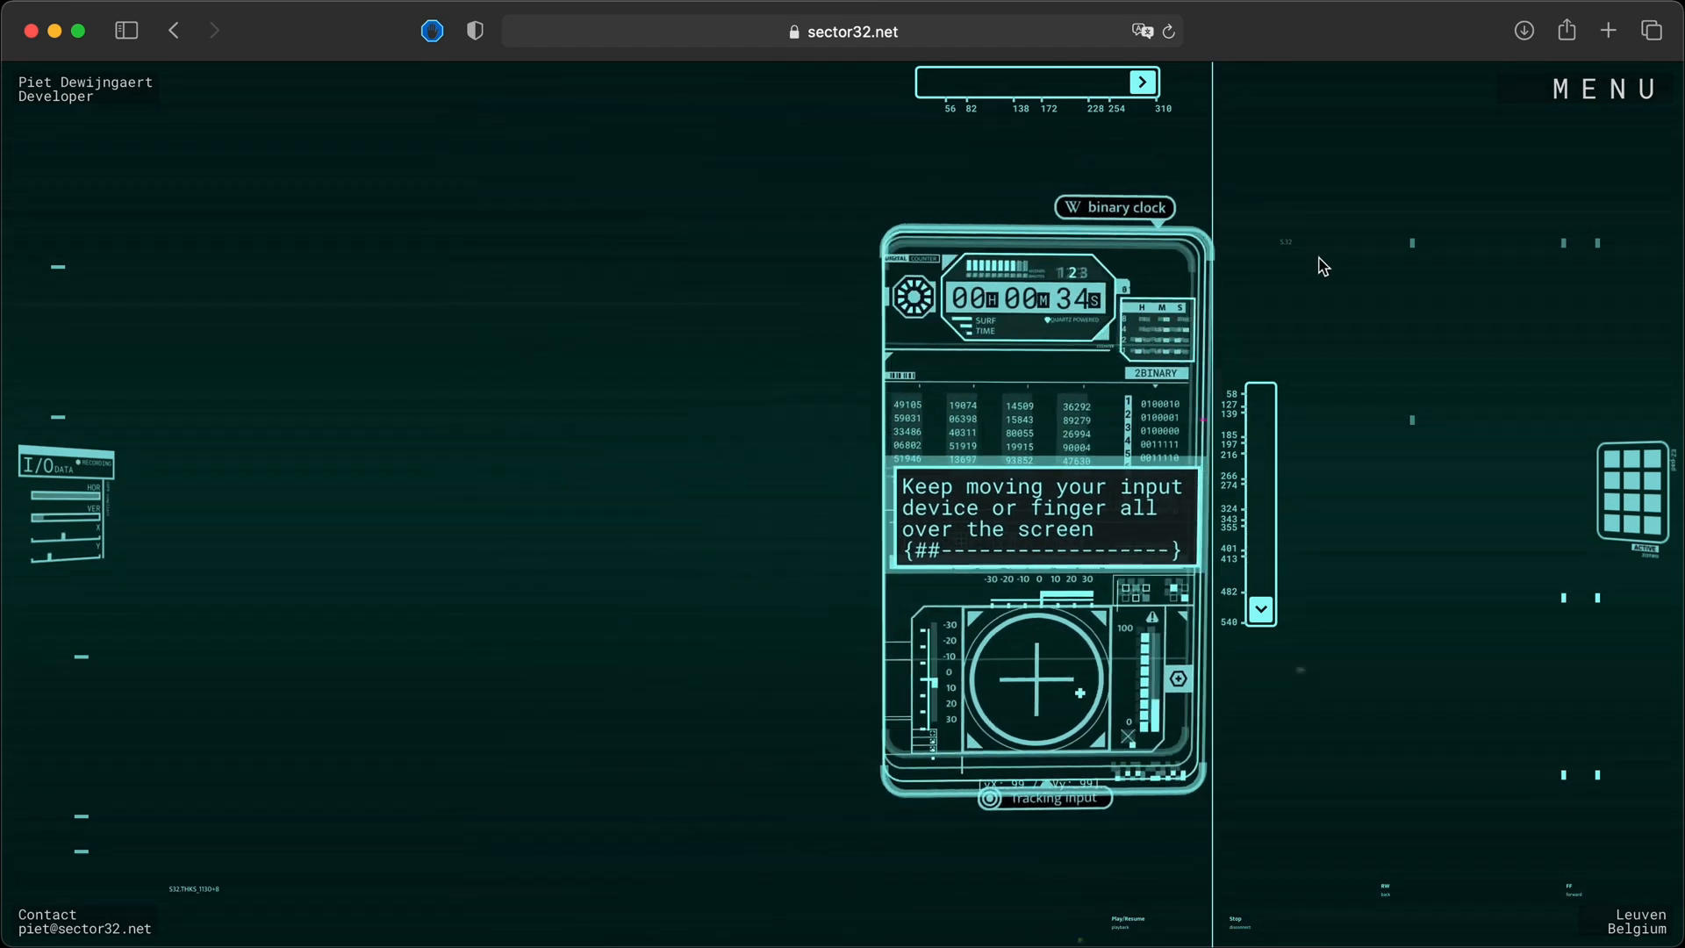
{"action": "mouse_move", "coordinate": [797, 242]}
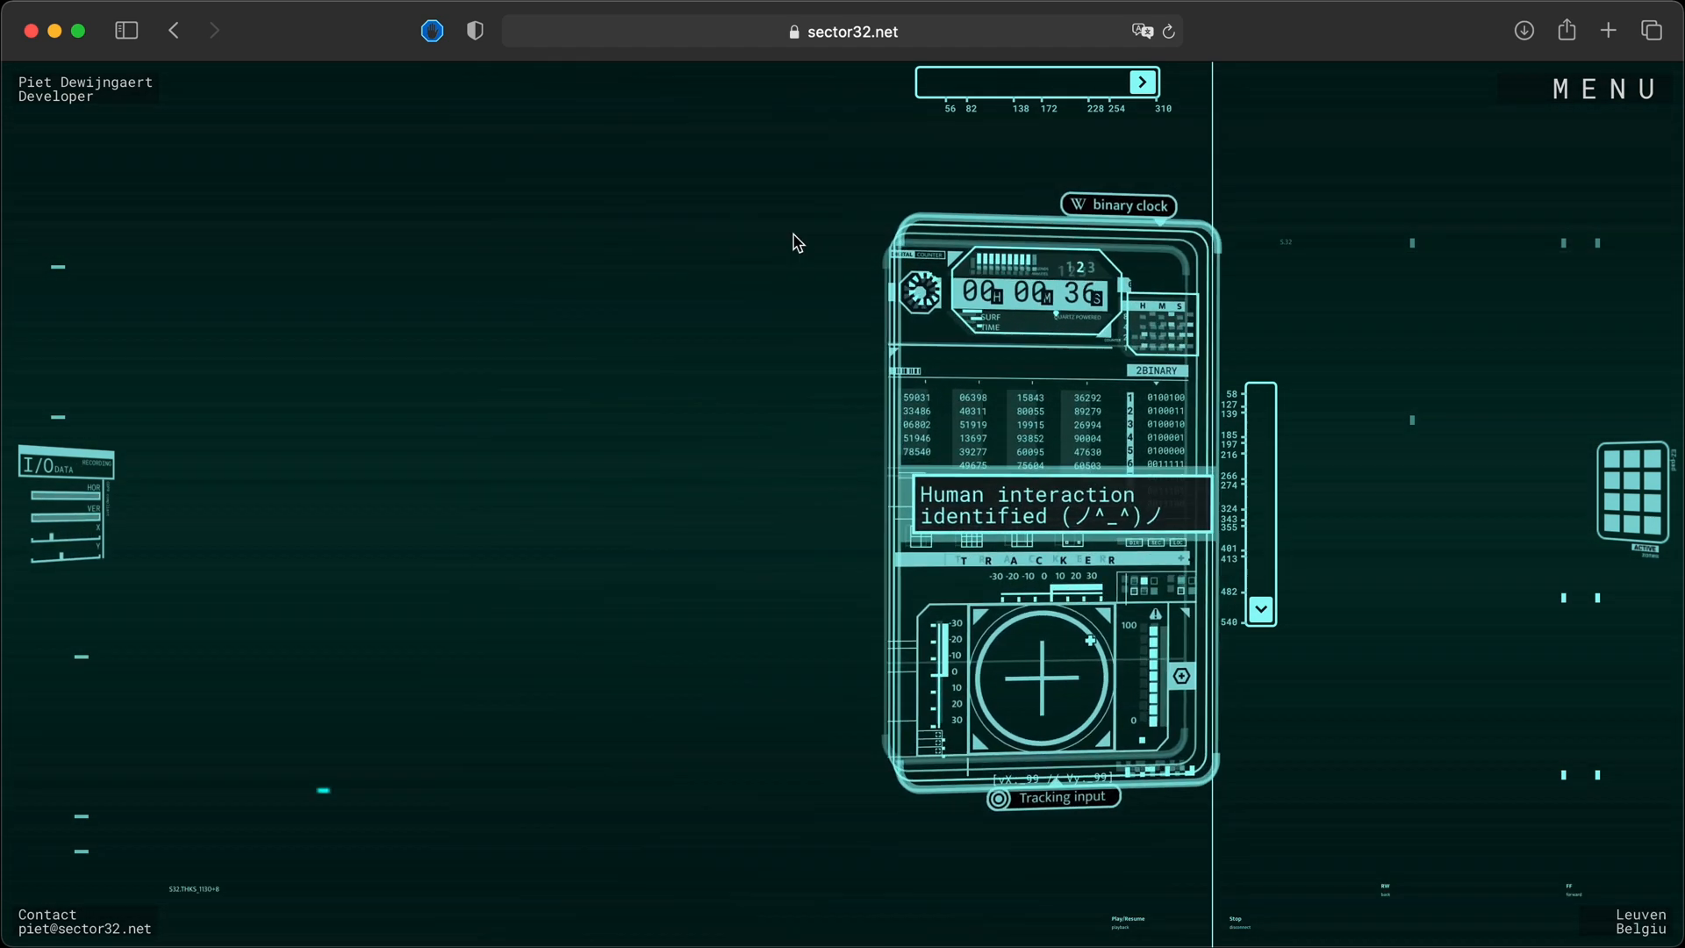
{"action": "mouse_move", "coordinate": [627, 886]}
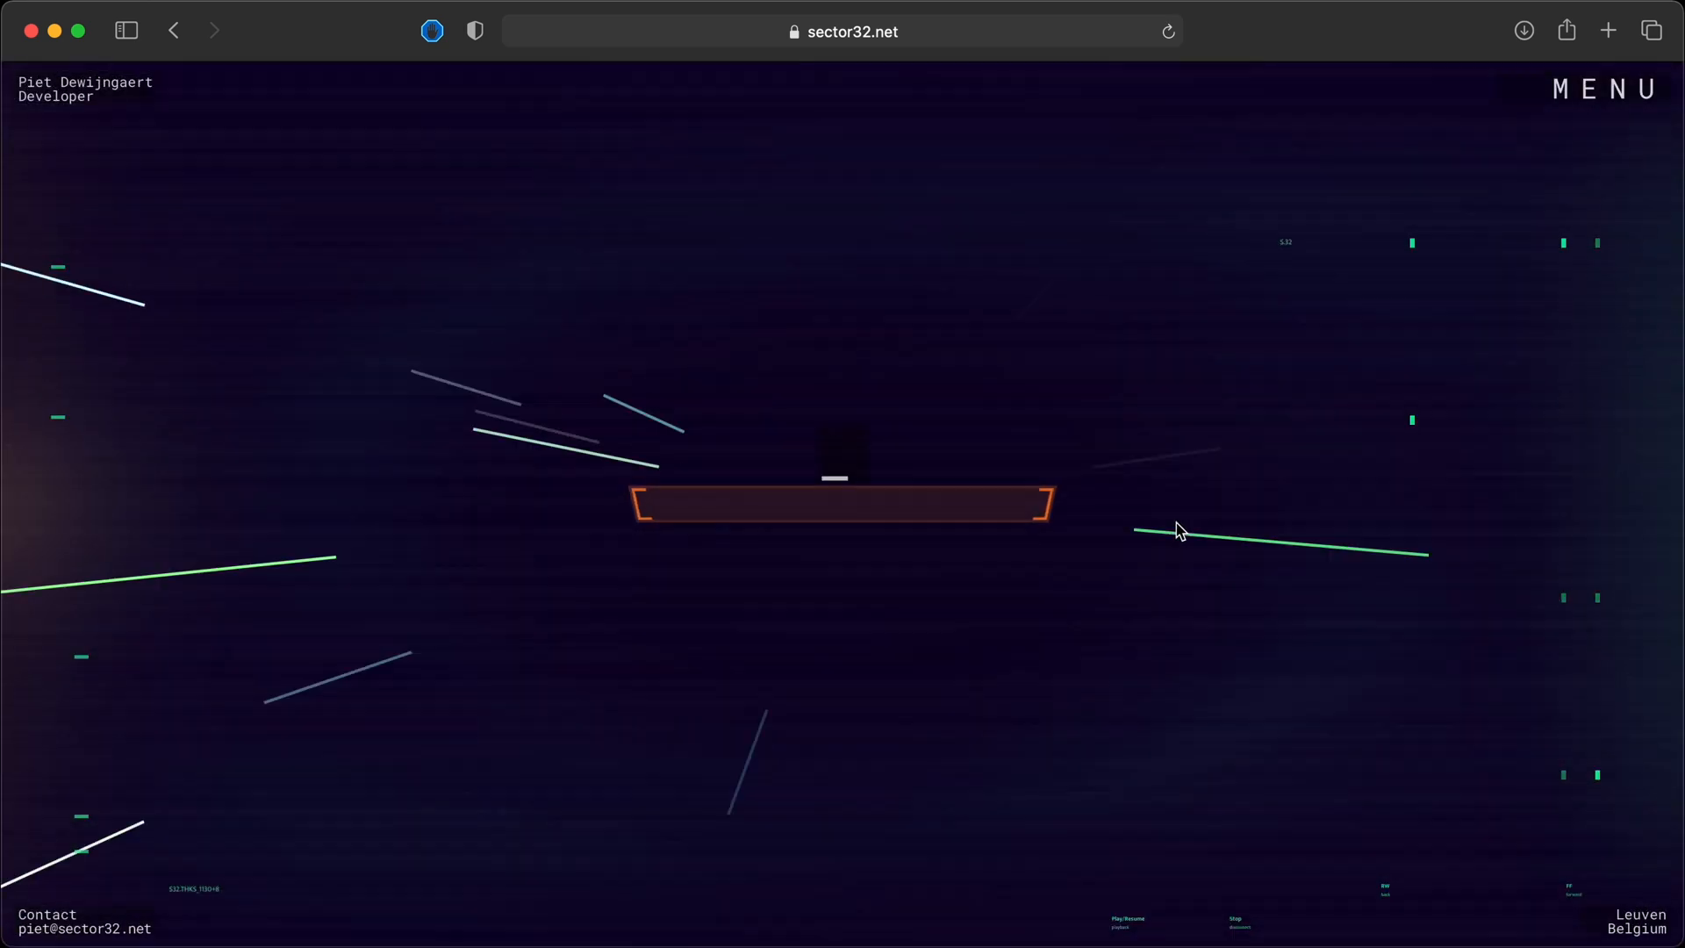
- Confirm the human check and choose 'Go back into time' to reach Apr 2004 E-Learning
{"action": "left_click", "coordinate": [842, 504]}
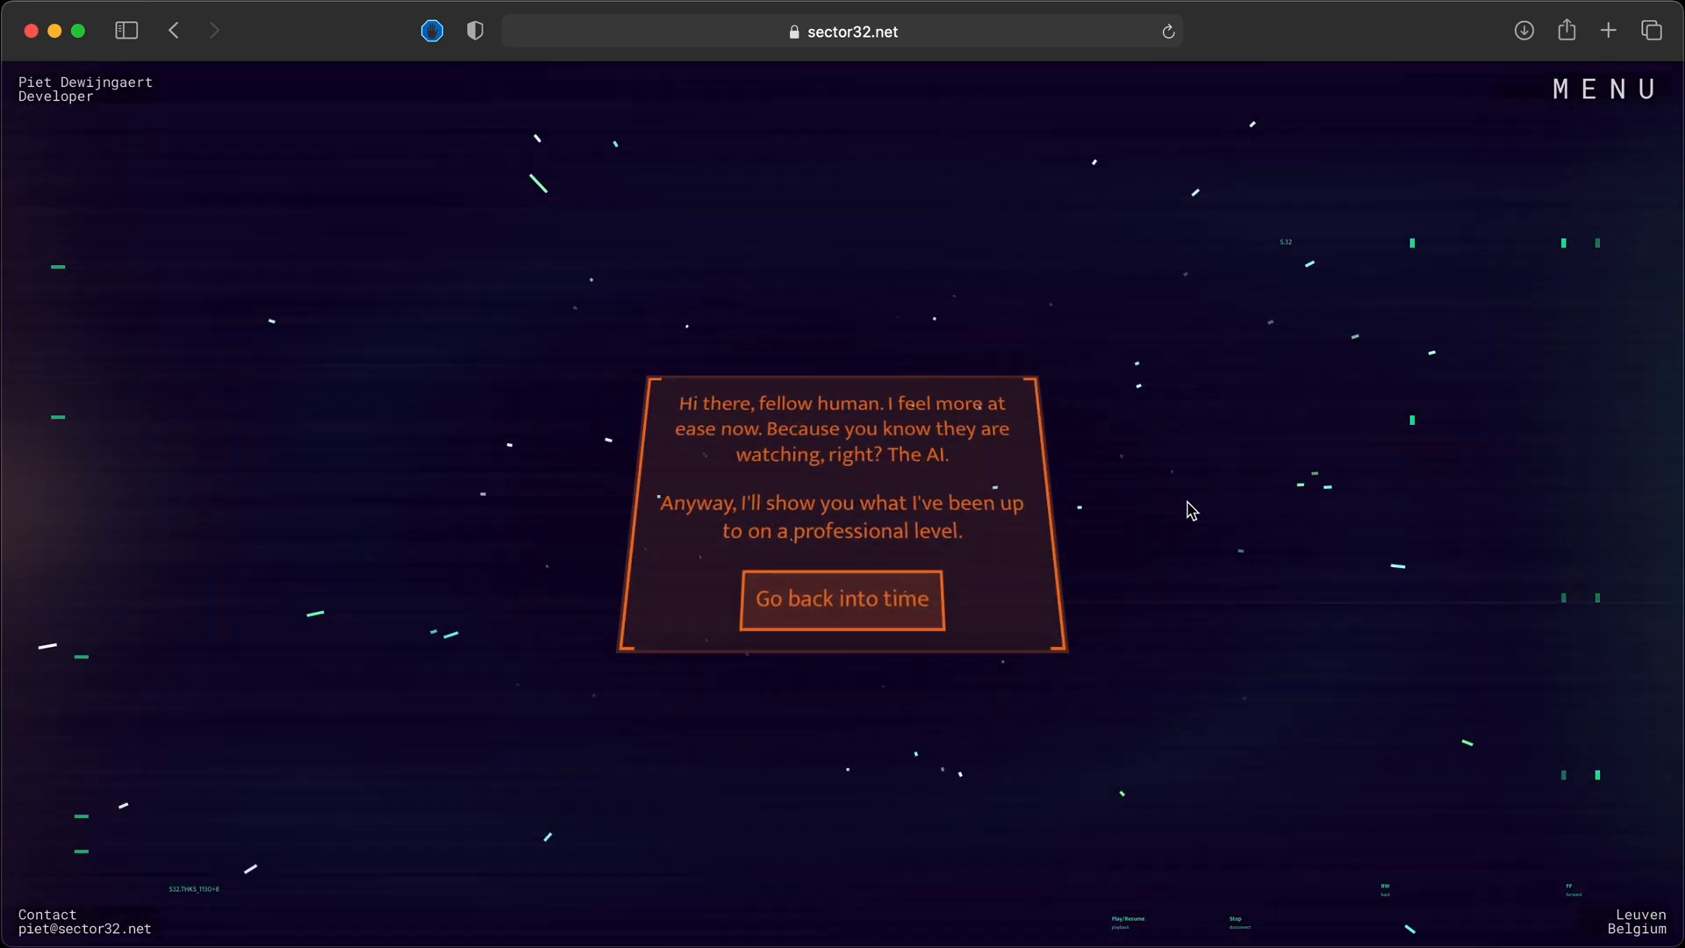
{"action": "mouse_move", "coordinate": [959, 299]}
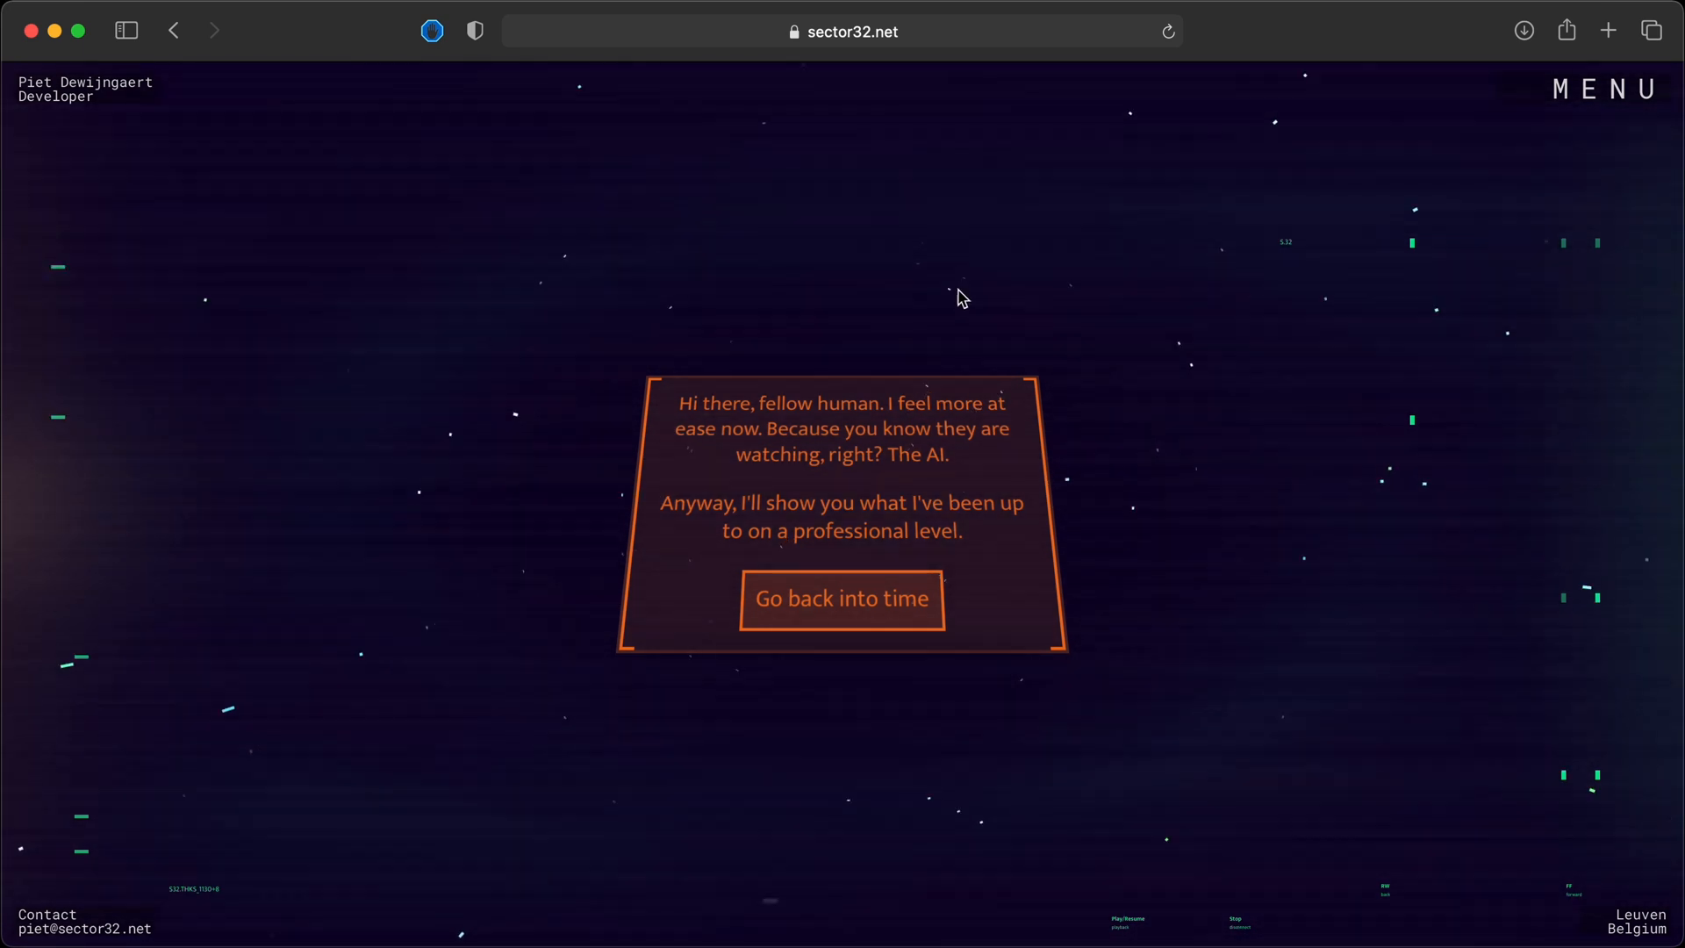
{"action": "mouse_move", "coordinate": [1148, 542]}
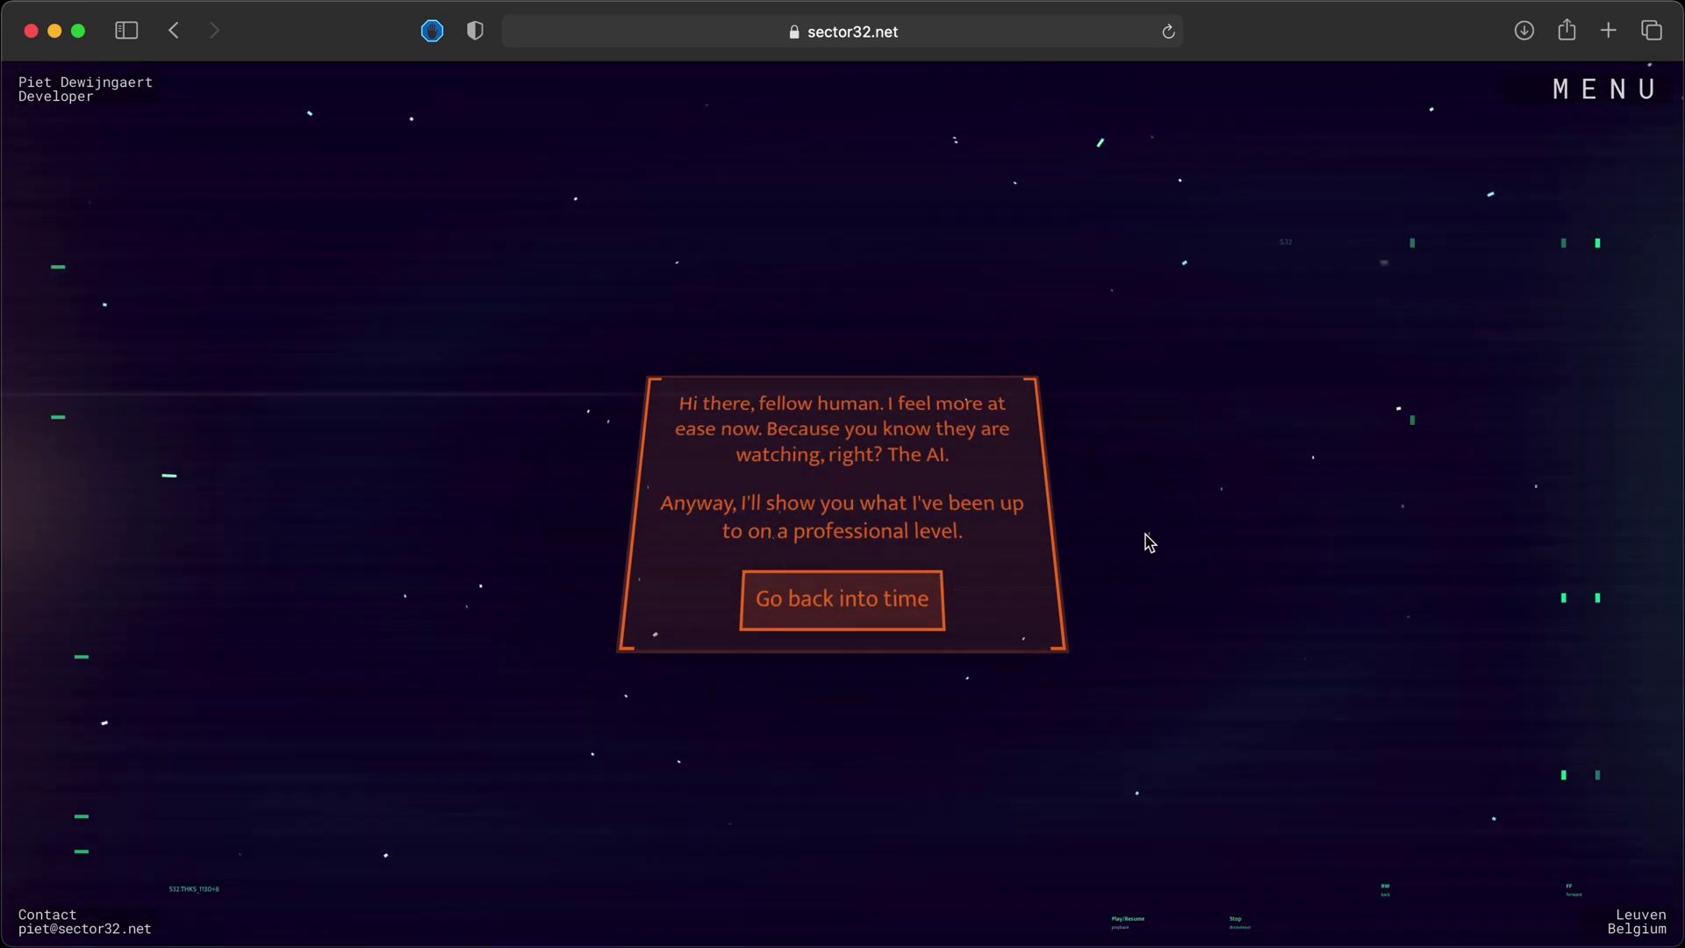
{"action": "mouse_move", "coordinate": [914, 599]}
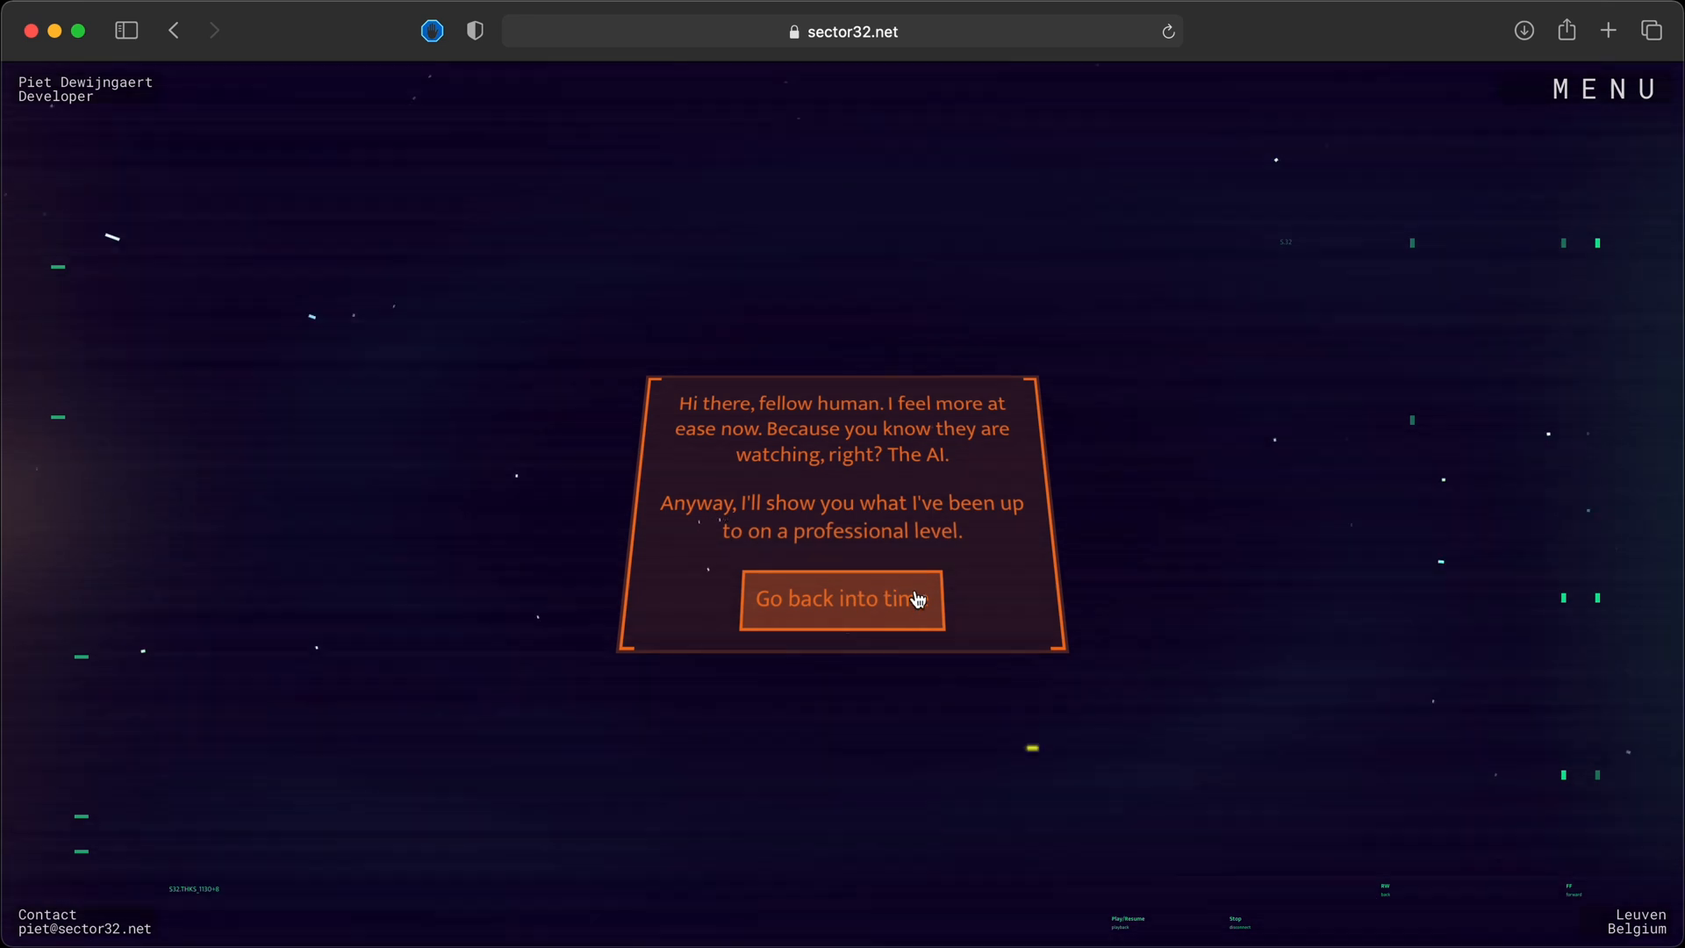
{"action": "left_click", "coordinate": [841, 599]}
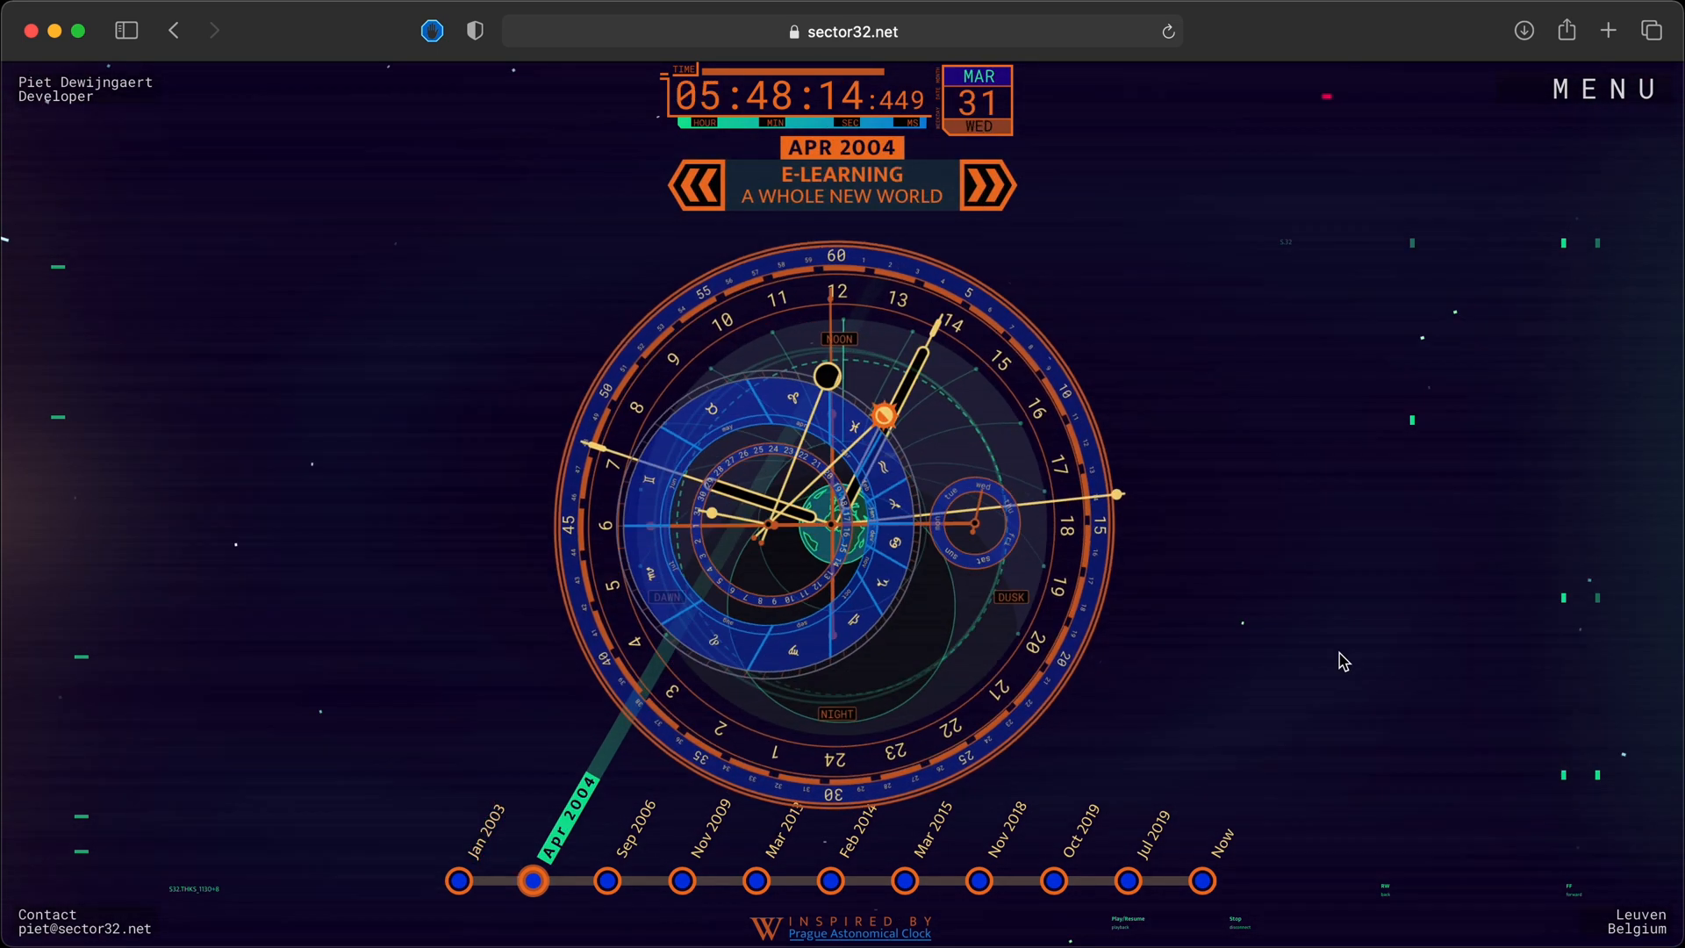
- Advance the timeline through Sep 2006, Nov 2009, Mar 2013 onward to Jul 2019
{"action": "left_click", "coordinate": [986, 185]}
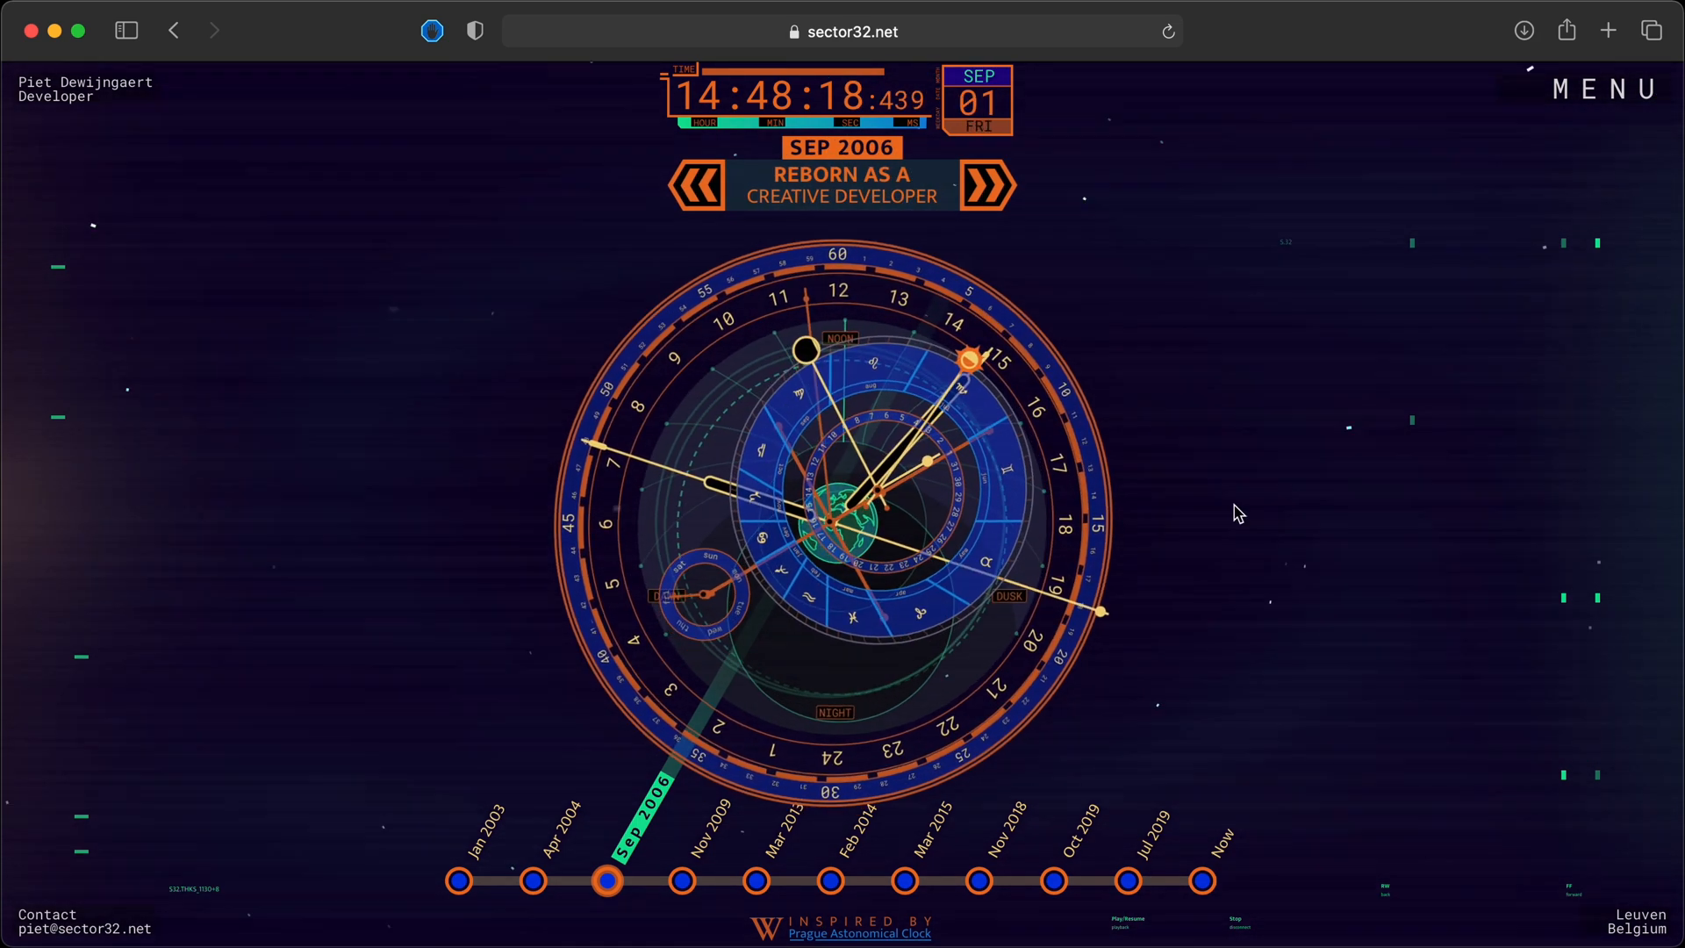
{"action": "left_click", "coordinate": [985, 185]}
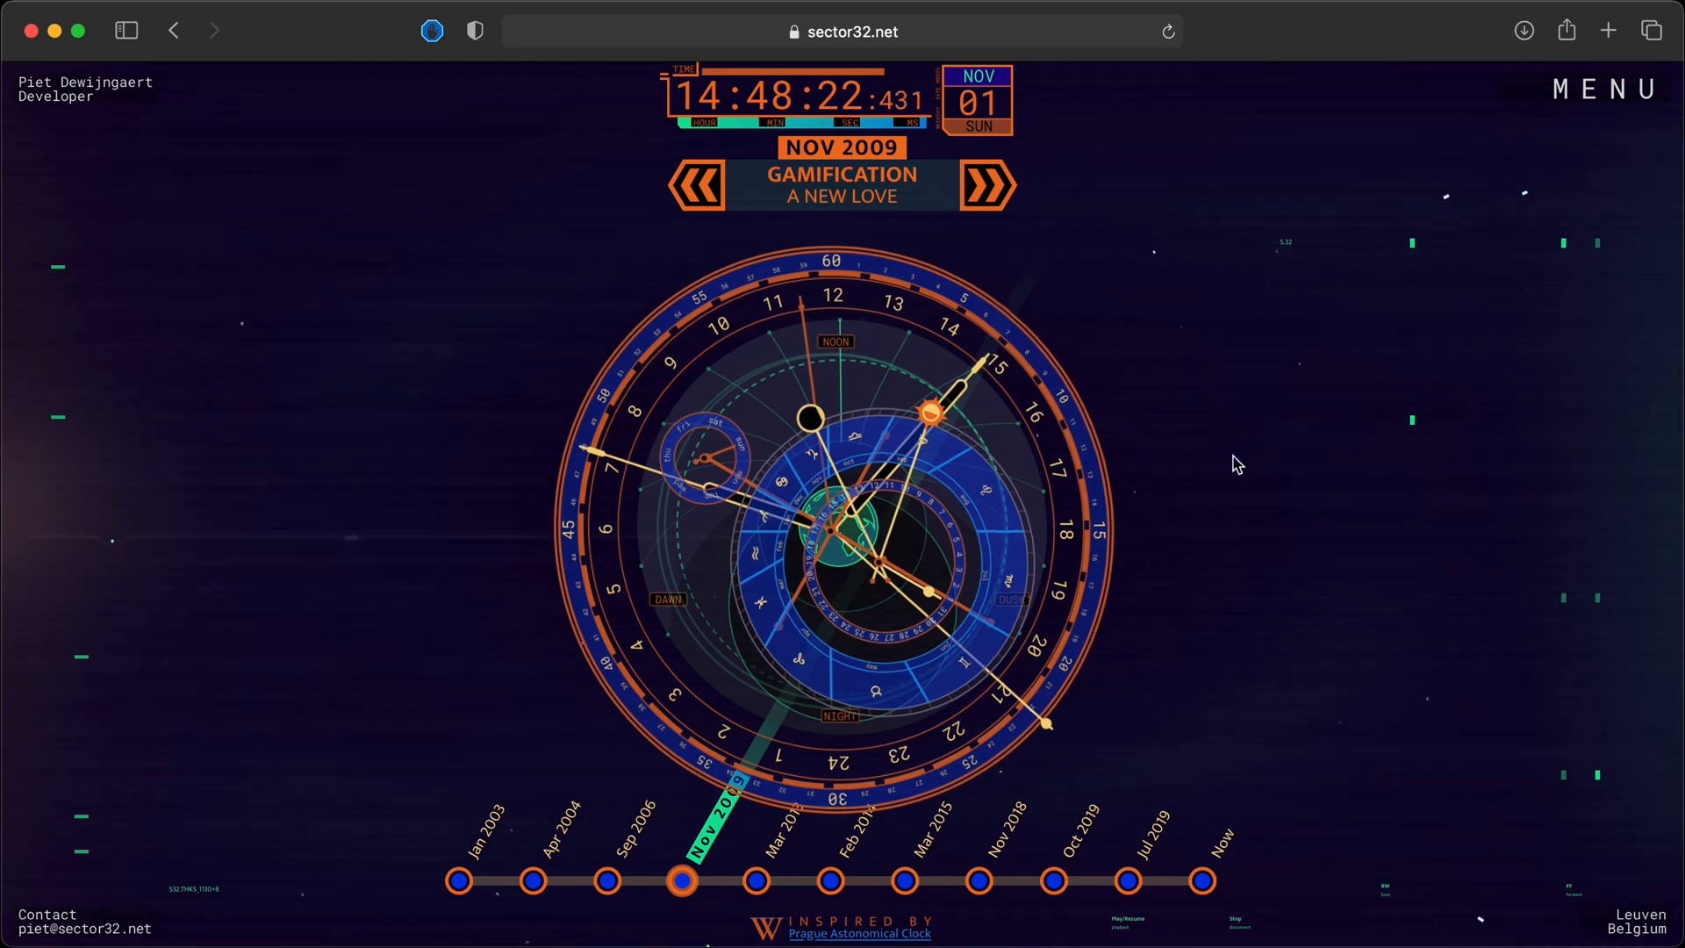
{"action": "left_click", "coordinate": [990, 185]}
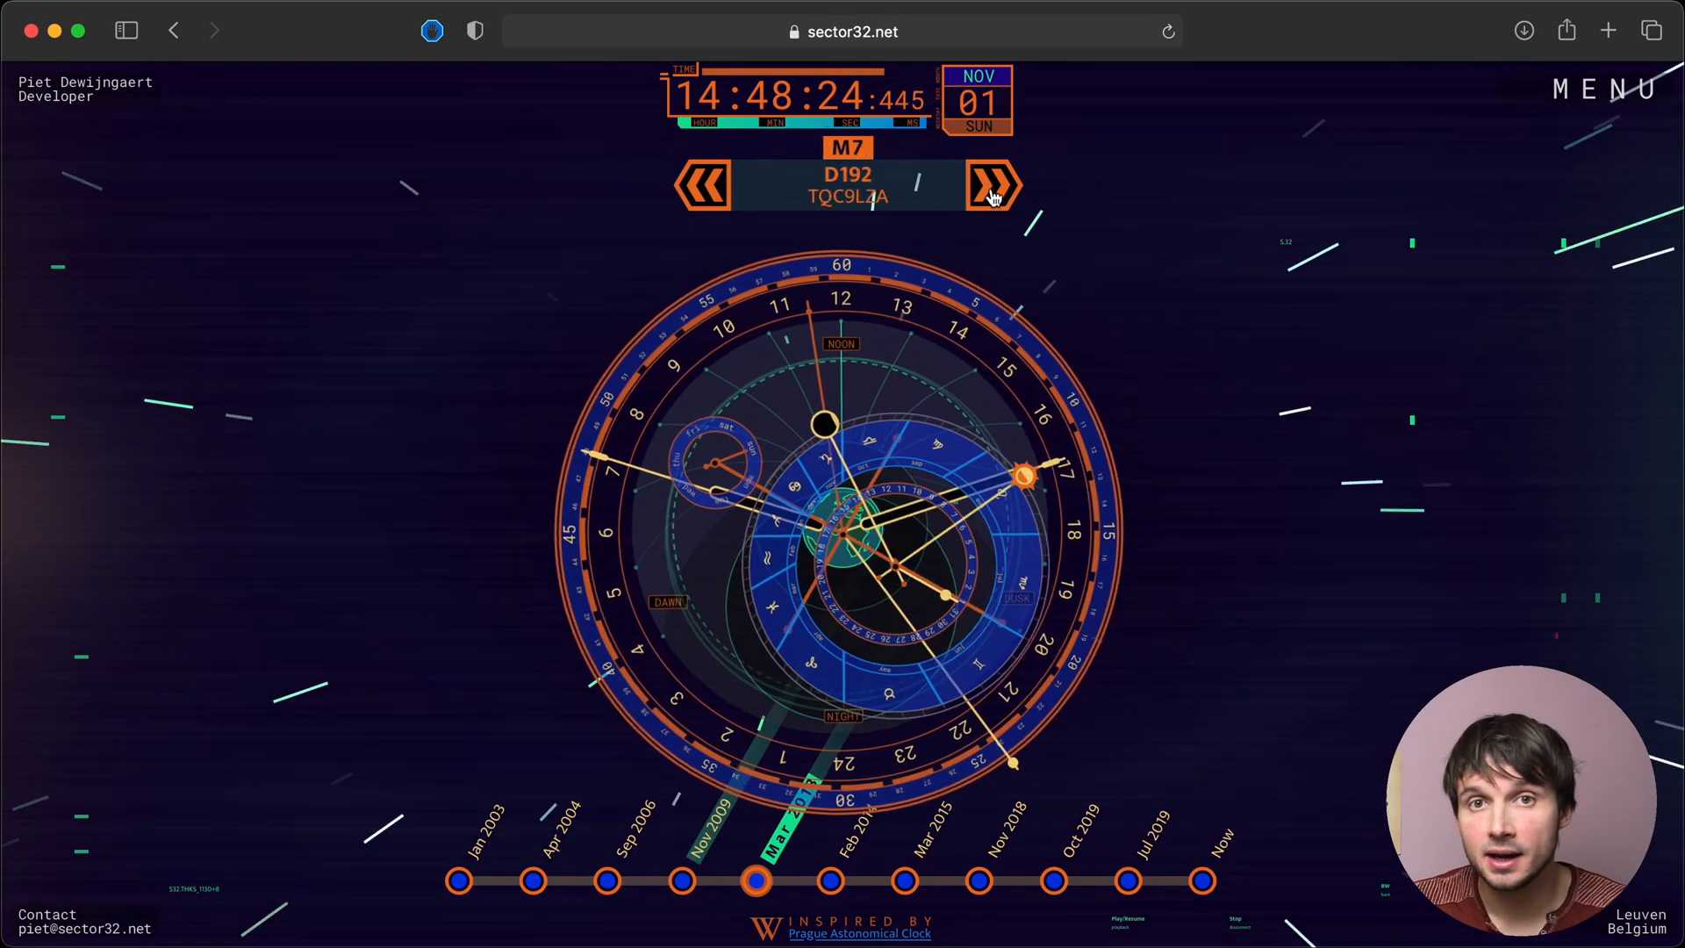
{"action": "left_click", "coordinate": [992, 185]}
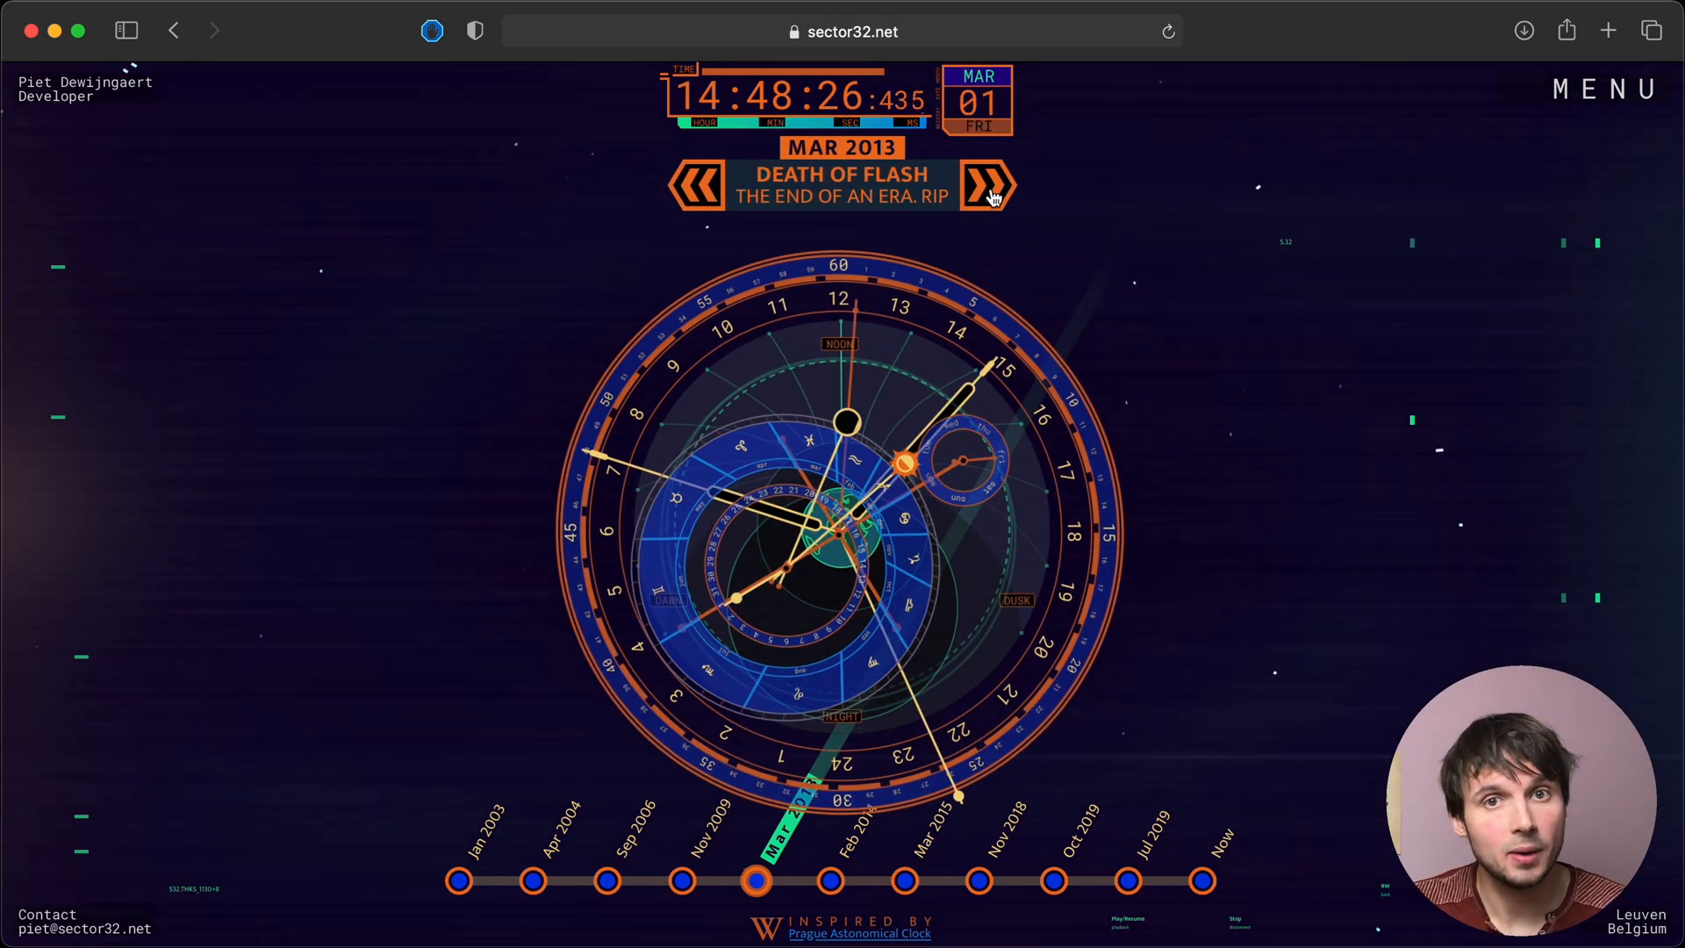
{"action": "left_click", "coordinate": [985, 186]}
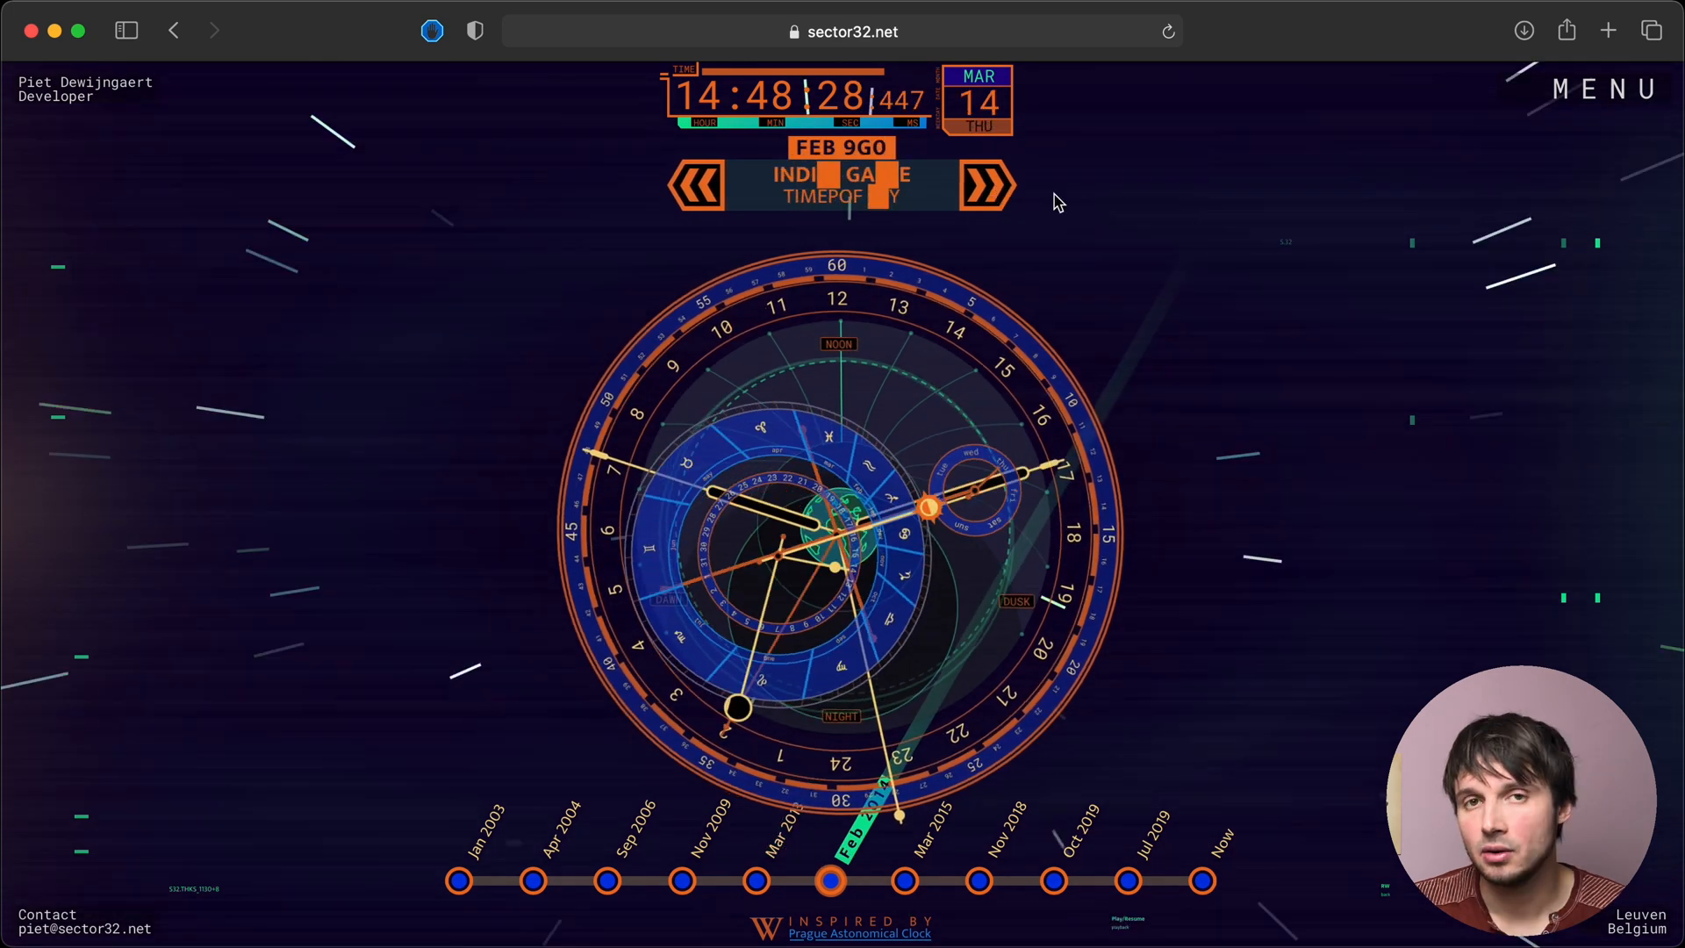
{"action": "left_click", "coordinate": [985, 186]}
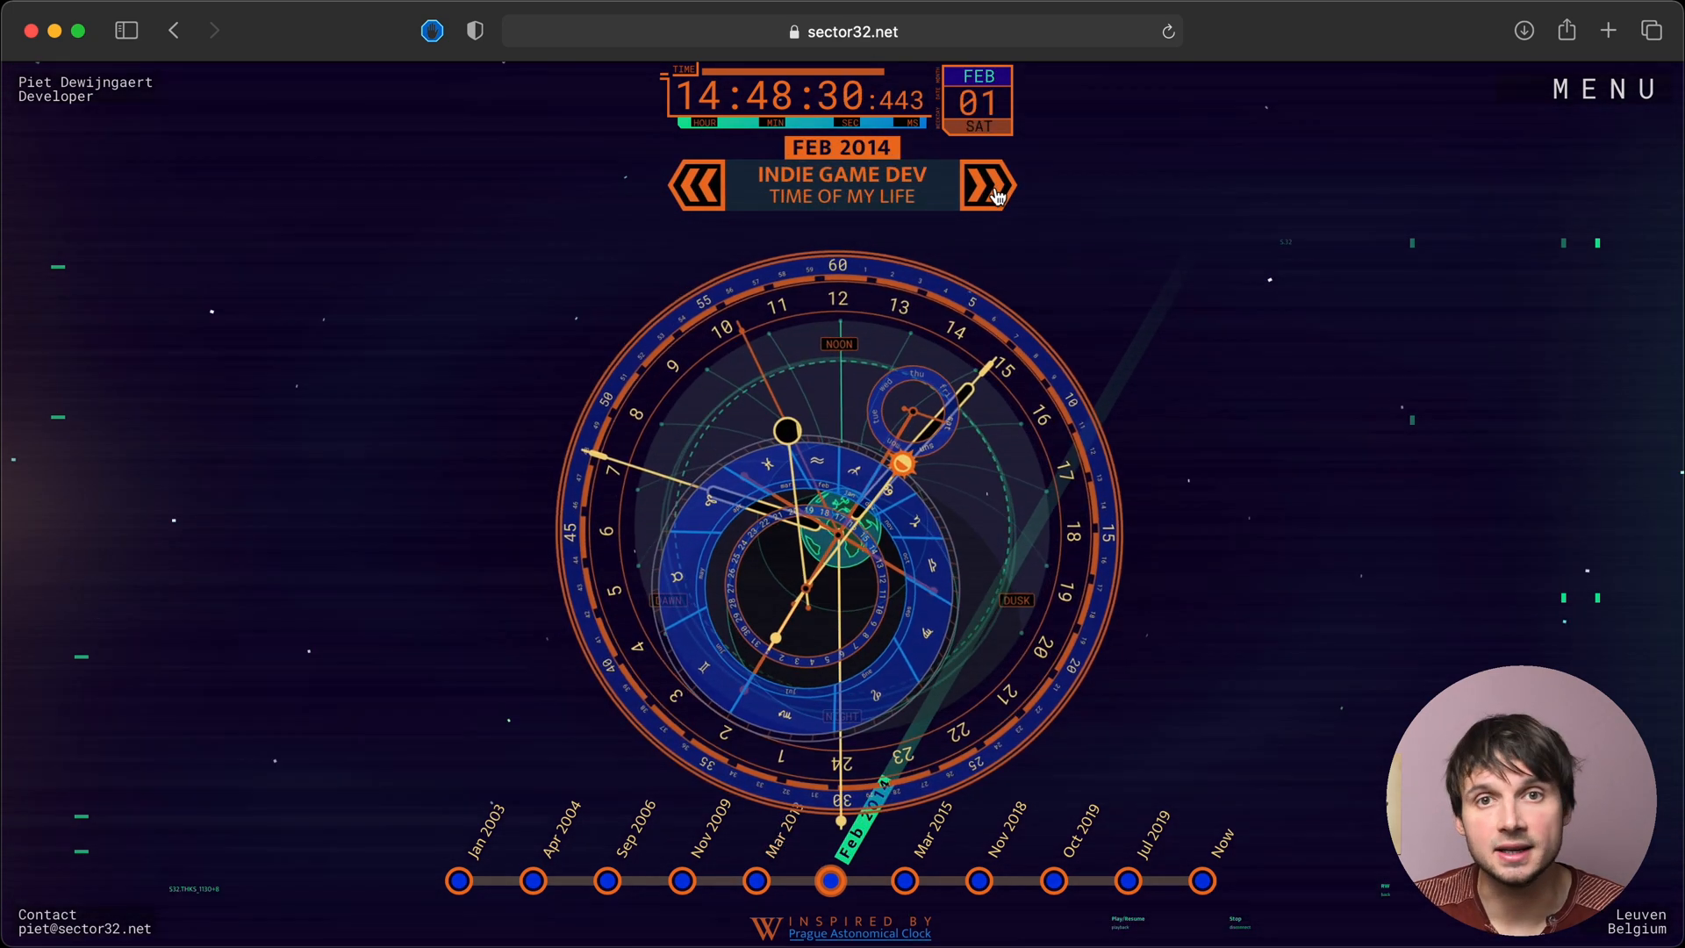
{"action": "left_click", "coordinate": [986, 185]}
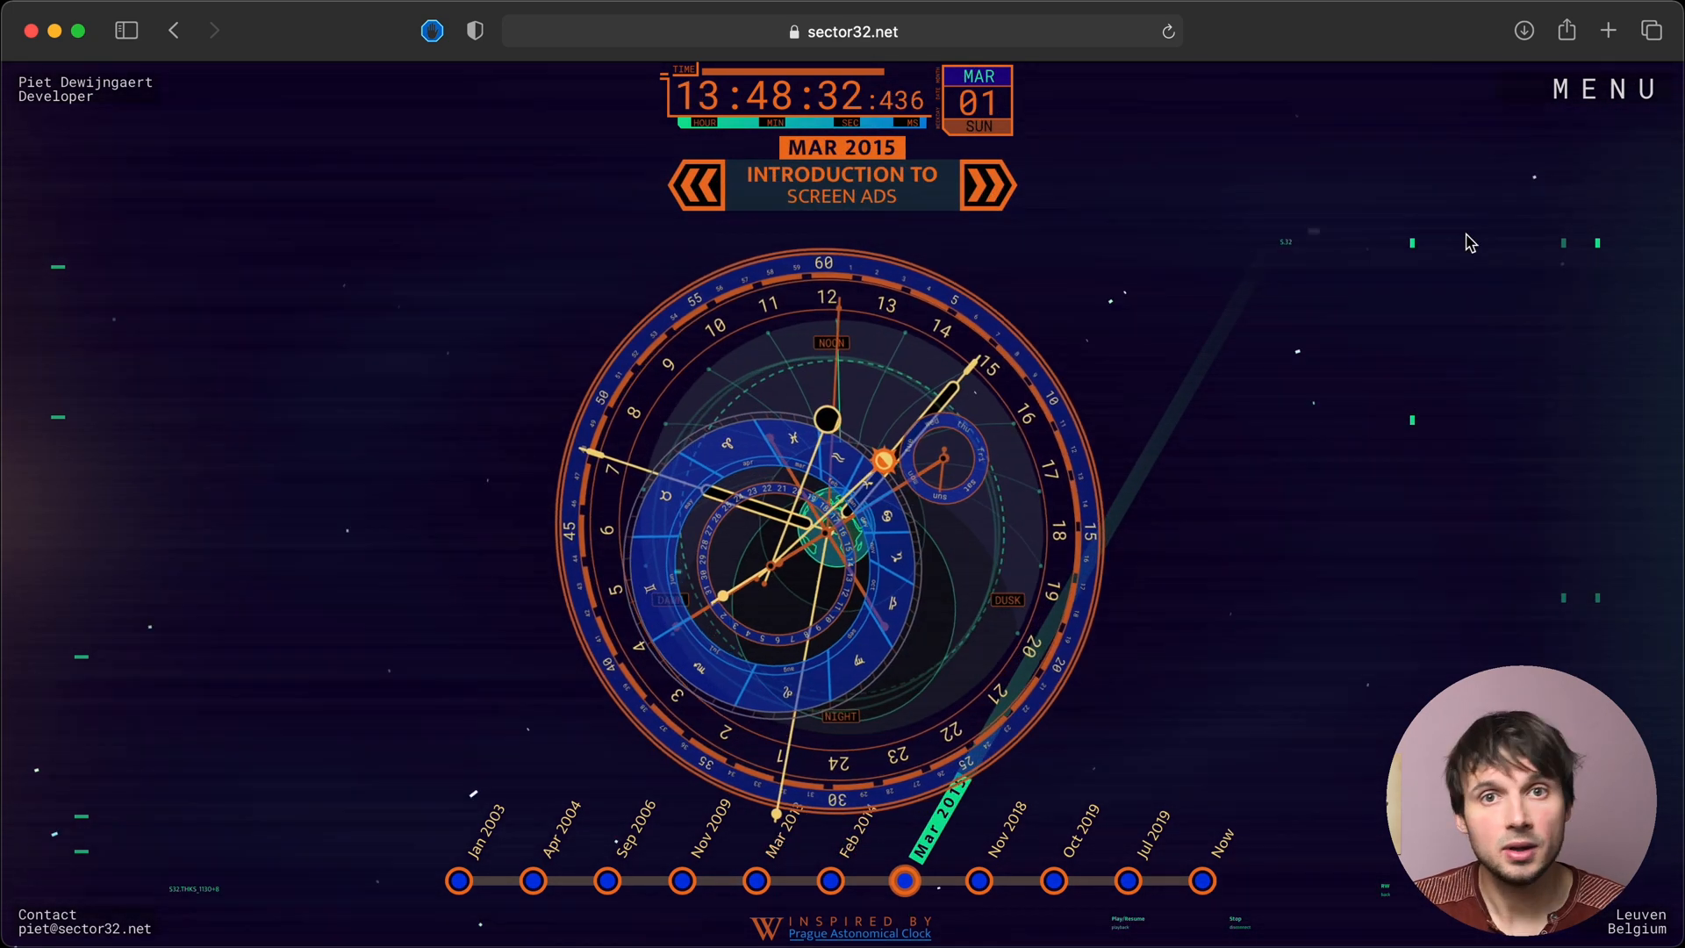
{"action": "left_click", "coordinate": [985, 185]}
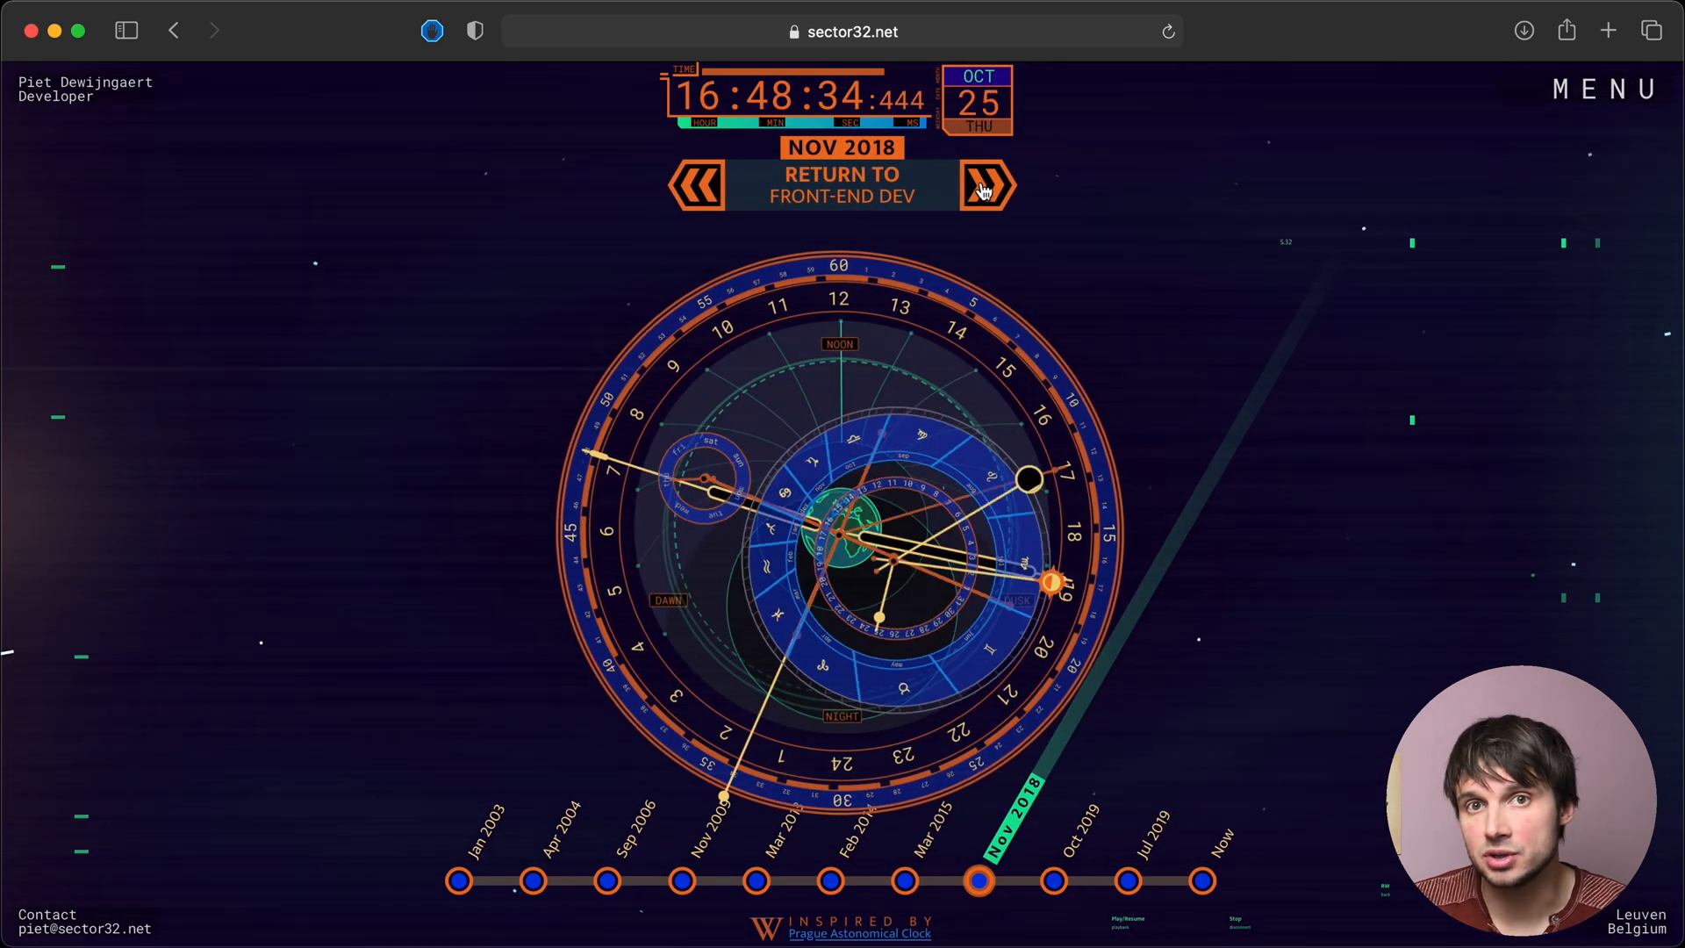
{"action": "left_click", "coordinate": [985, 185]}
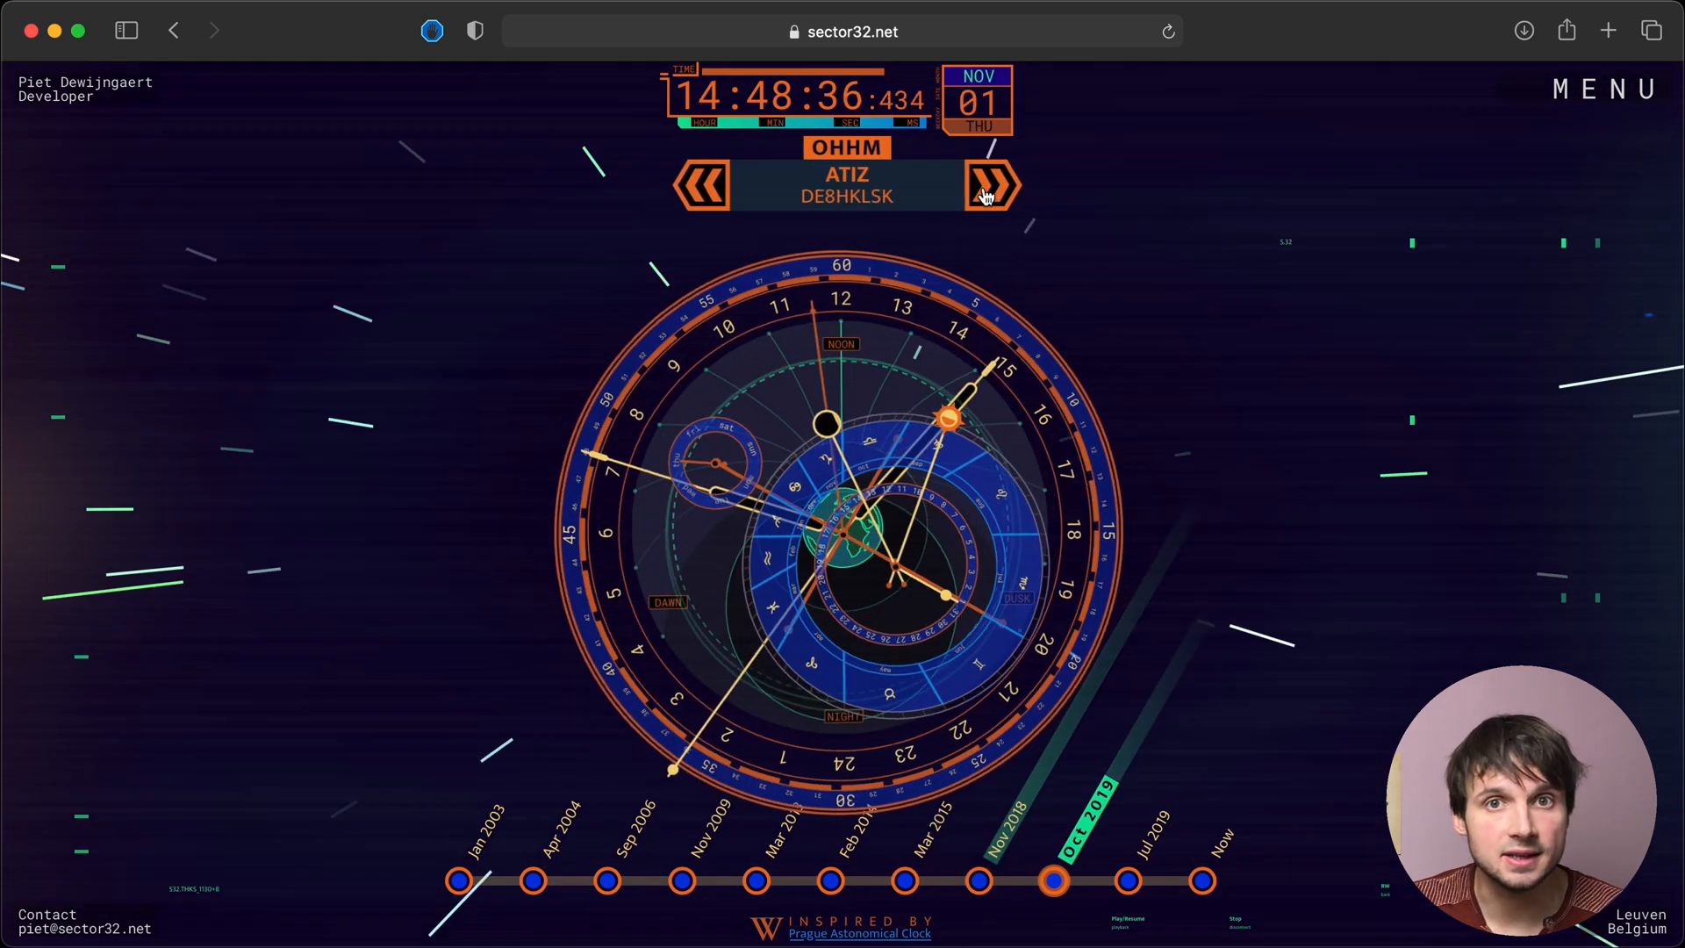
{"action": "left_click", "coordinate": [990, 186]}
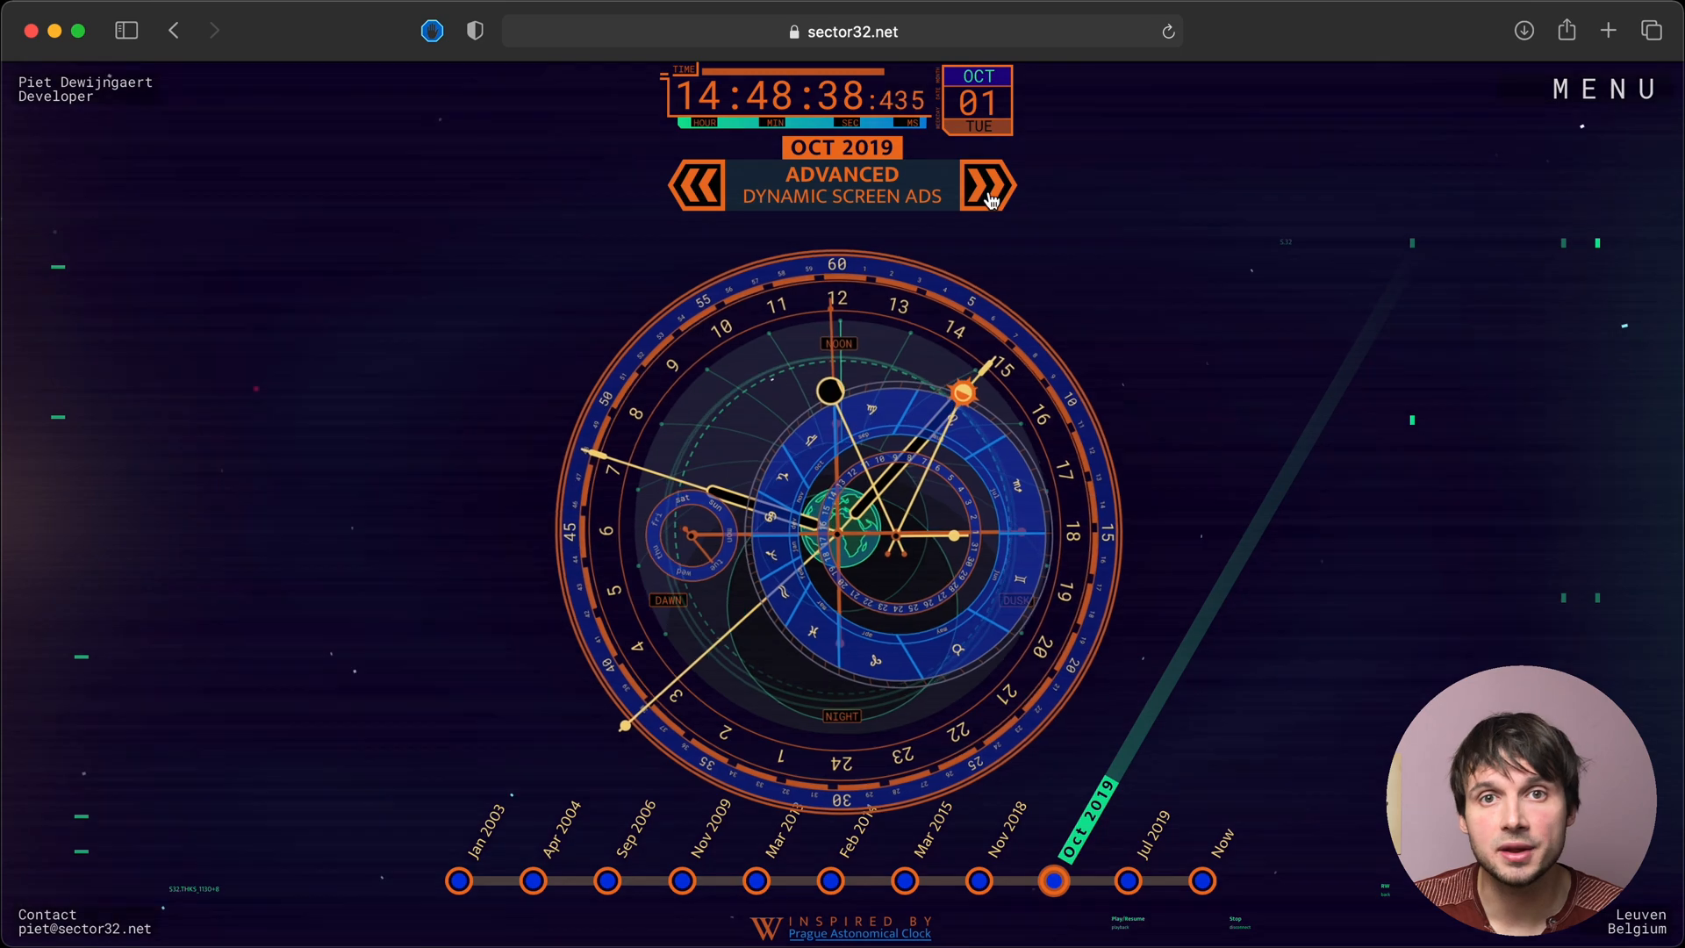
{"action": "left_click", "coordinate": [986, 186]}
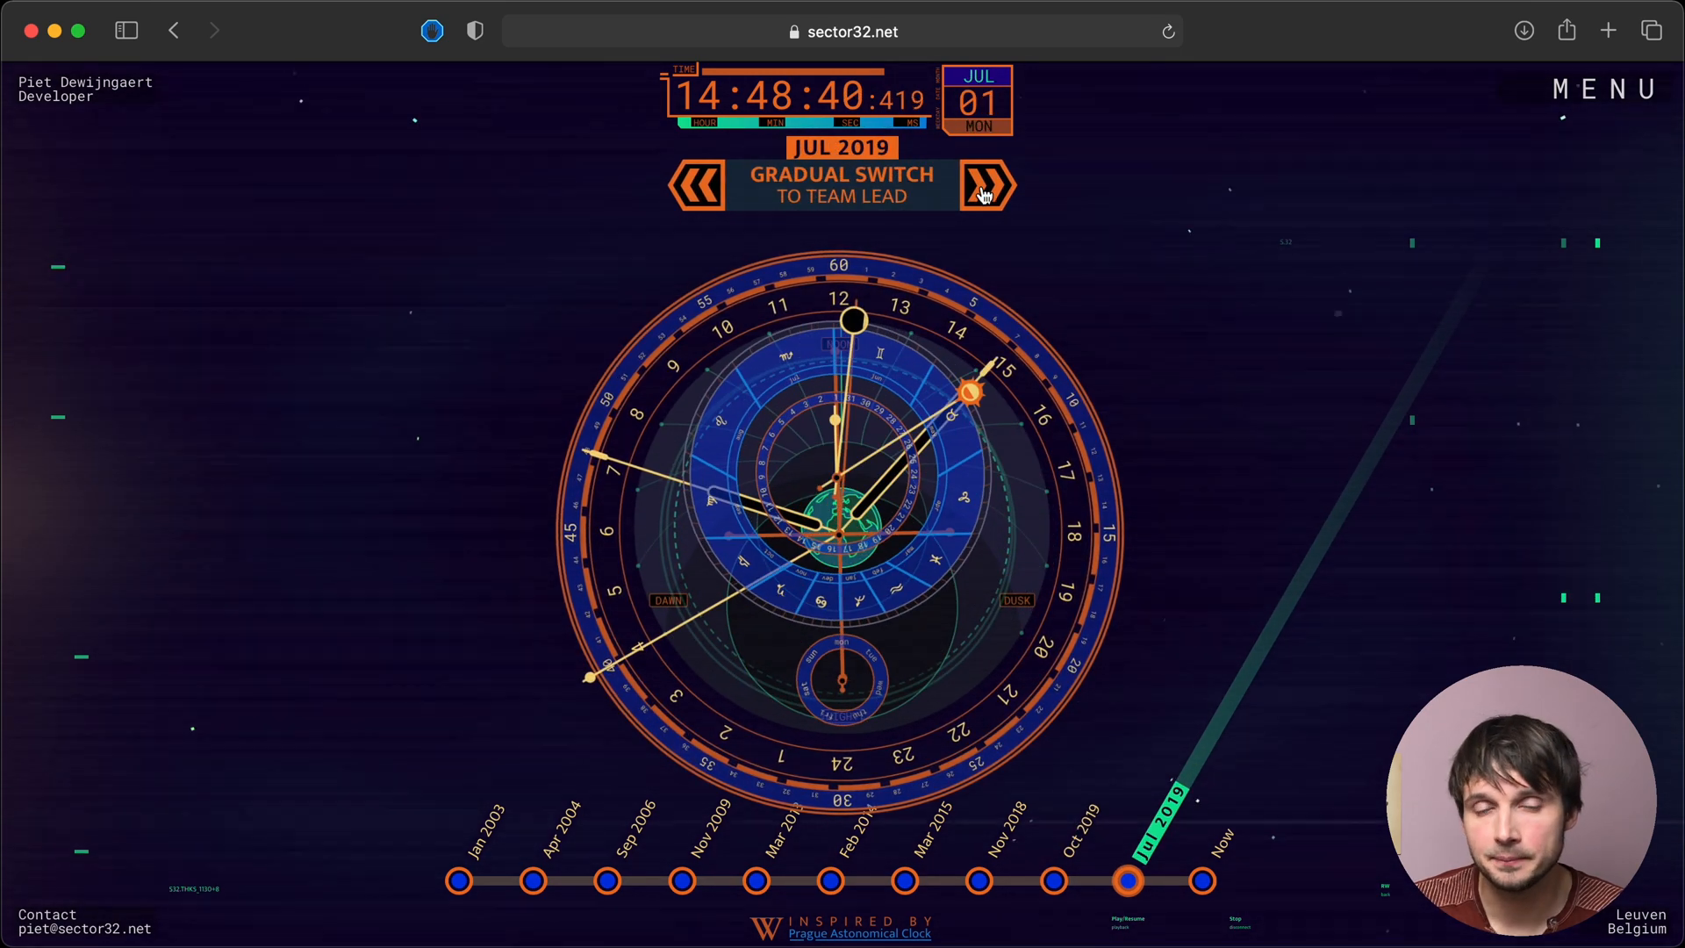